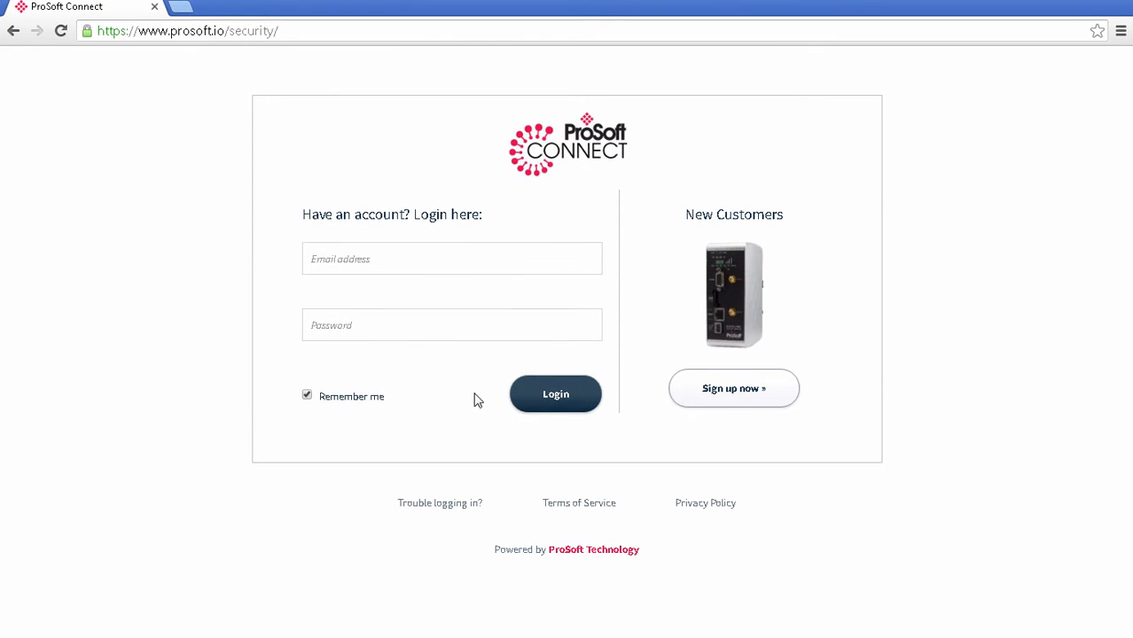
pyautogui.moveTo(556, 426)
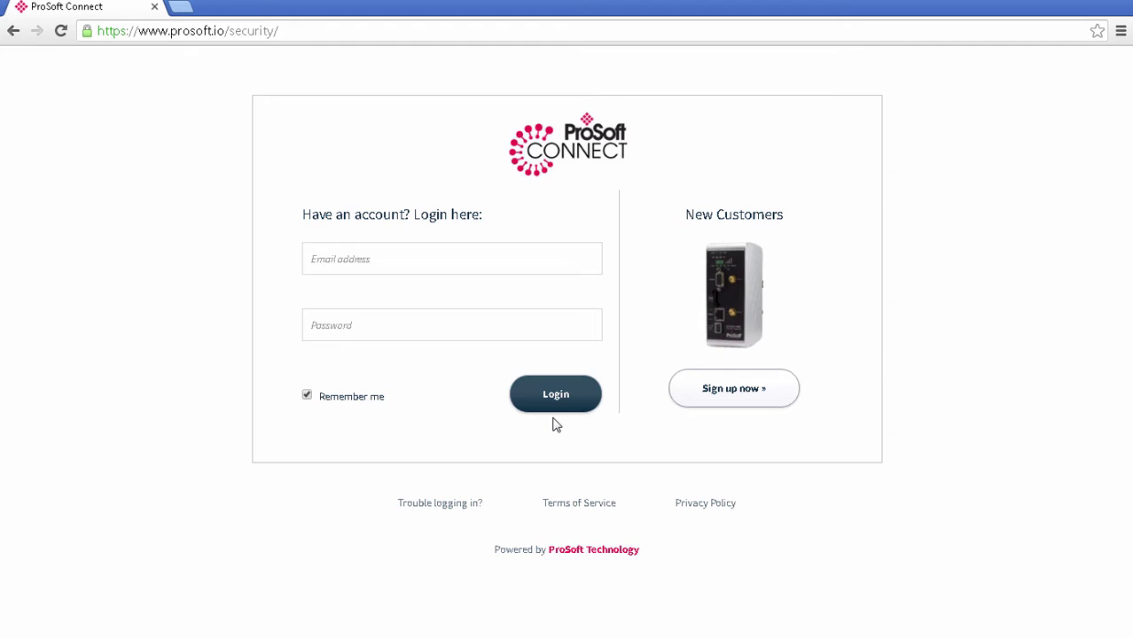
pyautogui.moveTo(781, 390)
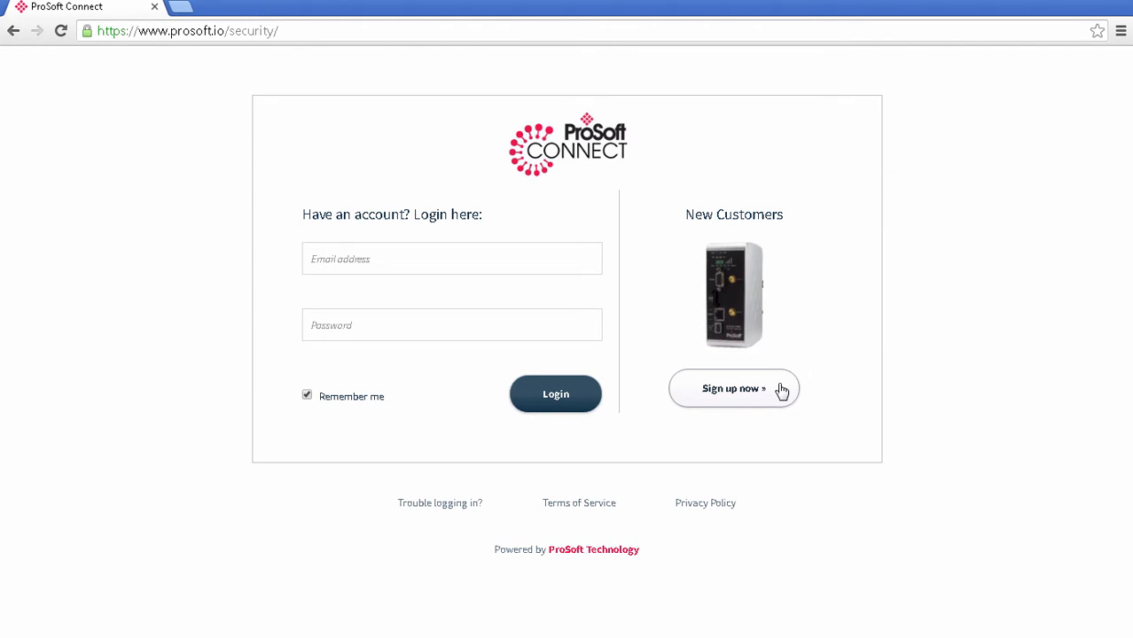
# - Start a new account sign-up and begin entering the user's name in the form
pyautogui.click(734, 388)
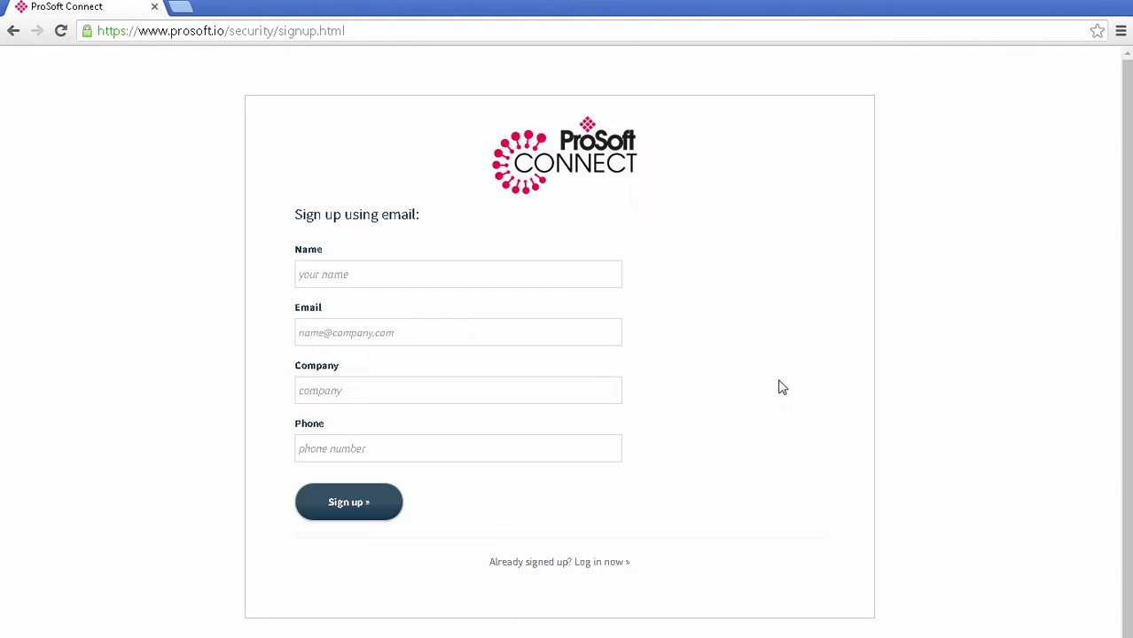
pyautogui.click(457, 273)
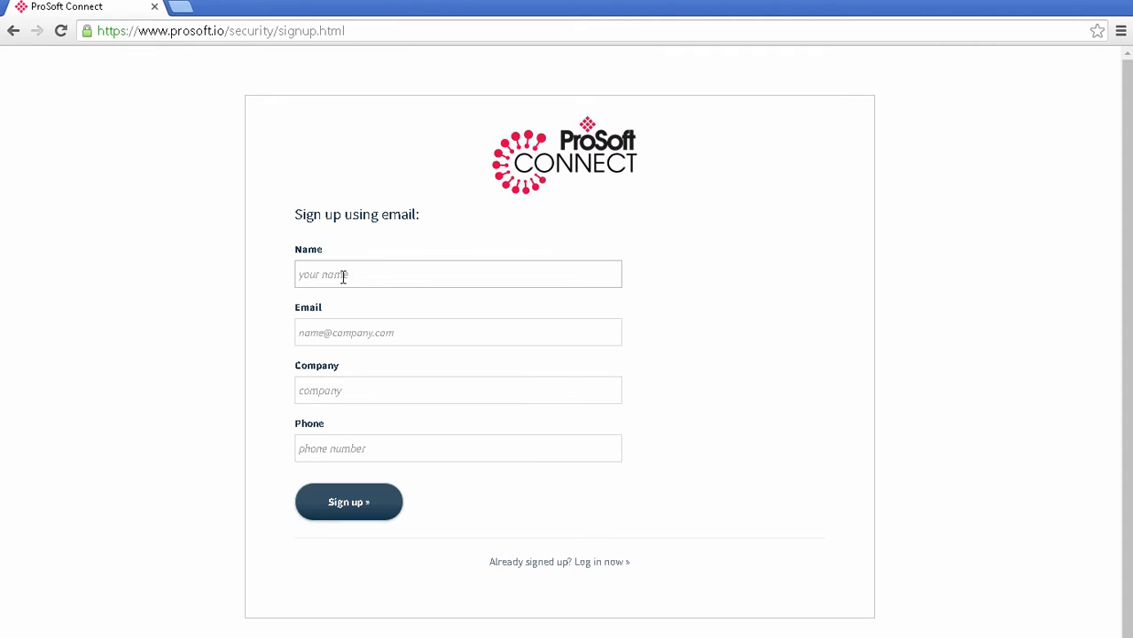
pyautogui.write('la')
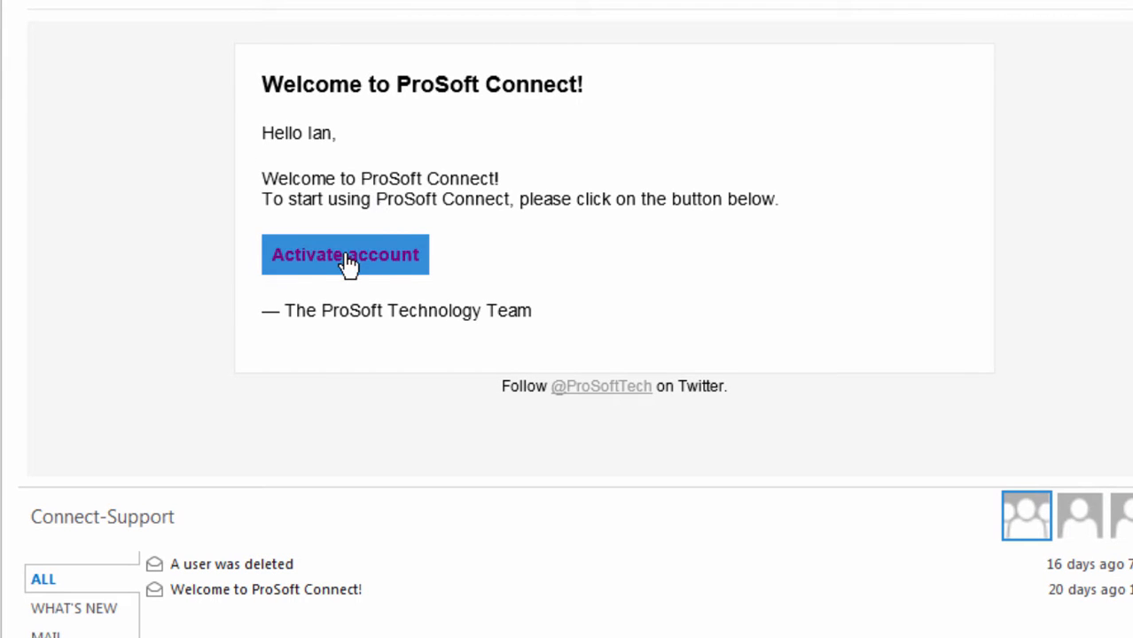
# - Activate the account from the email, set its password, and skip the gateway setup wizard
pyautogui.click(344, 255)
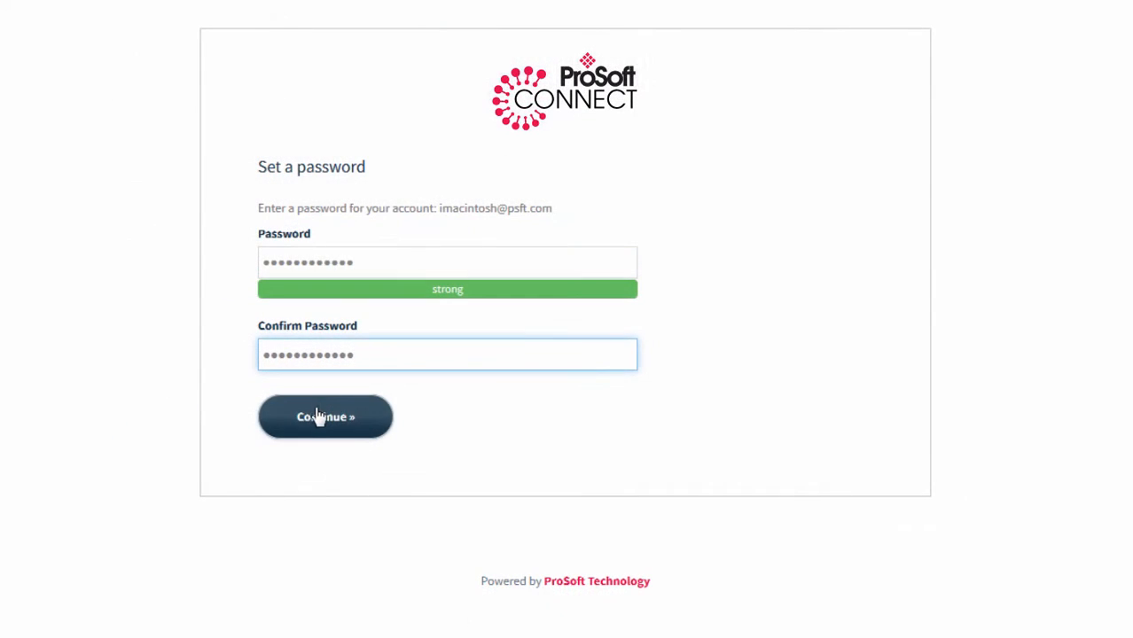
pyautogui.click(326, 416)
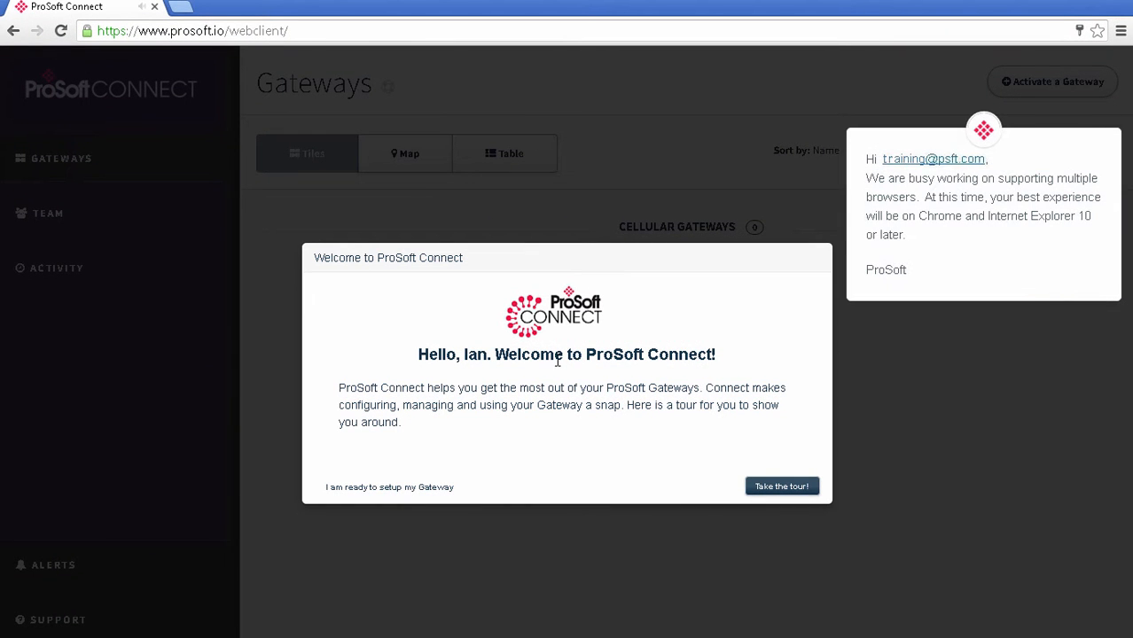
pyautogui.moveTo(539, 379)
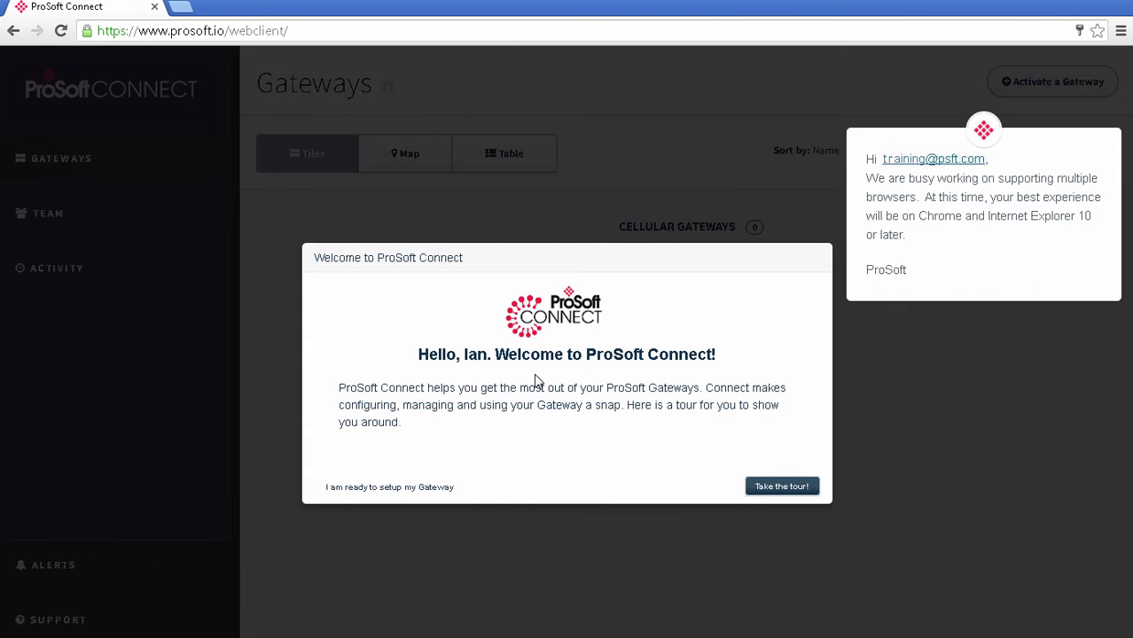
pyautogui.click(390, 486)
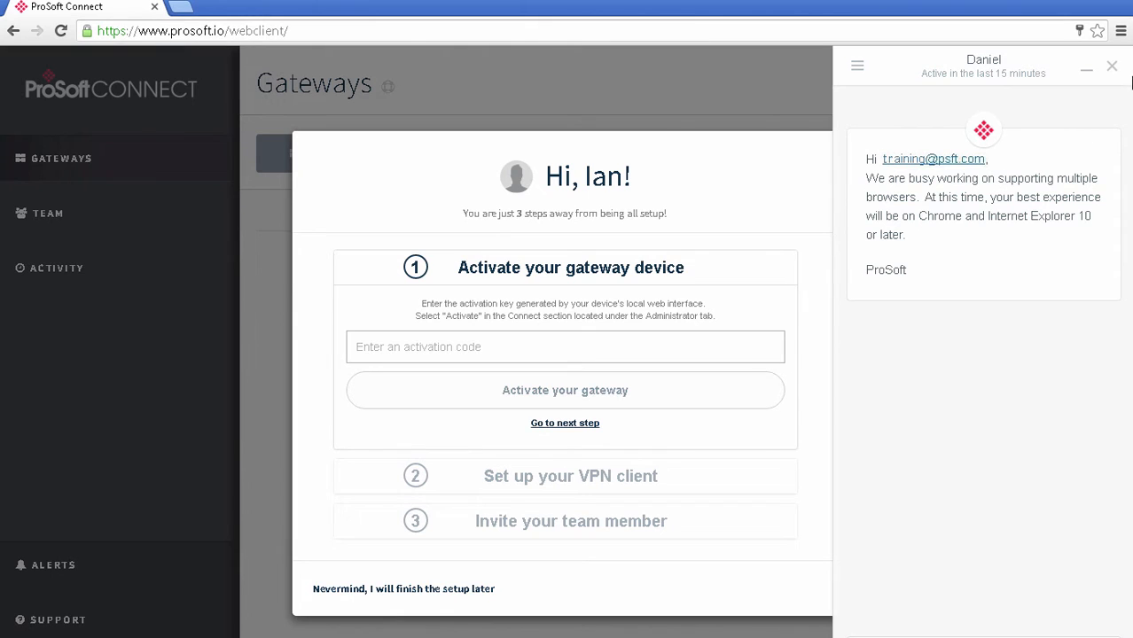
pyautogui.click(1111, 65)
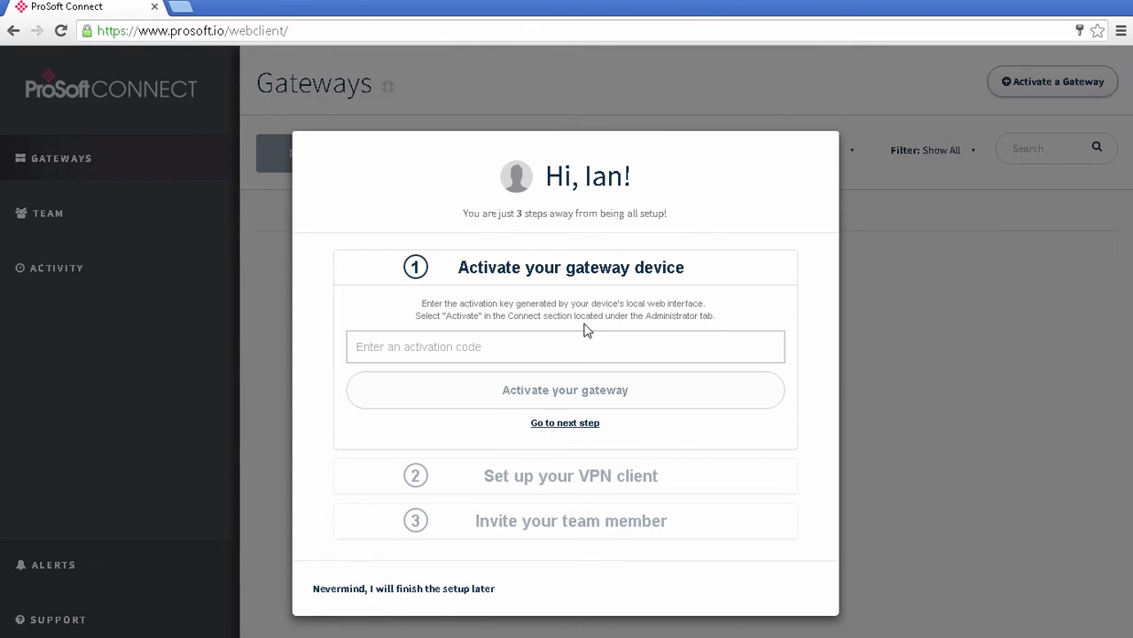
pyautogui.click(402, 589)
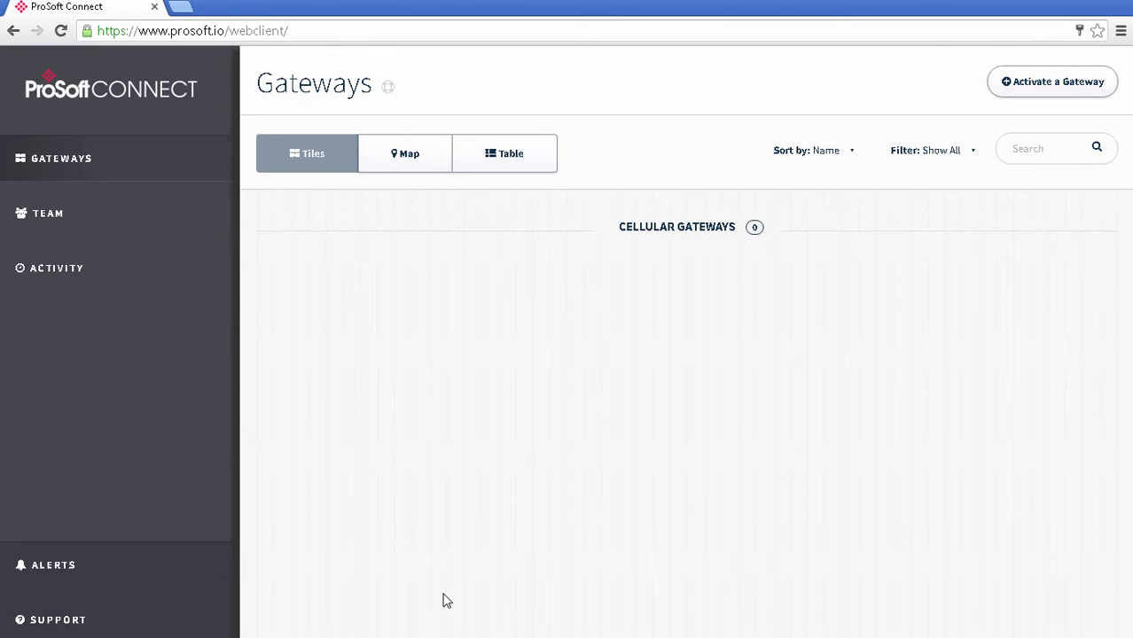
pyautogui.moveTo(2, 124)
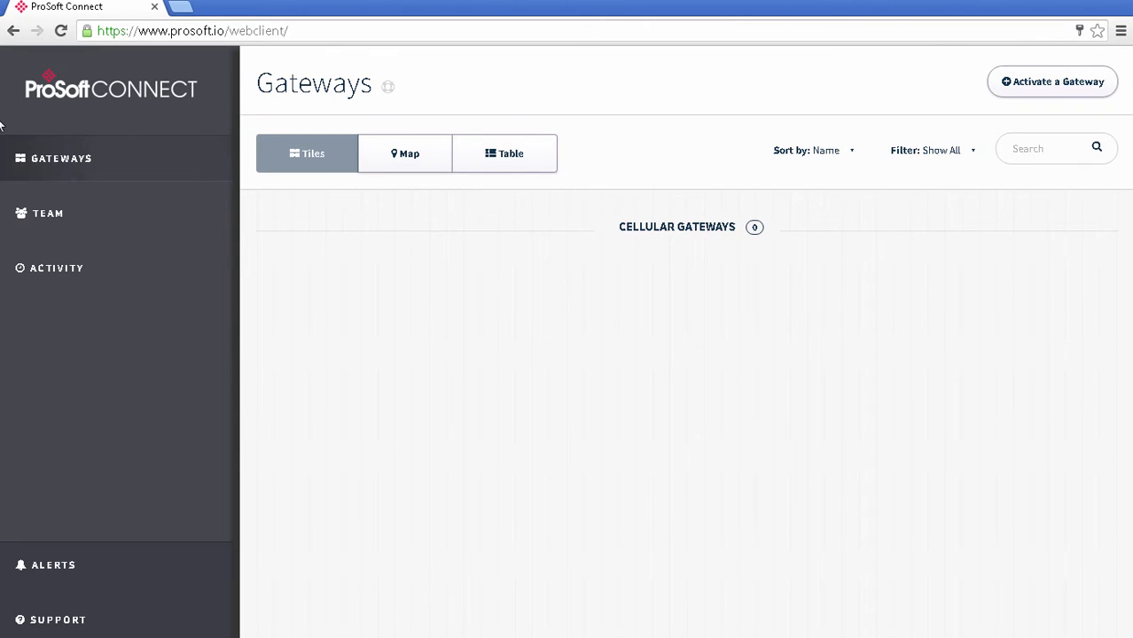
# - Show the Gateways overview, then the Team page listing the single admin member Ian
pyautogui.click(61, 158)
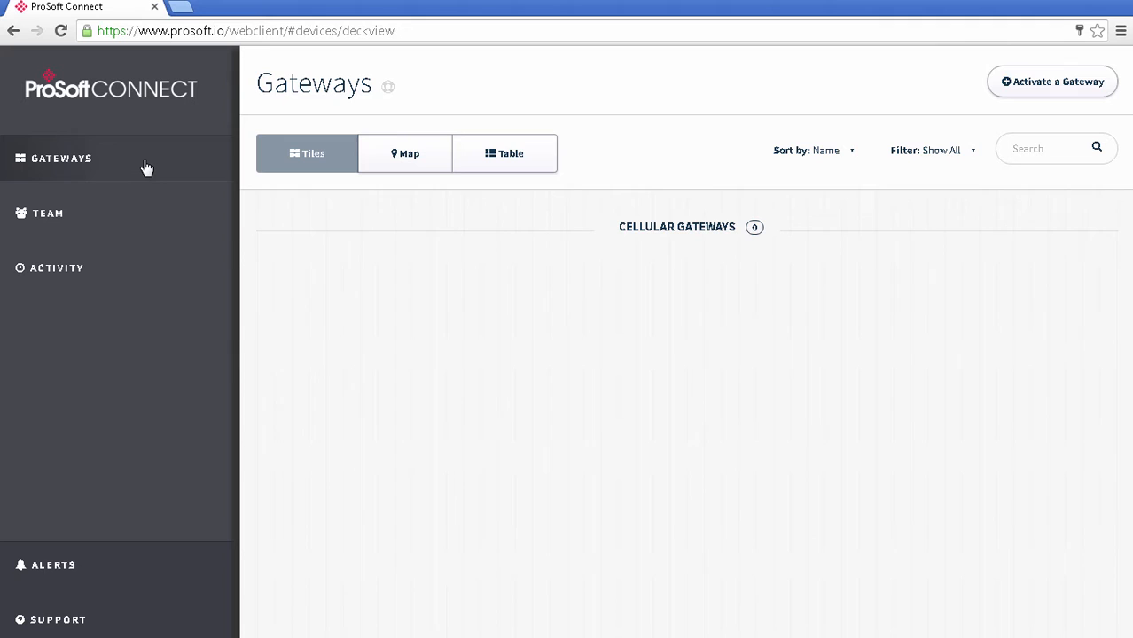
pyautogui.moveTo(153, 223)
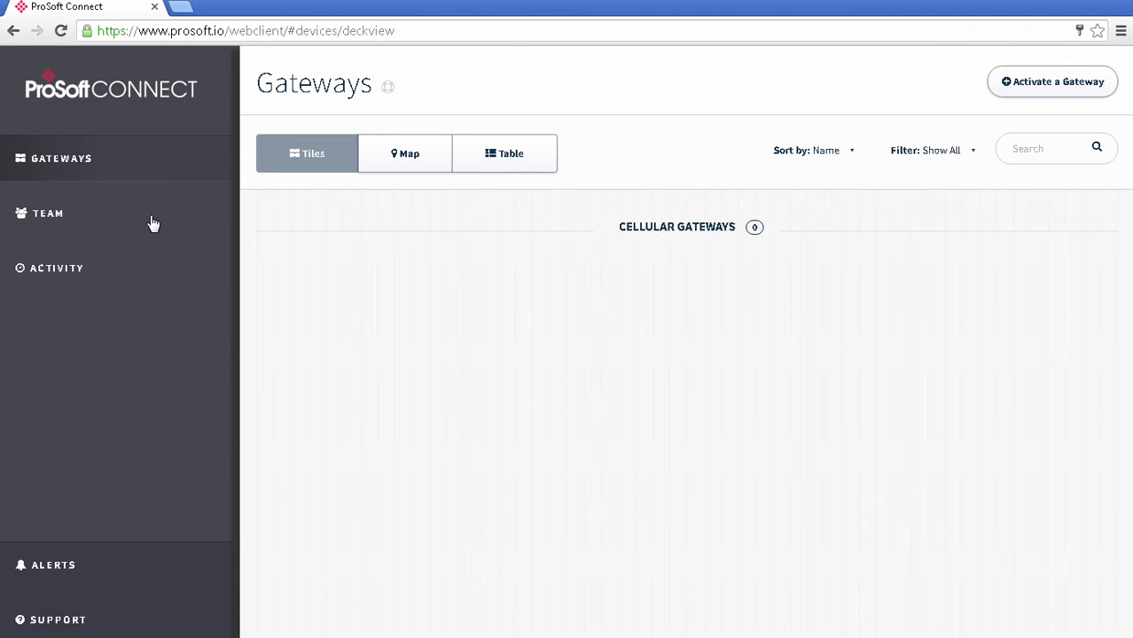
pyautogui.click(48, 213)
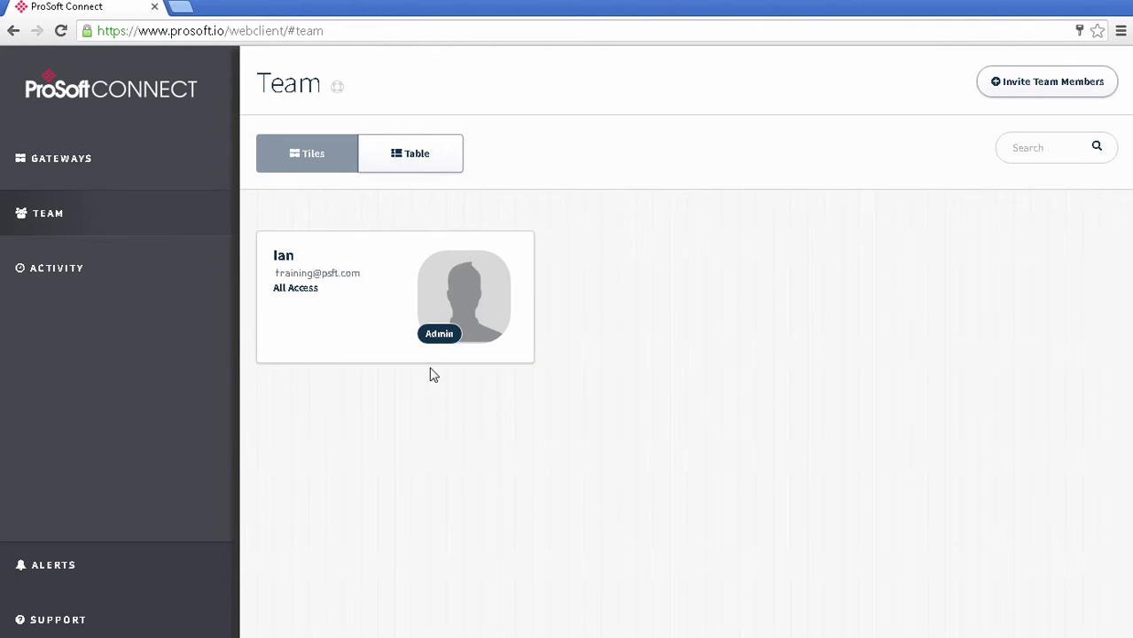
pyautogui.moveTo(138, 211)
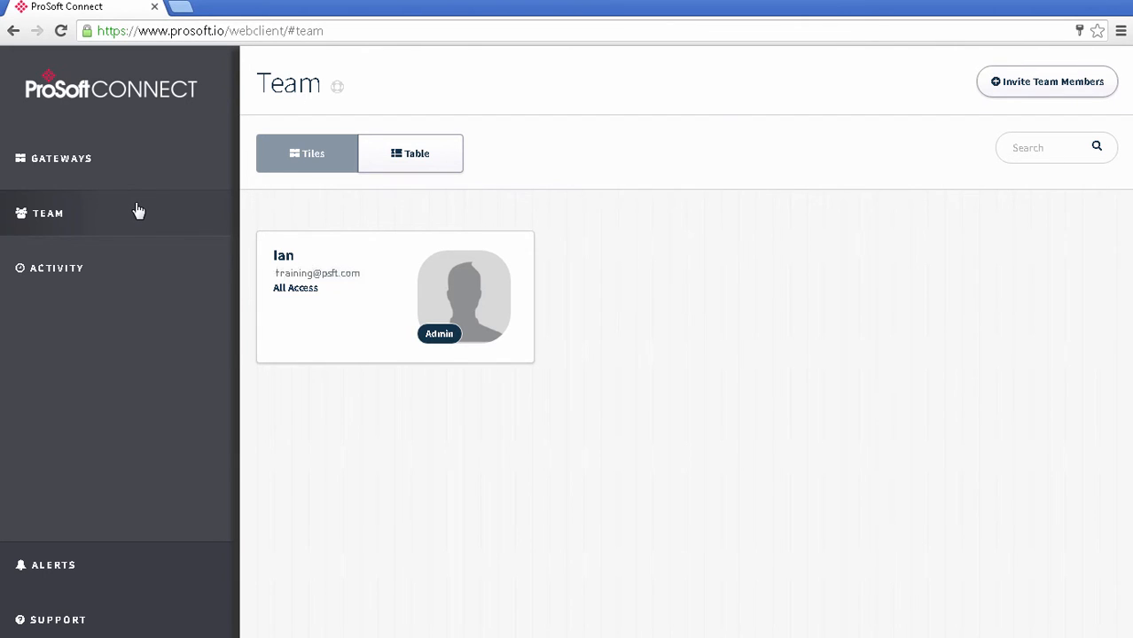
pyautogui.moveTo(1032, 81)
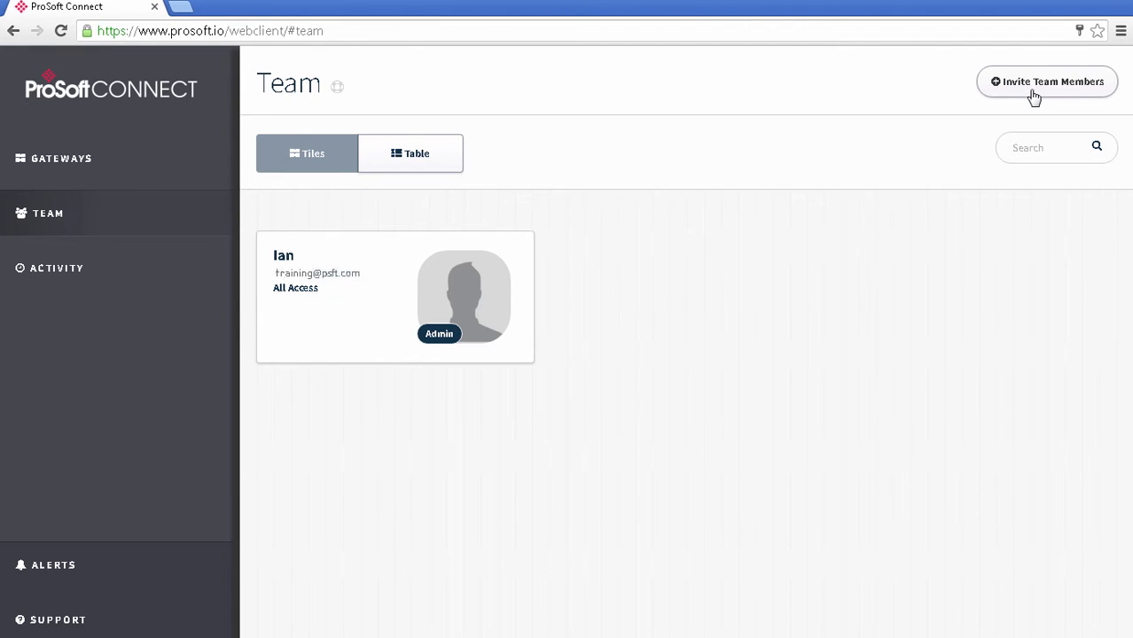
pyautogui.click(1046, 82)
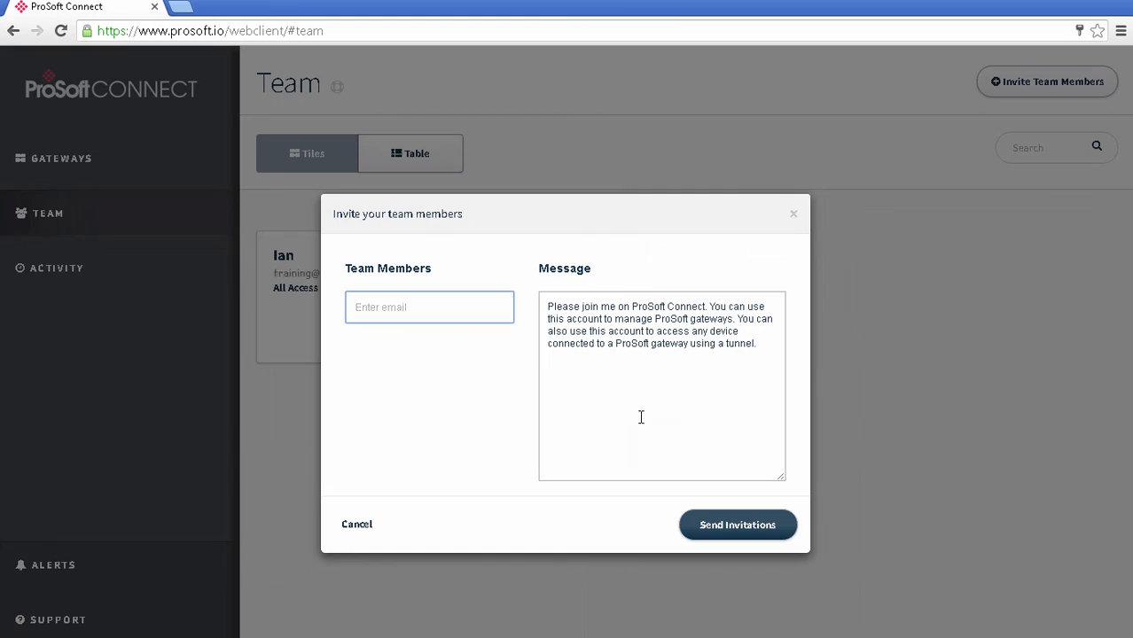
pyautogui.moveTo(633, 354)
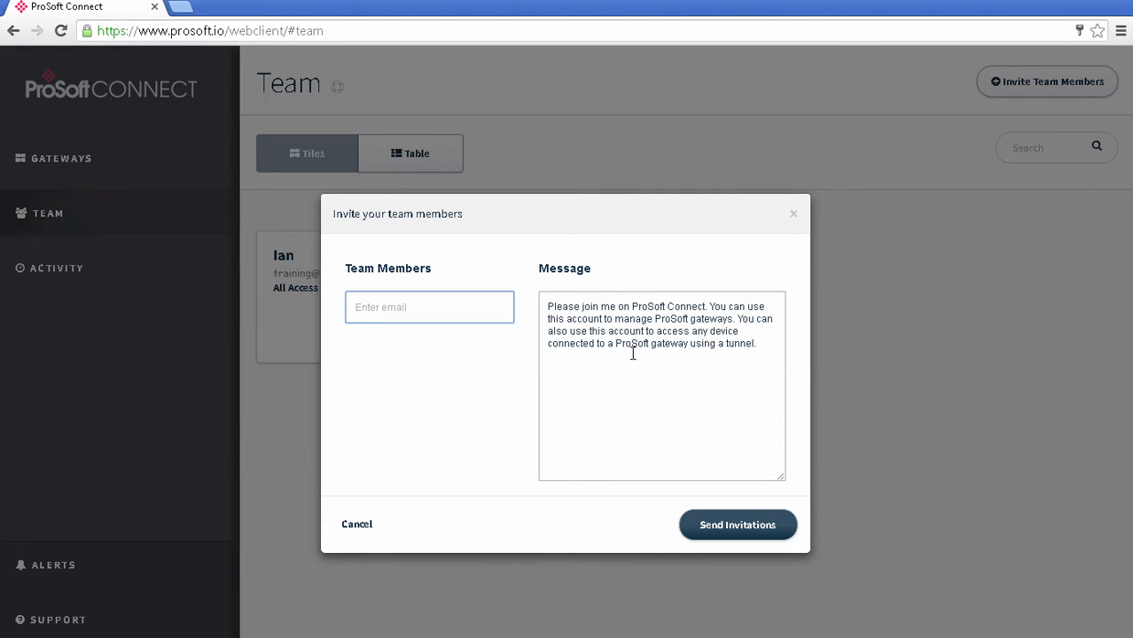
pyautogui.click(429, 307)
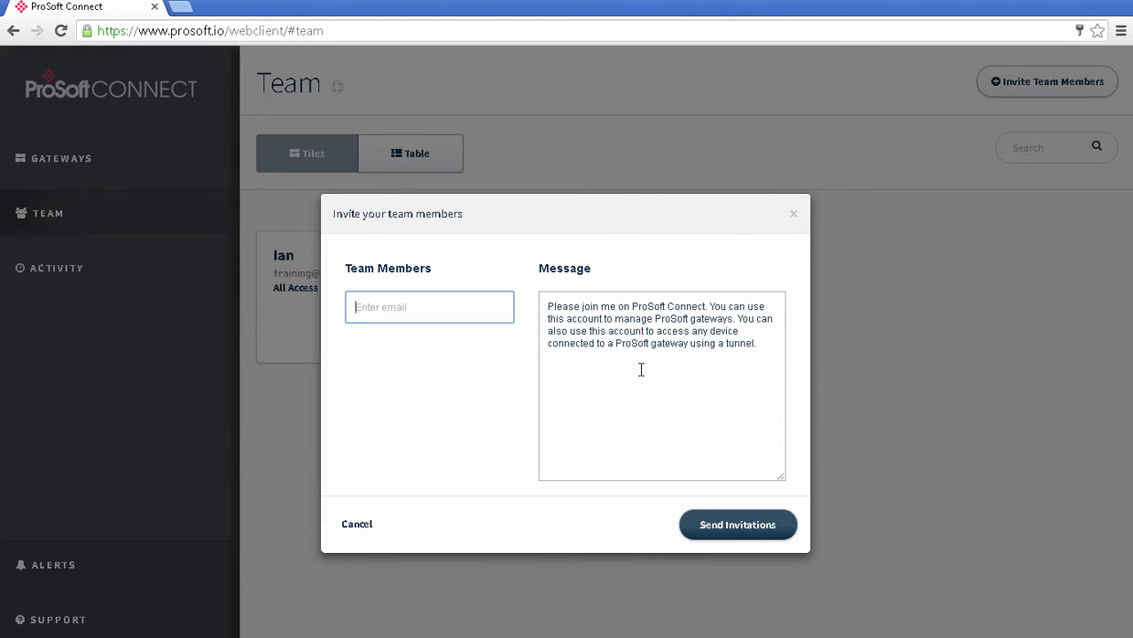
pyautogui.moveTo(737, 525)
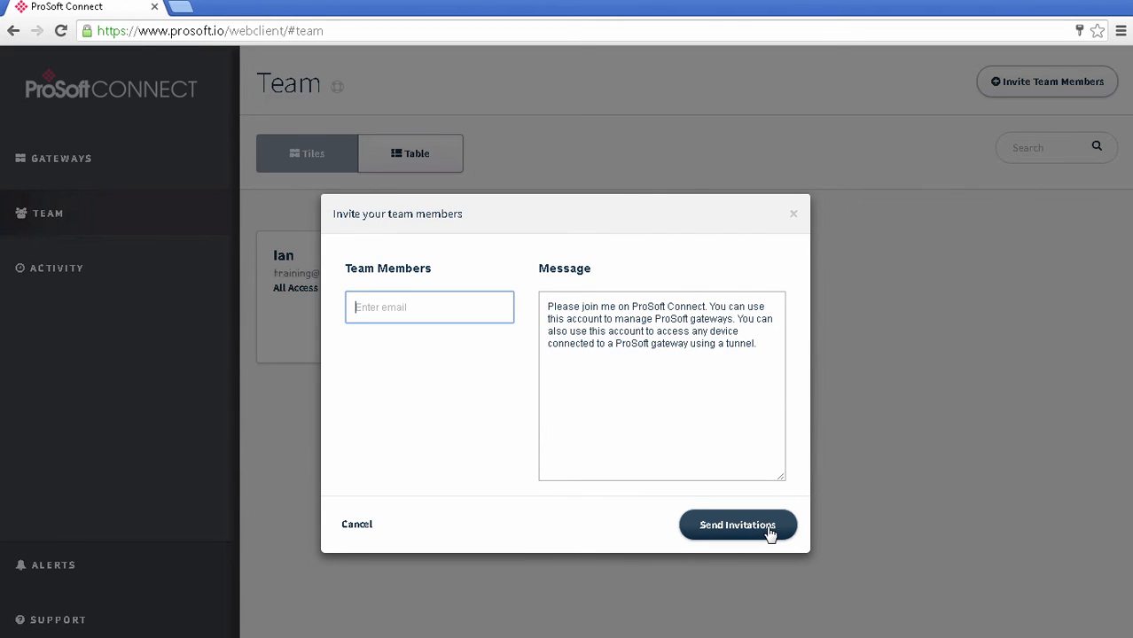
pyautogui.moveTo(784, 273)
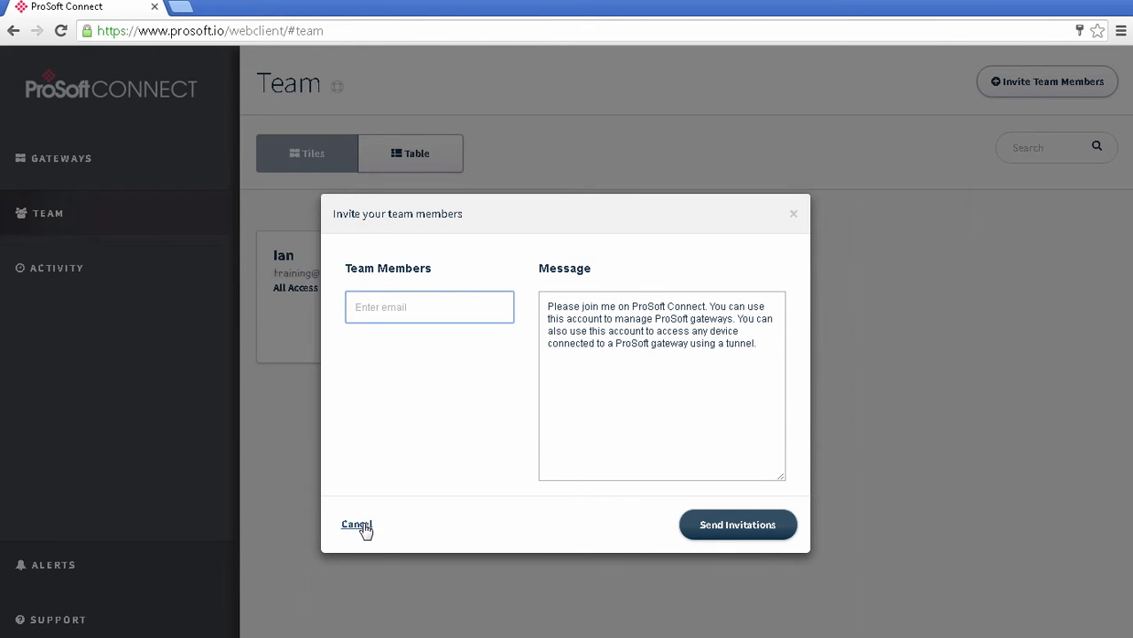
pyautogui.click(356, 525)
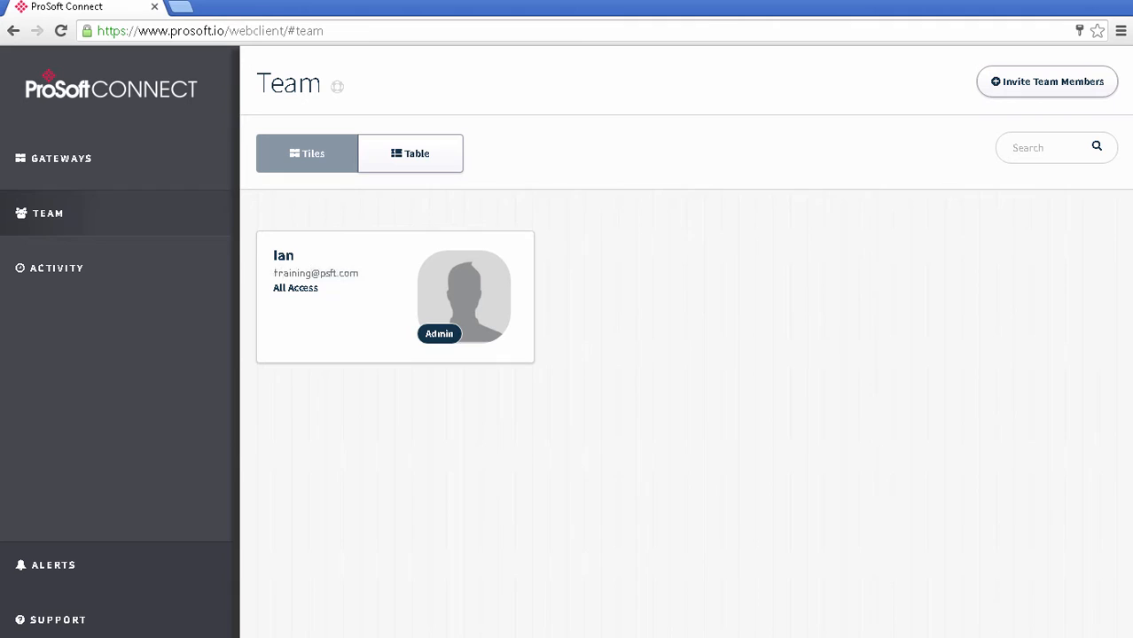
pyautogui.moveTo(617, 440)
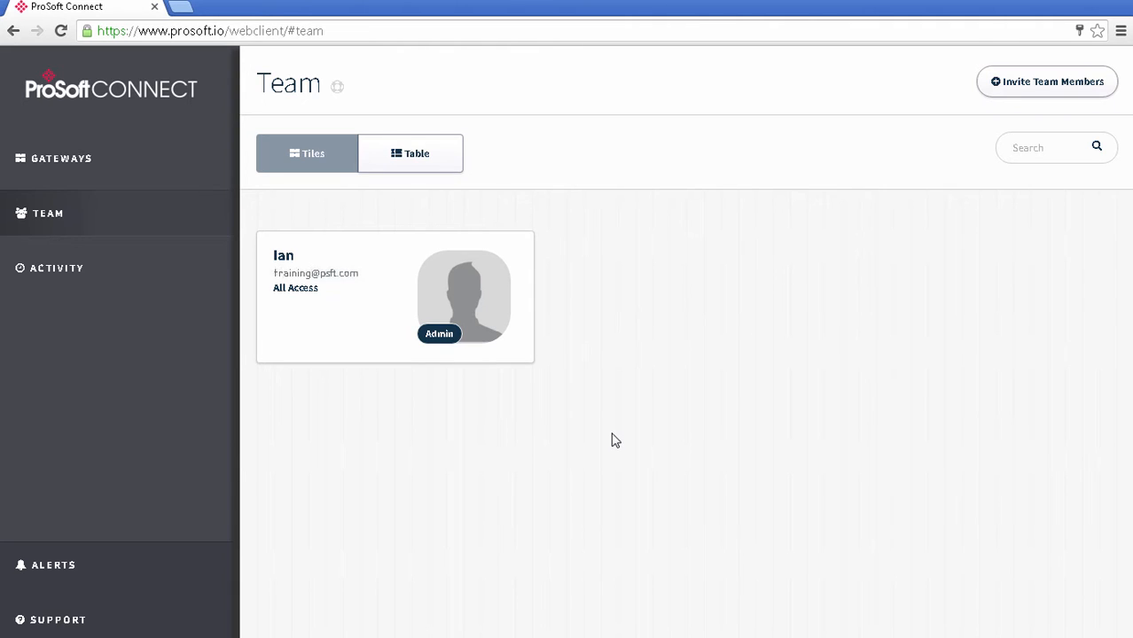
pyautogui.moveTo(55, 273)
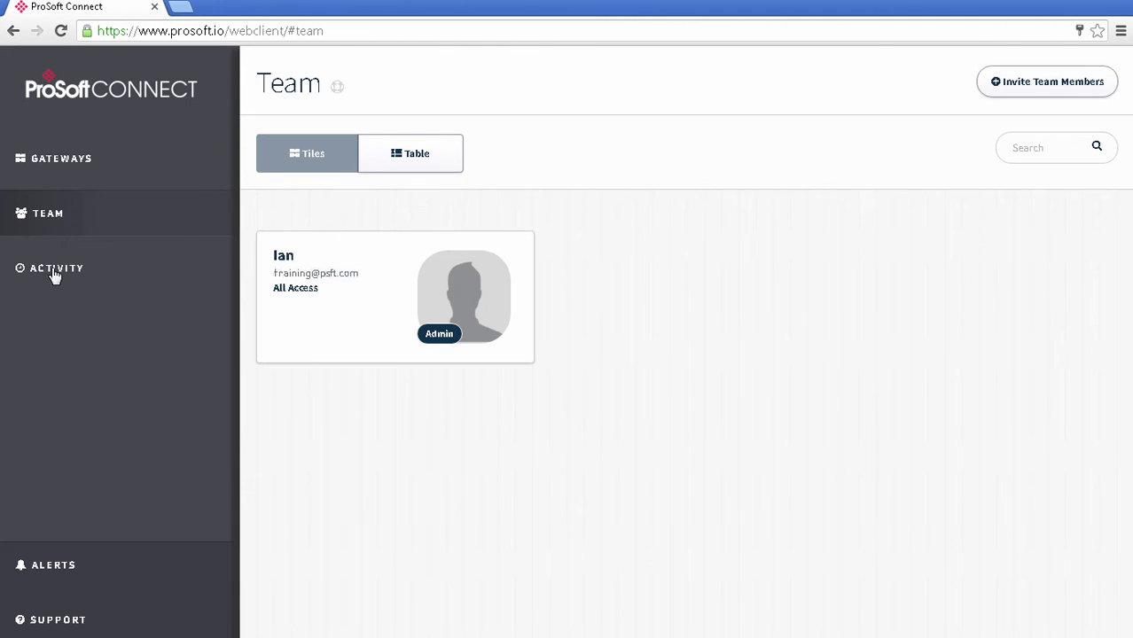
# - Review the empty Activity log, then start a new browser tab
pyautogui.click(55, 268)
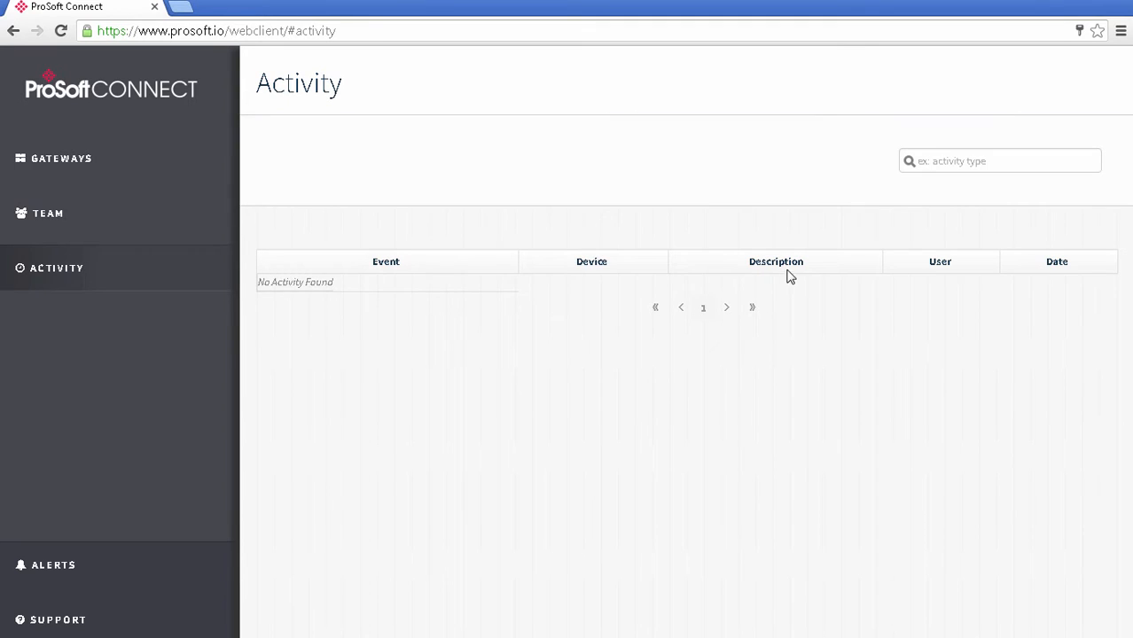
pyautogui.moveTo(770, 444)
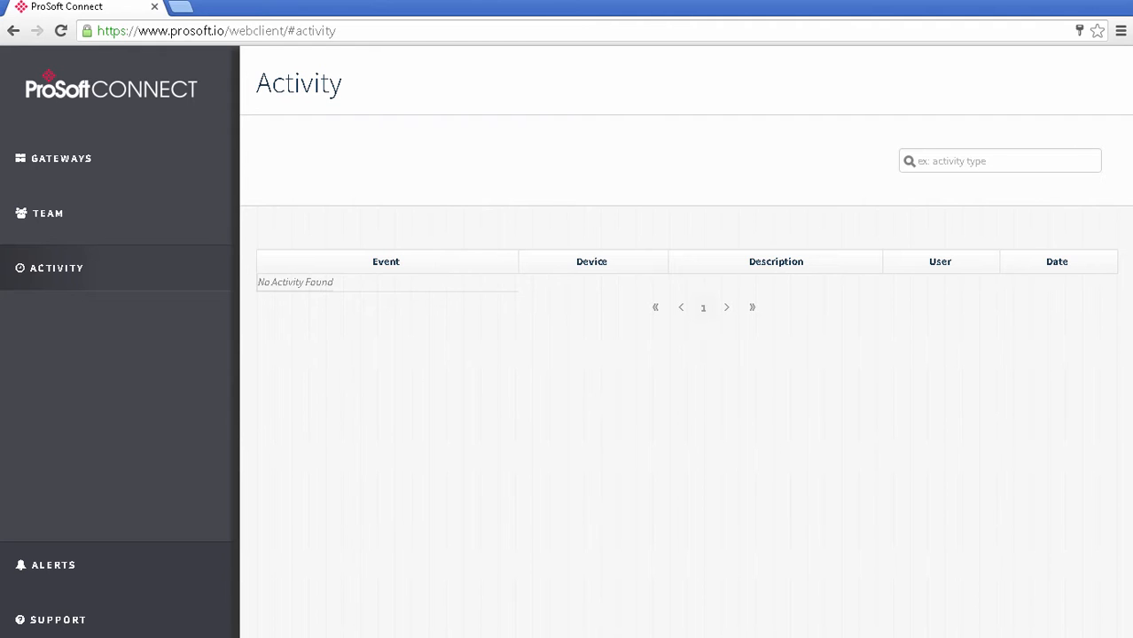
pyautogui.click(177, 7)
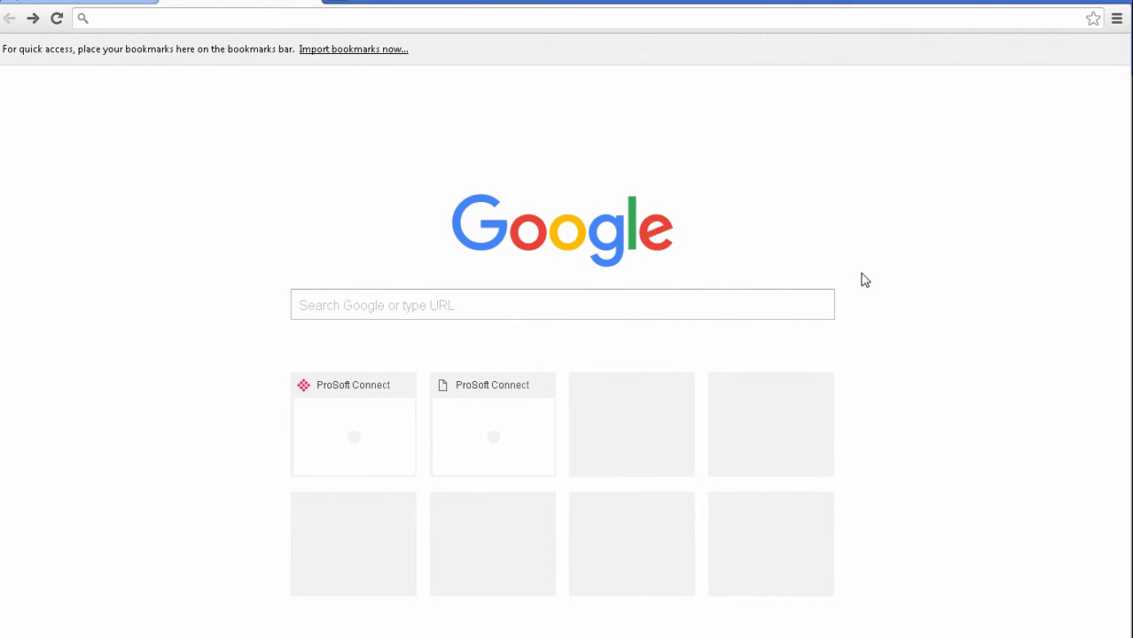
# - Log in to the ICX35 web configuration at 192.168.22.32:8080 as admin and reach Administrator settings
pyautogui.write('192.168.22.32:')
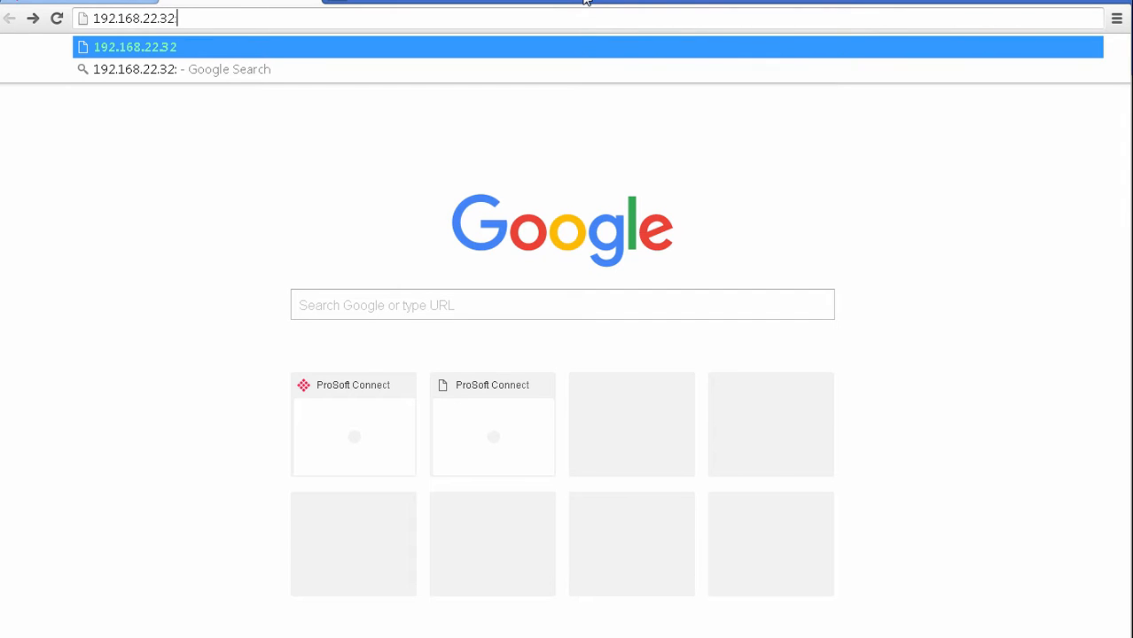
pyautogui.write('8080/login.php')
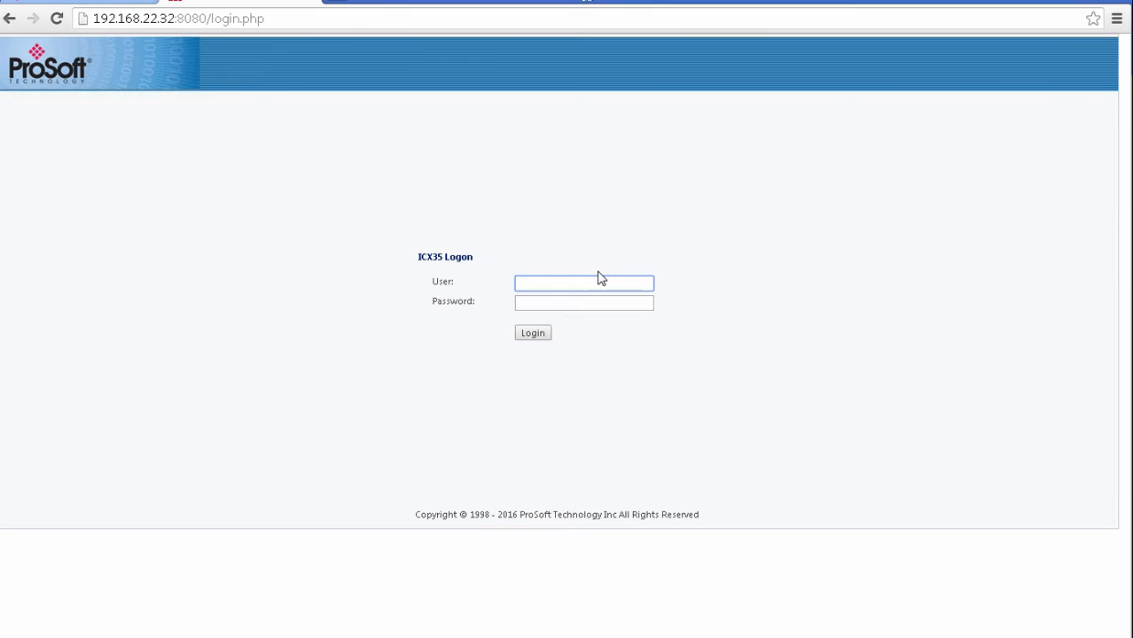
pyautogui.write('admin')
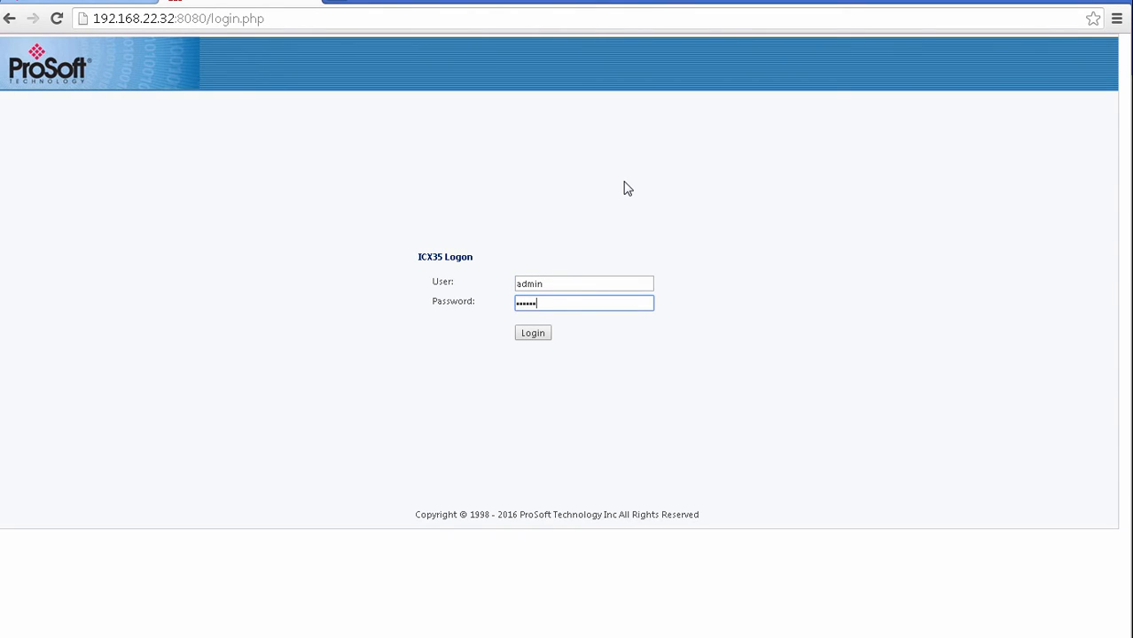
pyautogui.click(532, 334)
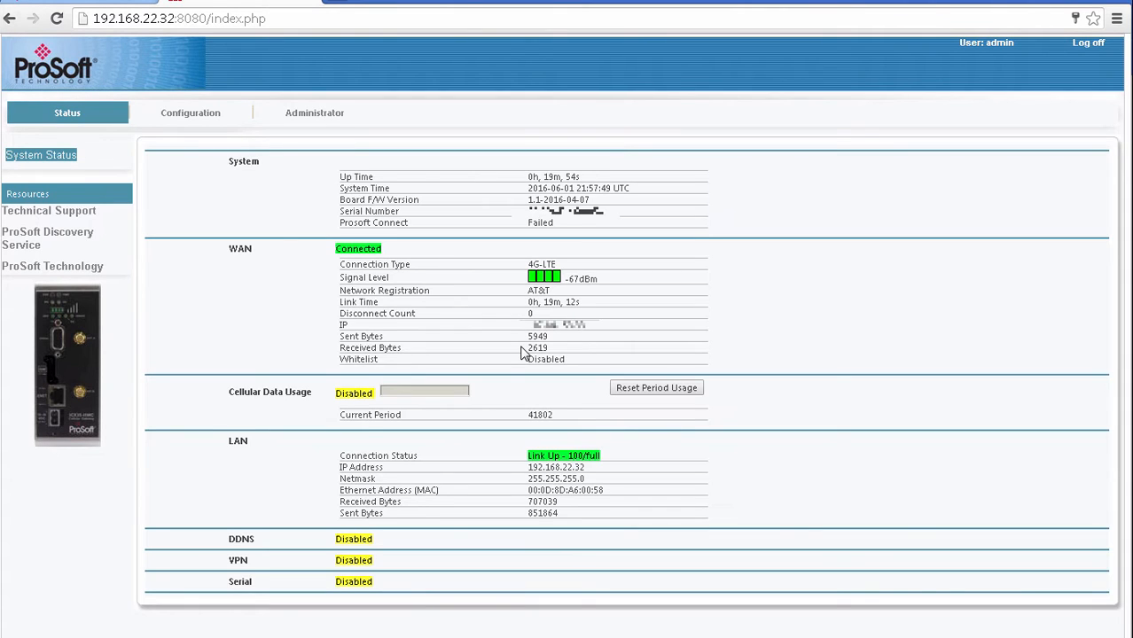
pyautogui.moveTo(422, 322)
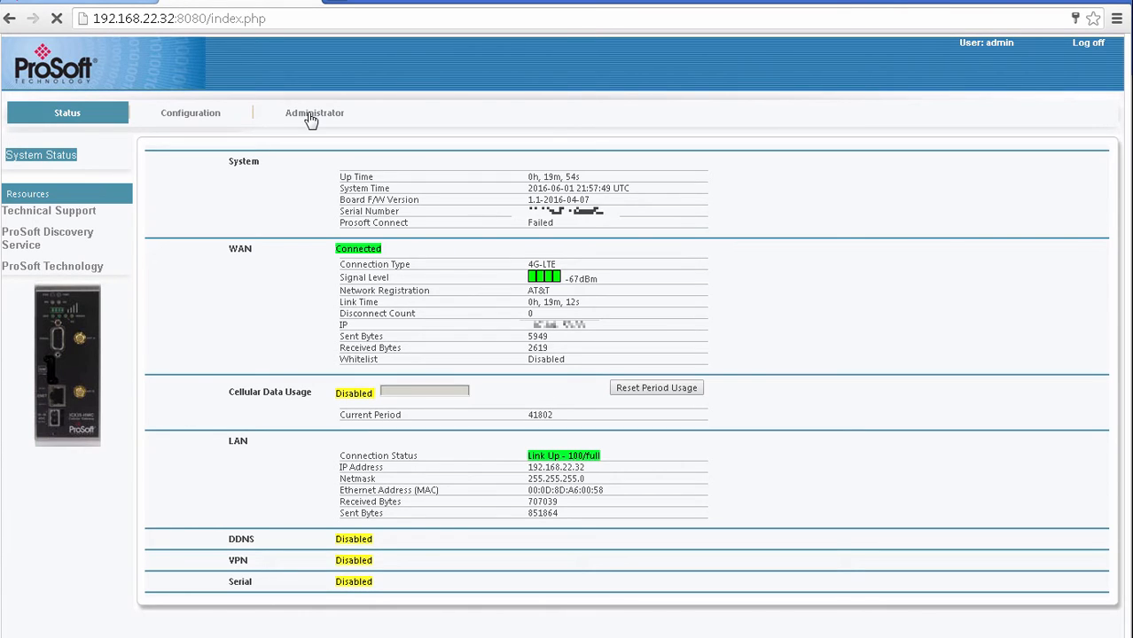
pyautogui.click(314, 113)
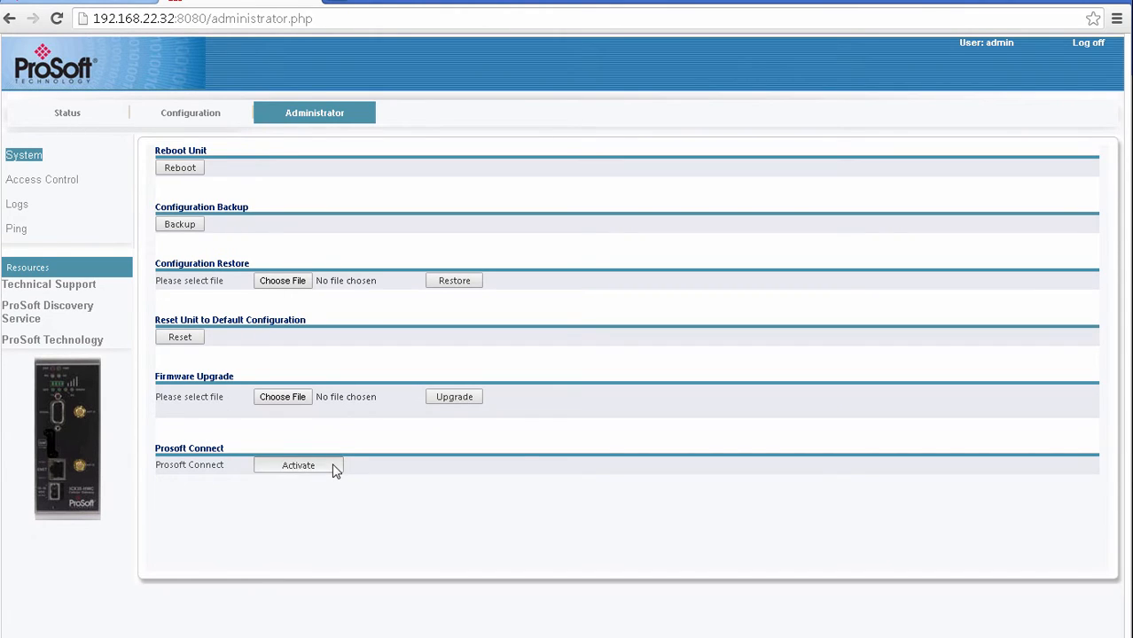
# - Generate and copy a ProSoft Connect activation key, then follow the prosoft.io link
pyautogui.click(298, 465)
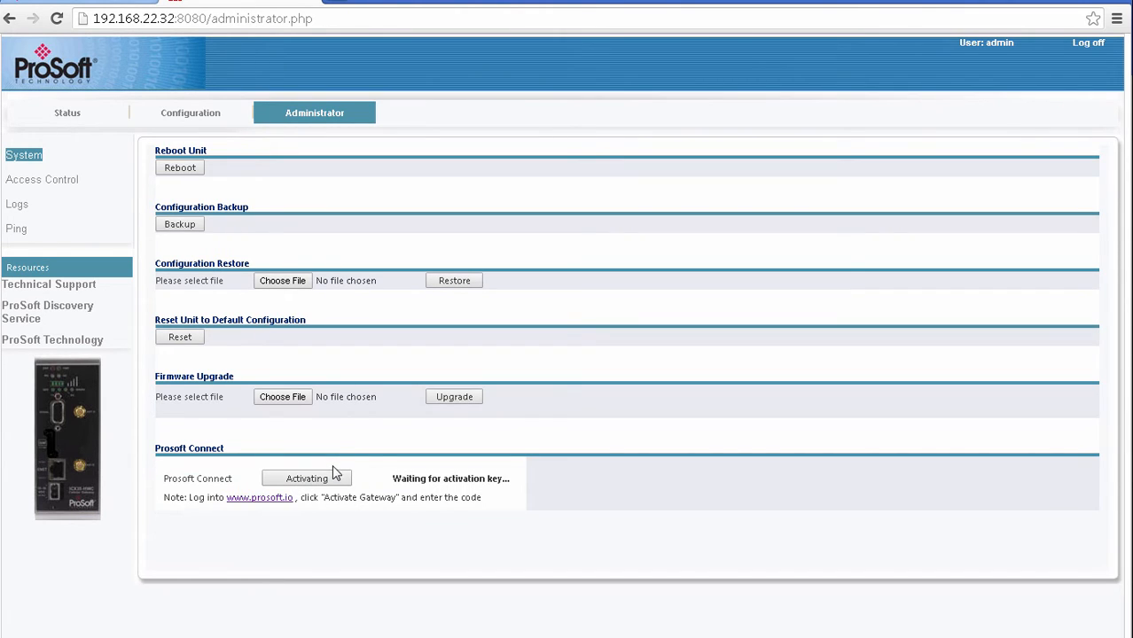
pyautogui.click(305, 479)
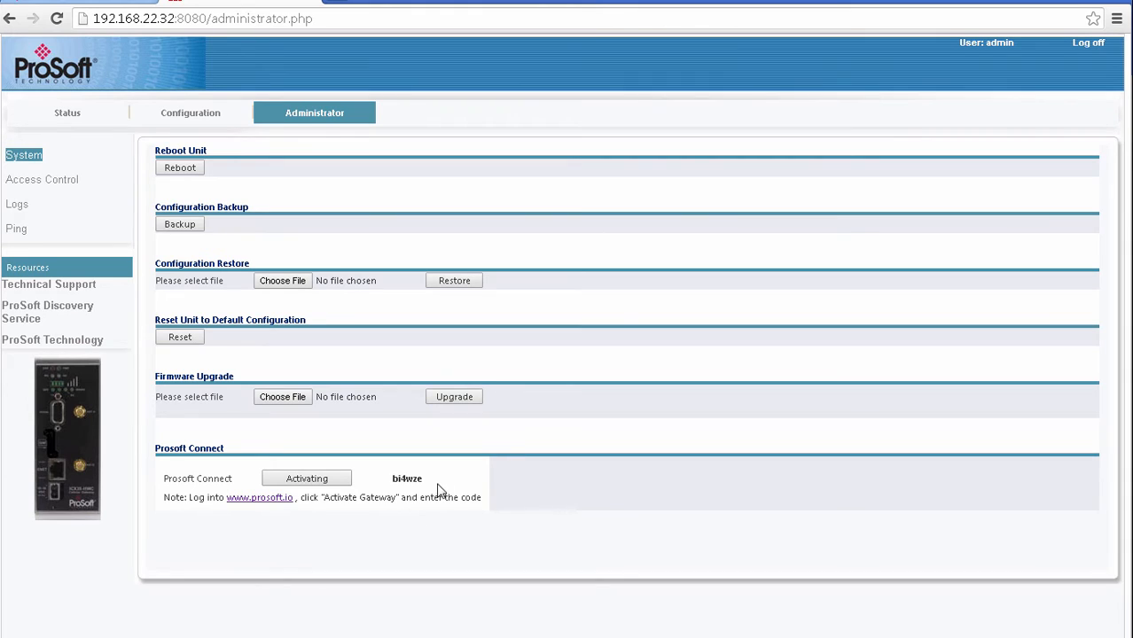
pyautogui.doubleClick(408, 479)
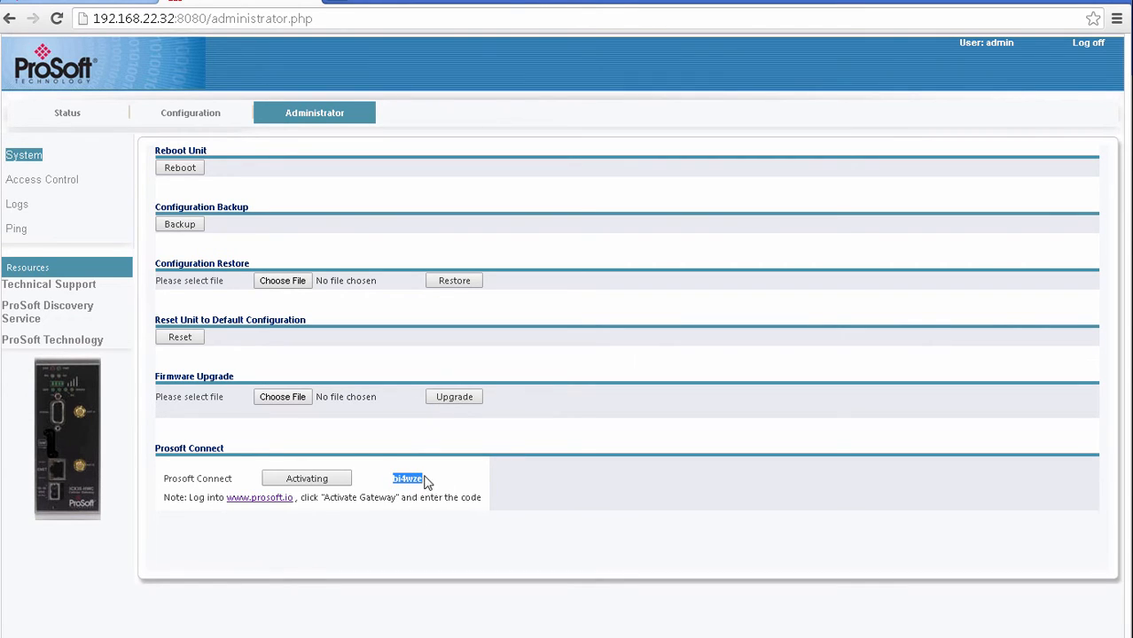
pyautogui.rightClick(407, 479)
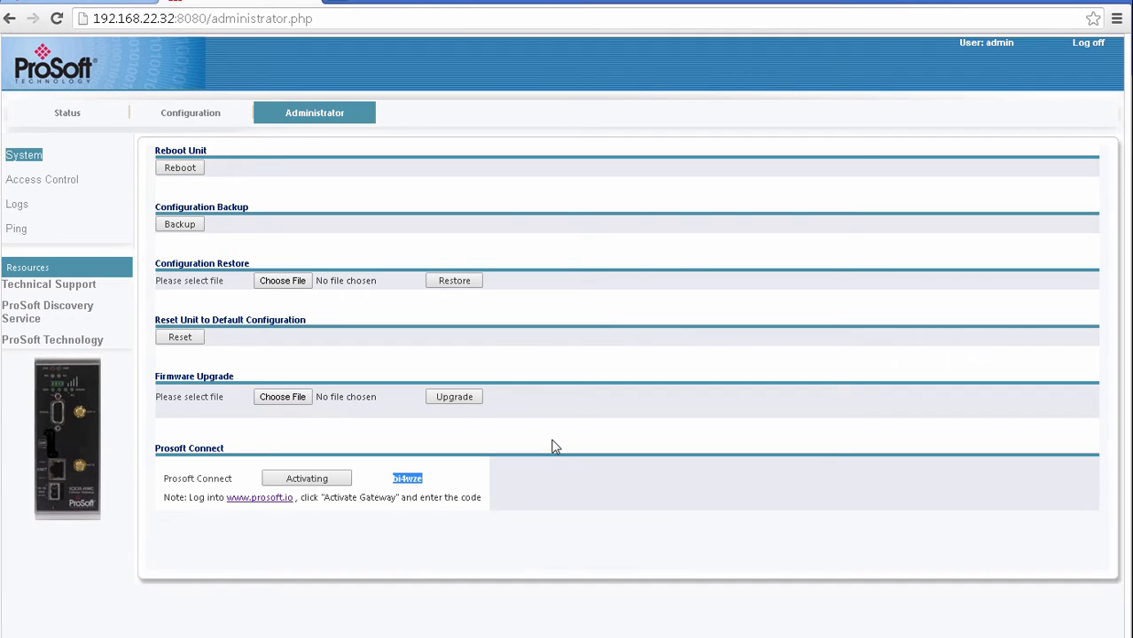
pyautogui.moveTo(253, 506)
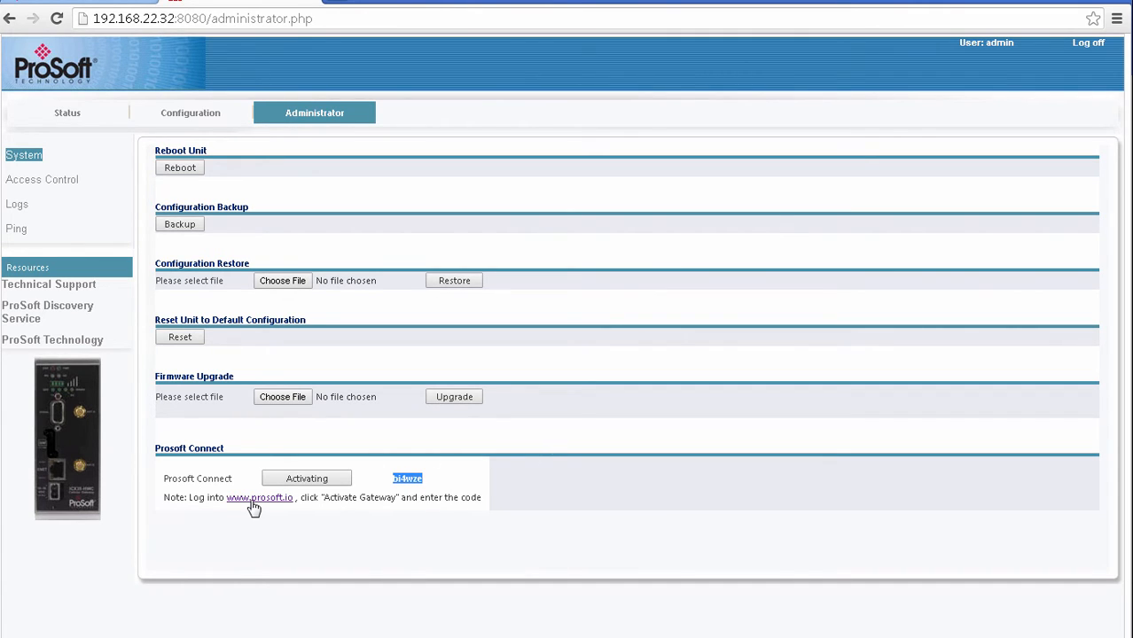
pyautogui.click(259, 497)
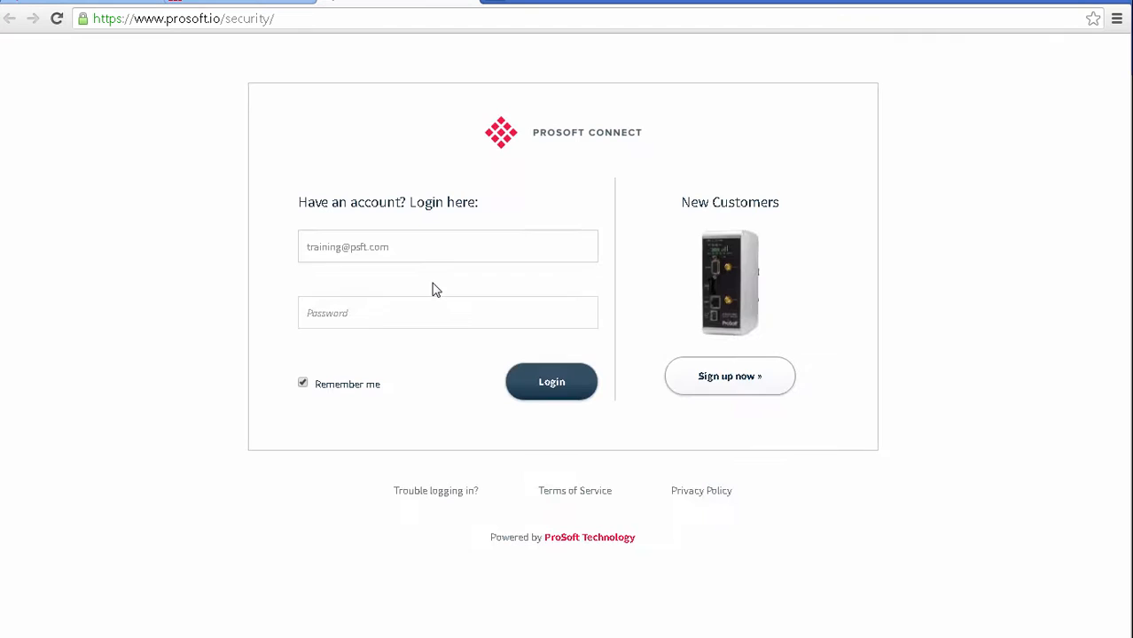
# - Sign in to ProSoft Connect with the account password to reach the Gateways page
pyautogui.write('•')
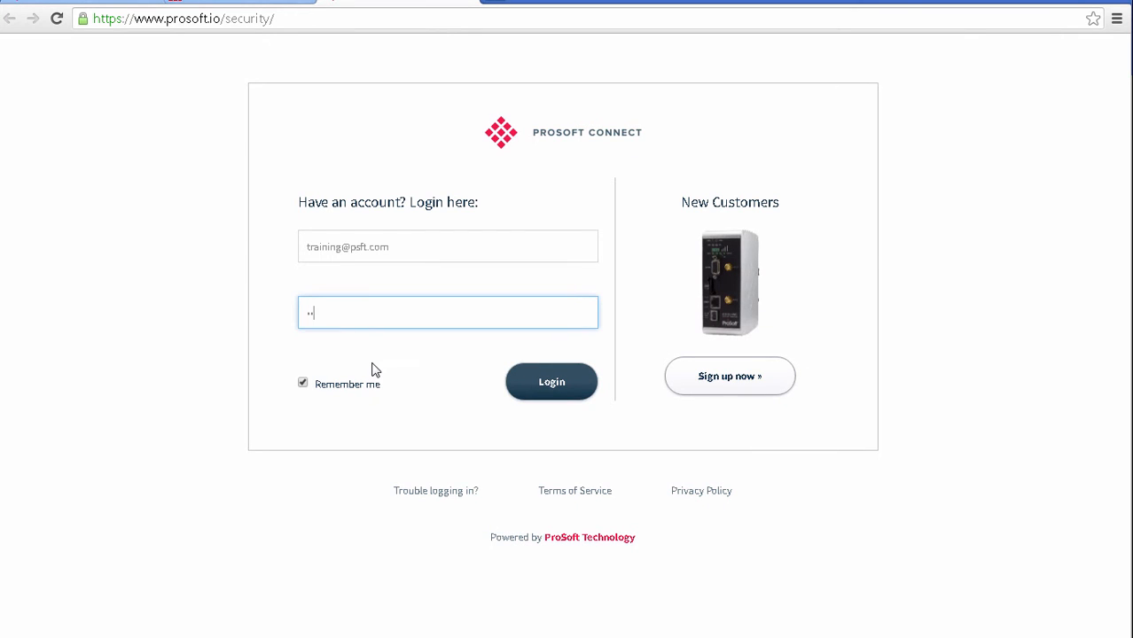
pyautogui.write('password')
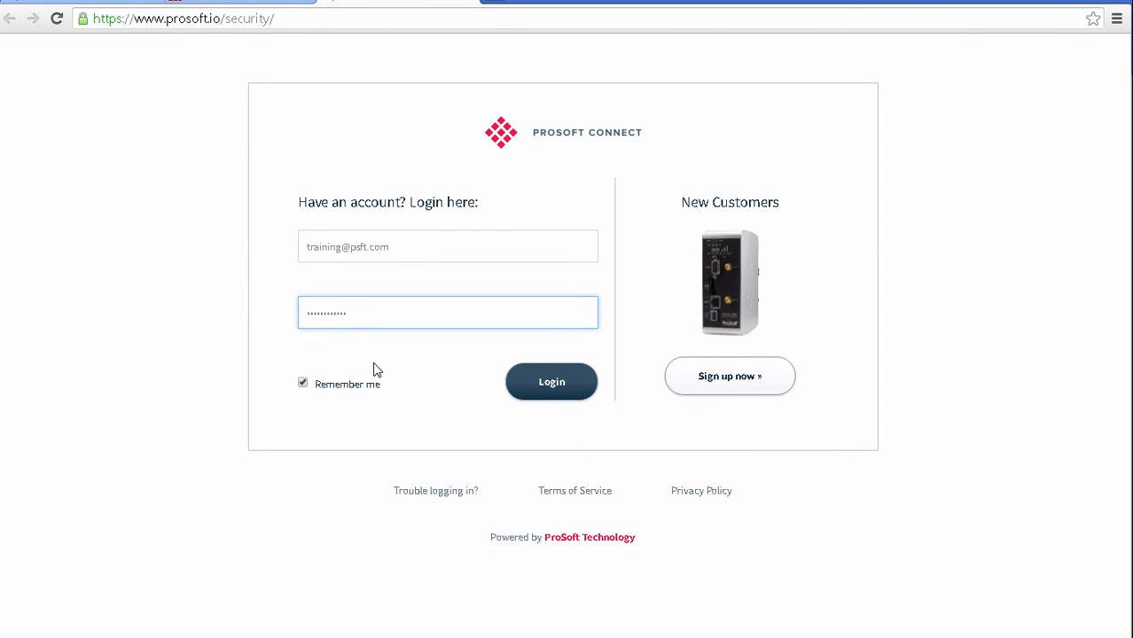
pyautogui.click(549, 381)
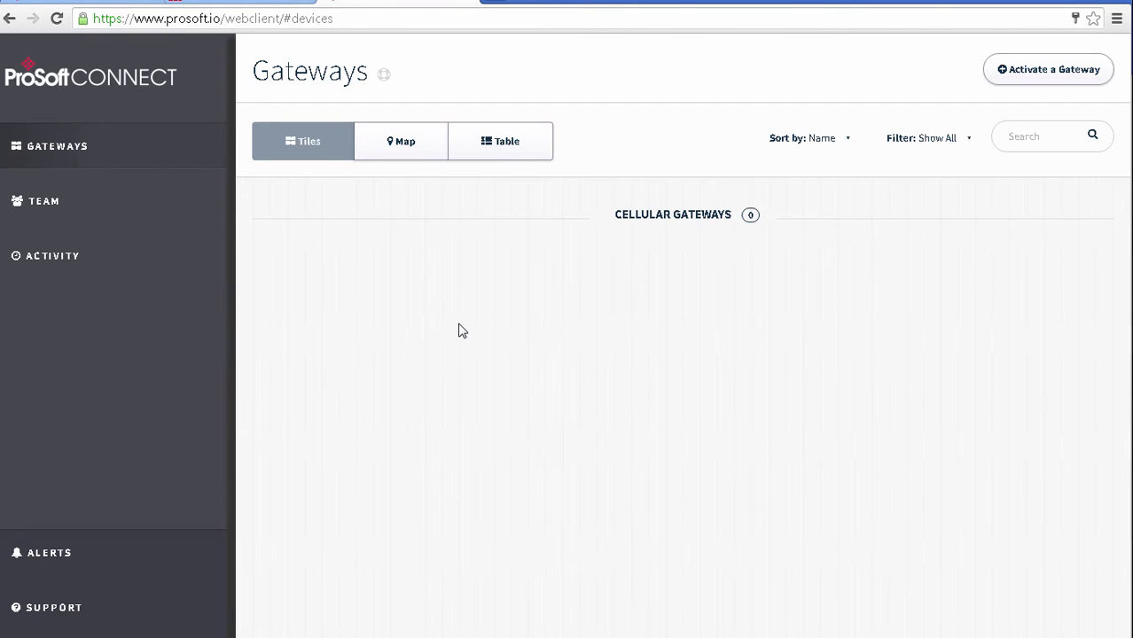
pyautogui.moveTo(1048, 69)
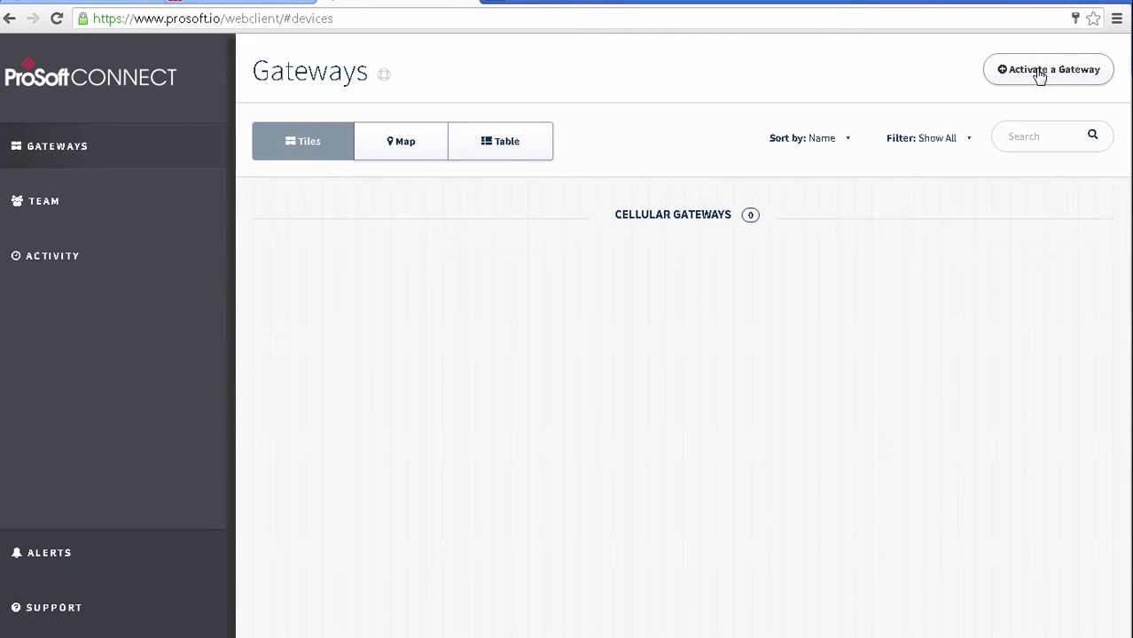
# - Activate a gateway by pasting the copied key so the ICX35 appears under Cellular Gateways
pyautogui.click(1048, 69)
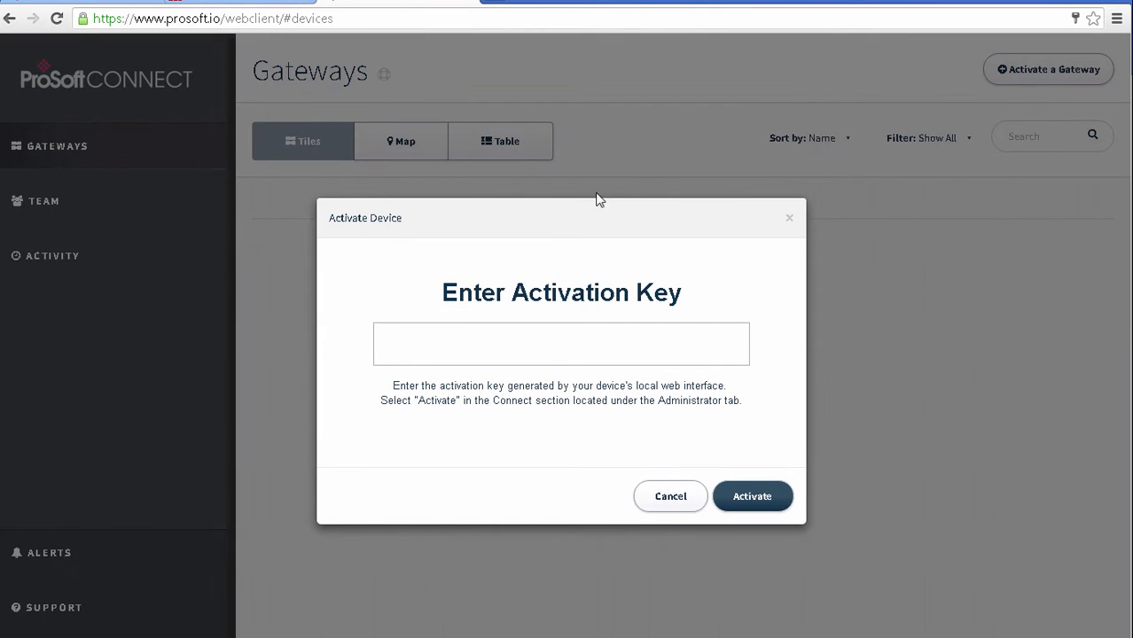
pyautogui.click(561, 344)
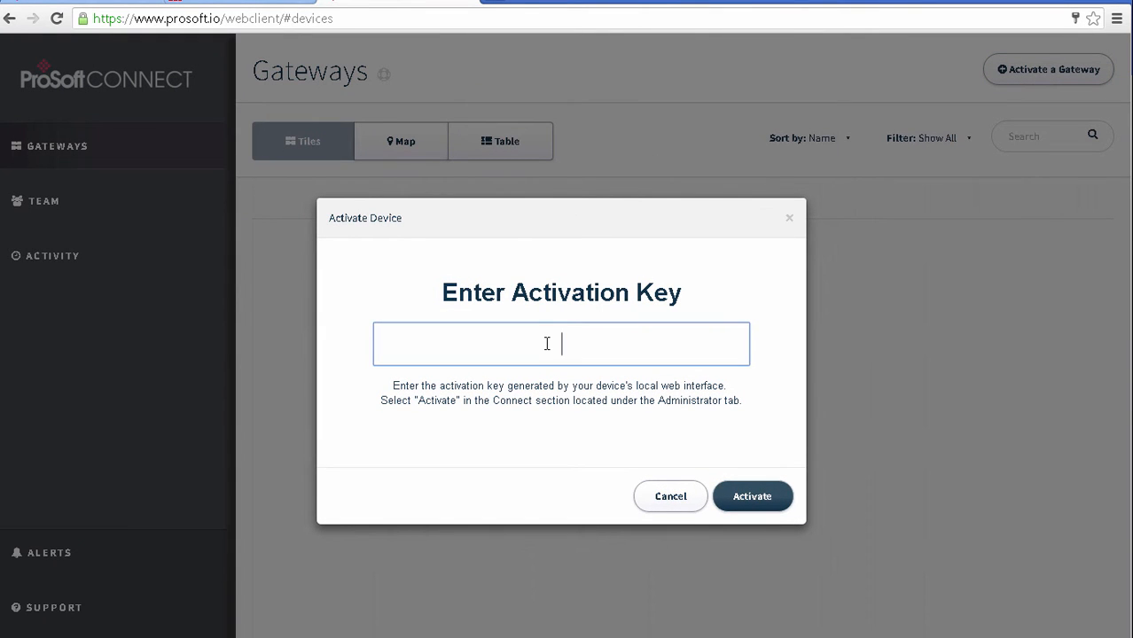
pyautogui.rightClick(560, 344)
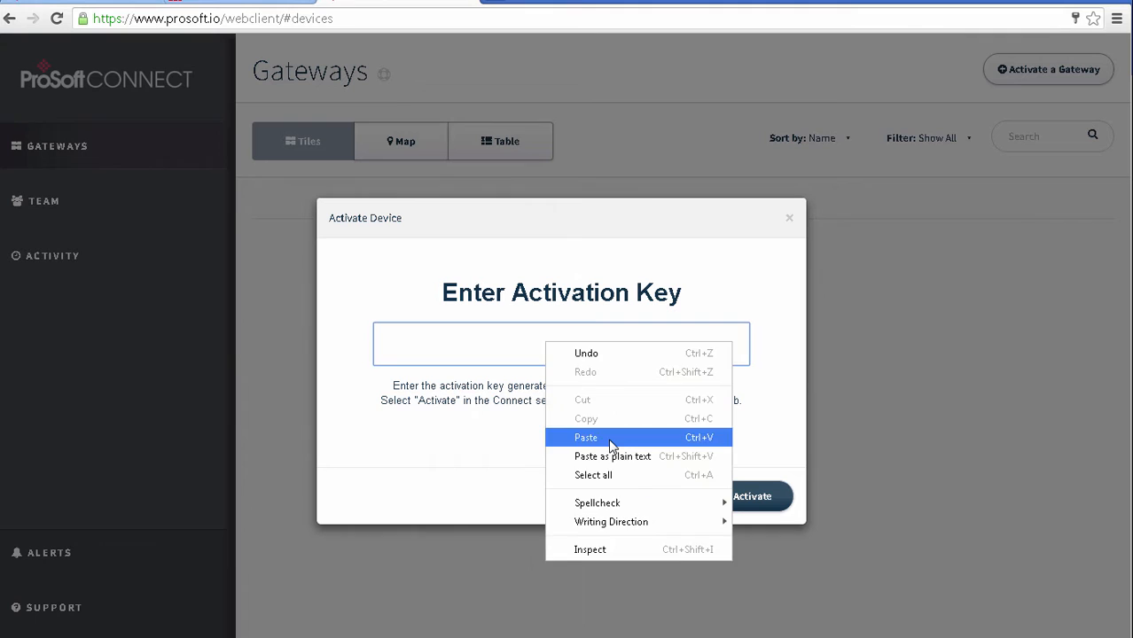
pyautogui.click(585, 436)
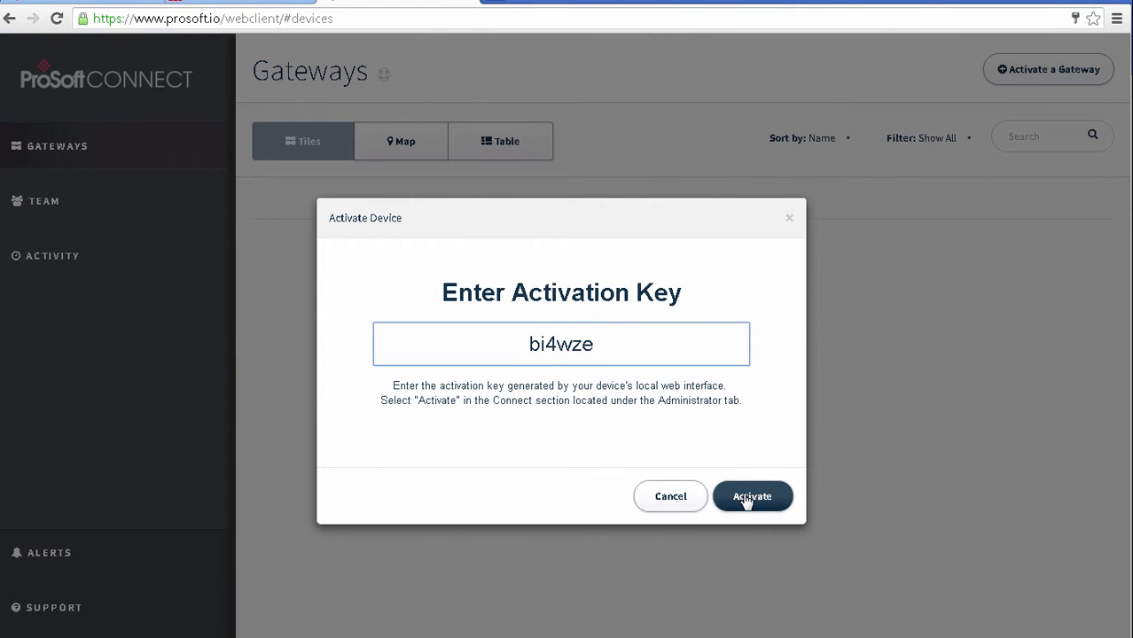
pyautogui.click(752, 496)
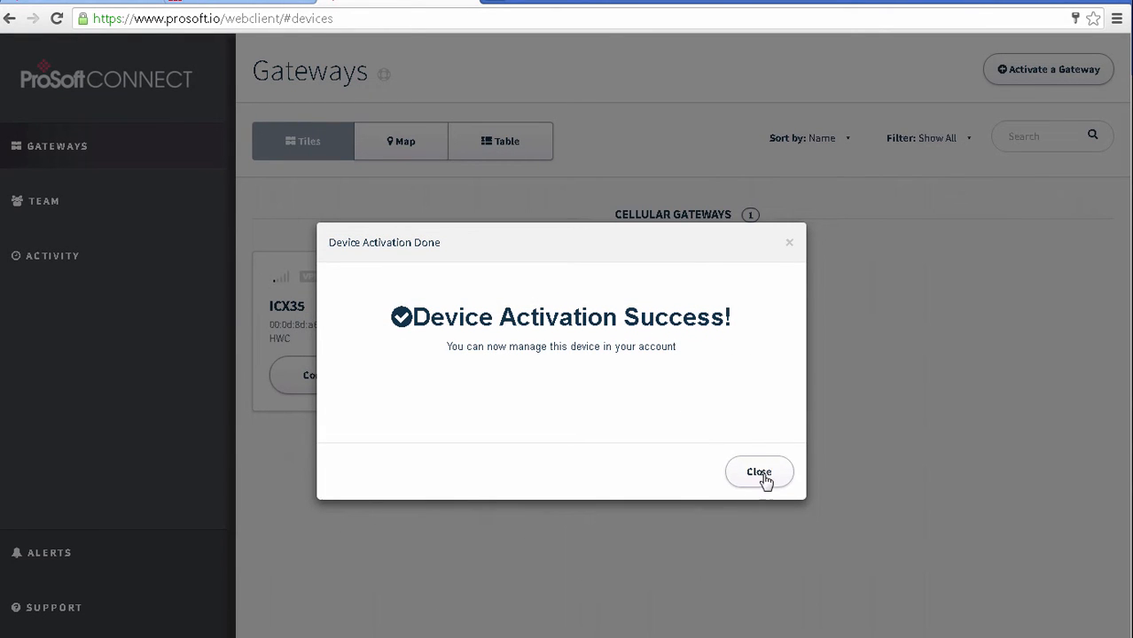
pyautogui.click(759, 472)
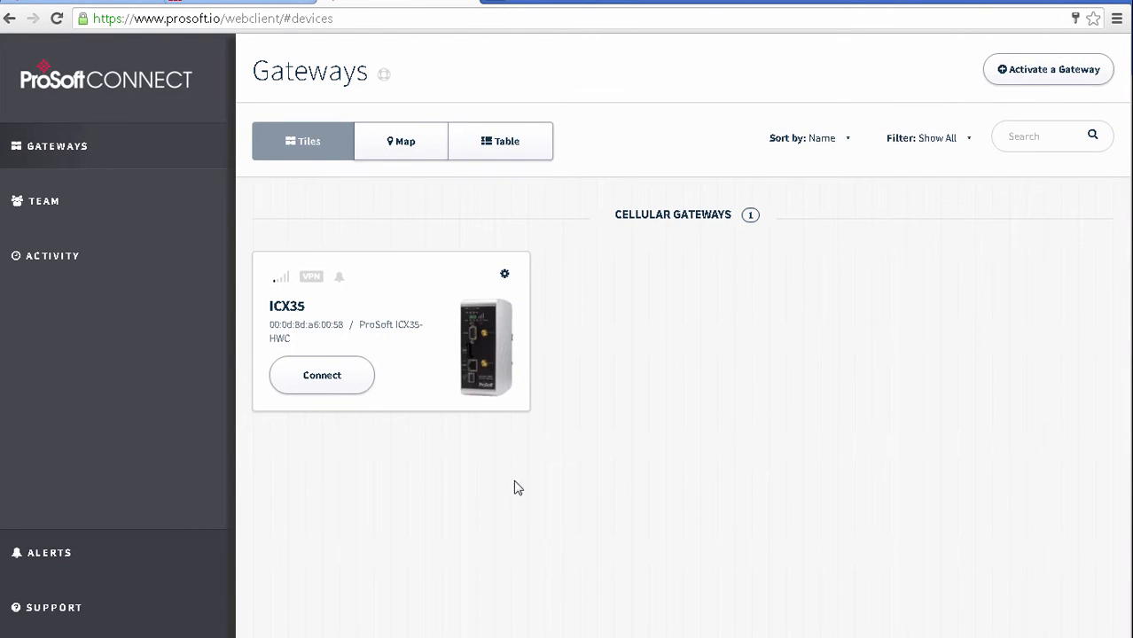
pyautogui.moveTo(291, 335)
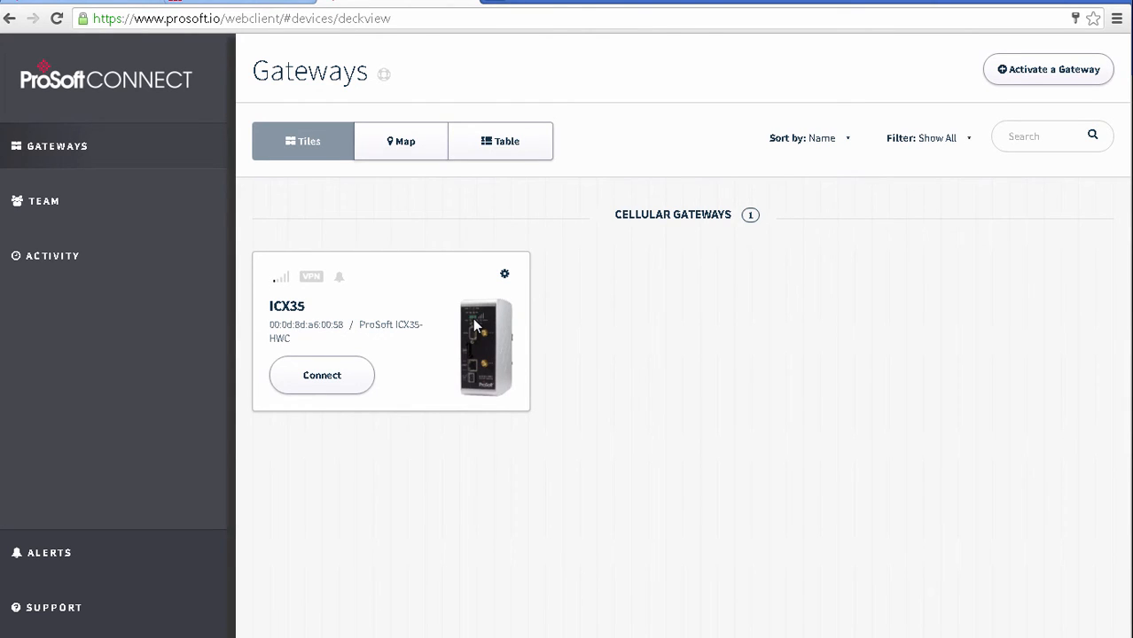
pyautogui.moveTo(287, 305)
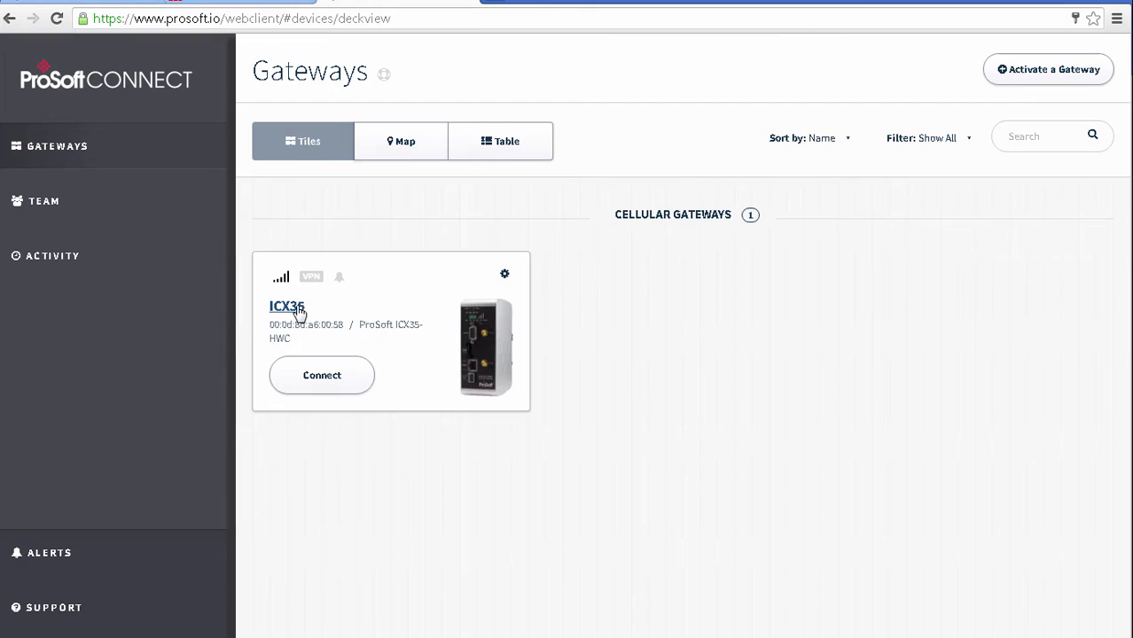
# - Show the ICX35 gateway's overview with uptime, uplink, downlink and signal strength
pyautogui.click(287, 305)
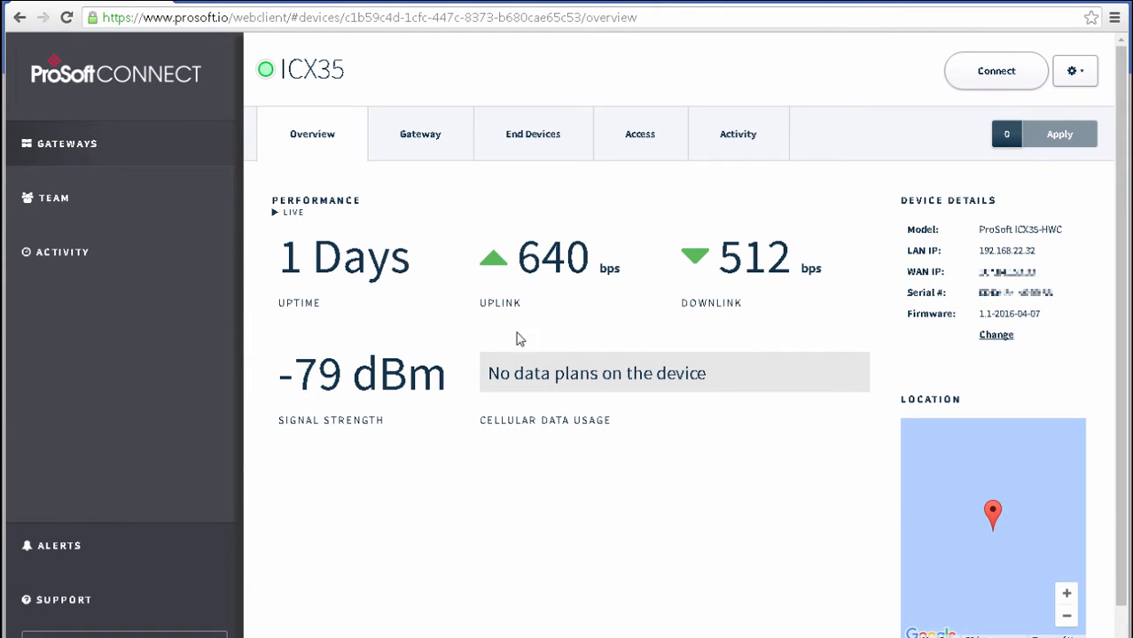
pyautogui.moveTo(351, 124)
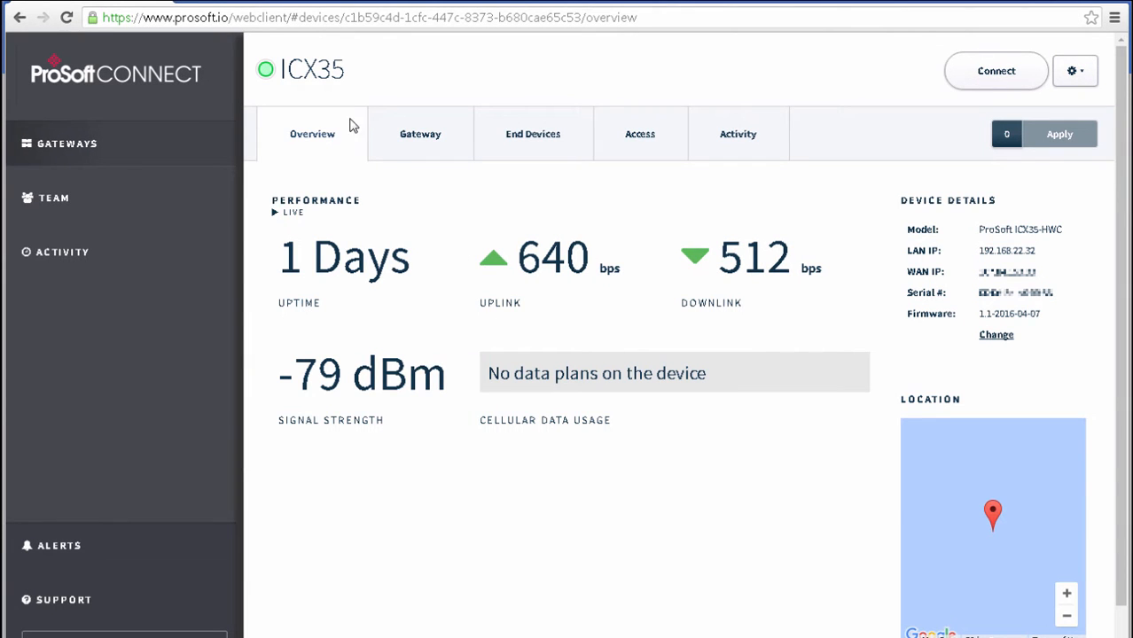
pyautogui.moveTo(906, 334)
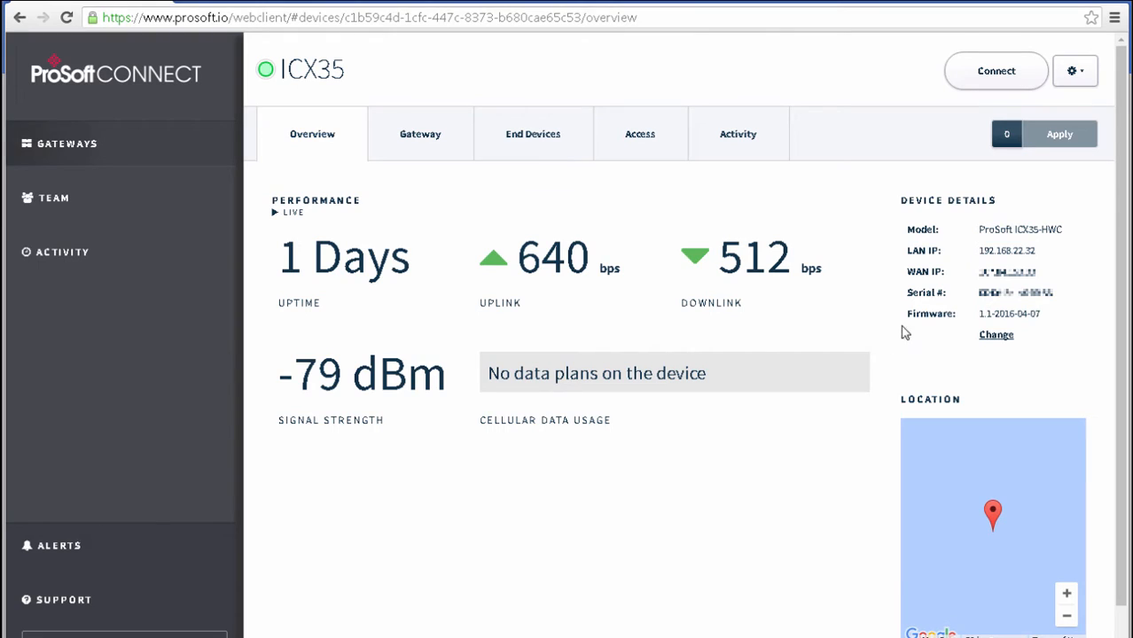
pyautogui.moveTo(901, 217)
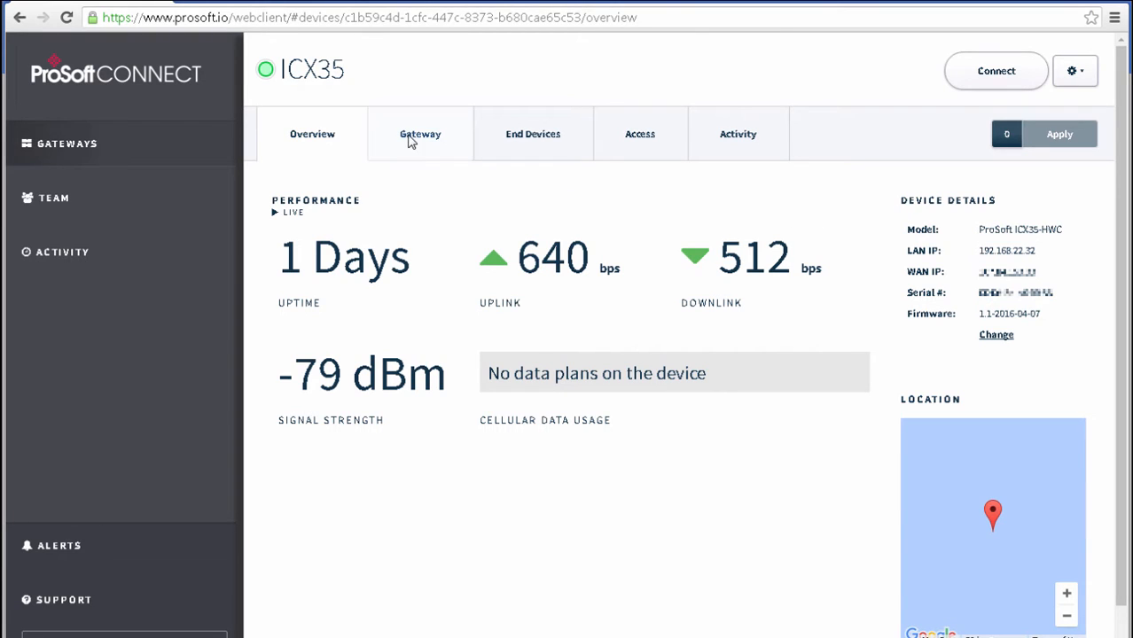
# - Stage module name ICX35_Training, coordinates 34.4/-119 and Data Limit enabled on the Gateway settings
pyautogui.click(420, 135)
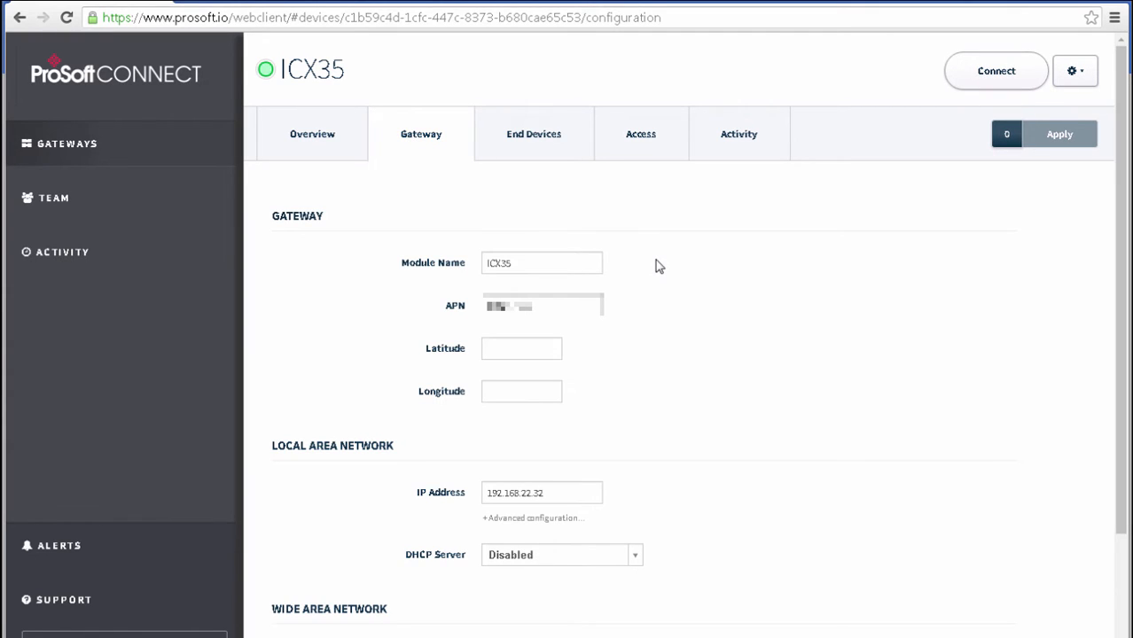
pyautogui.moveTo(629, 273)
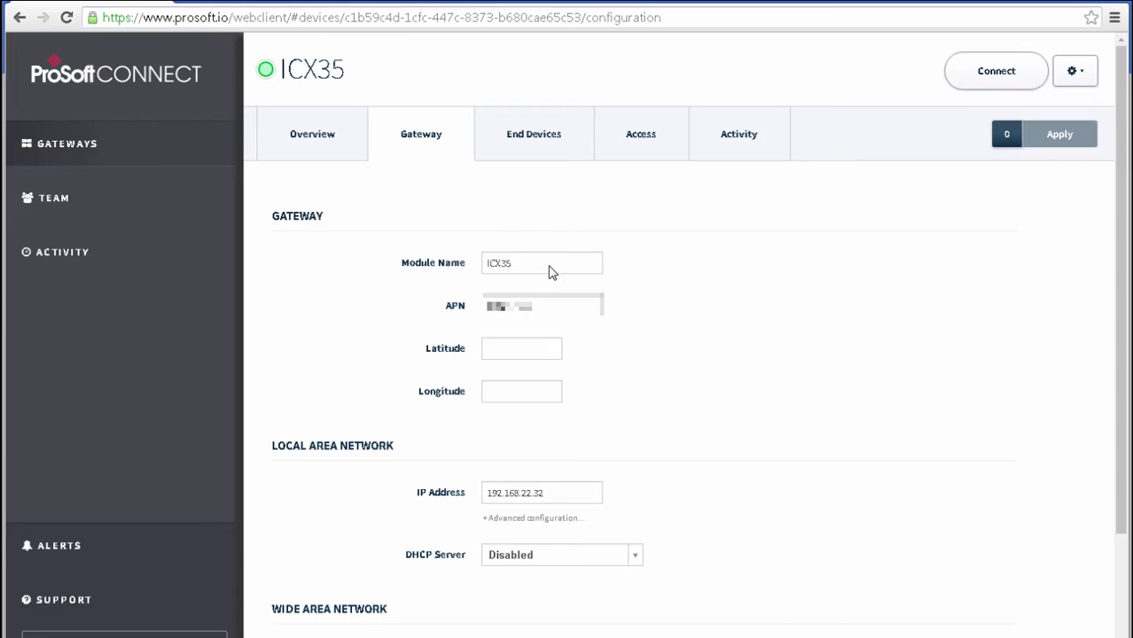
pyautogui.write('_Training')
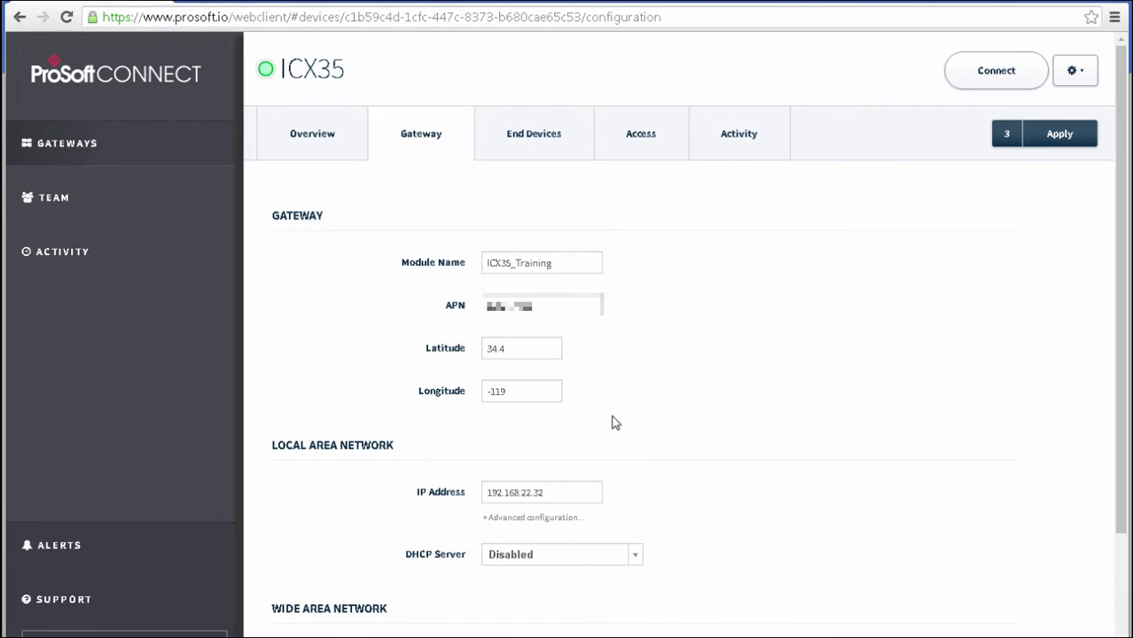
pyautogui.scroll(-3)
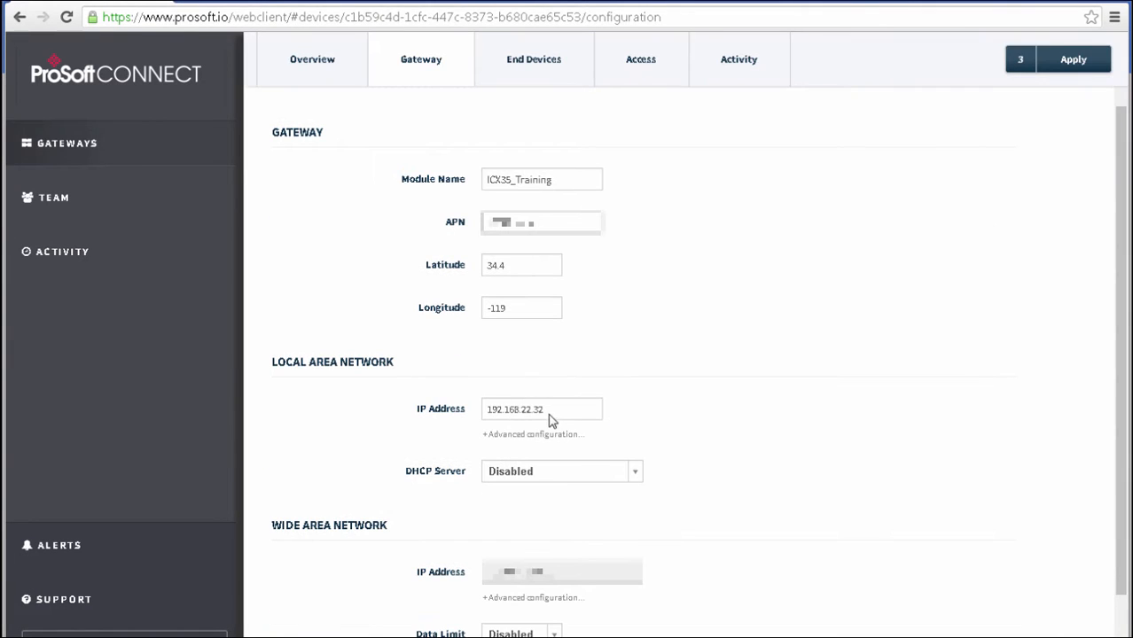
pyautogui.moveTo(560, 415)
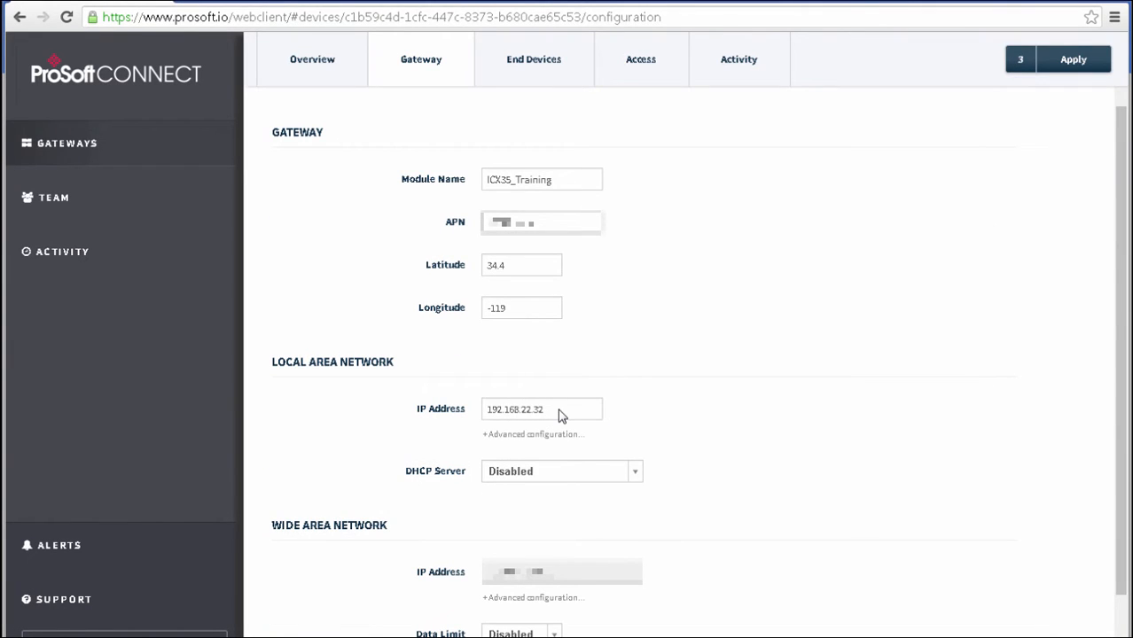
pyautogui.scroll(-3)
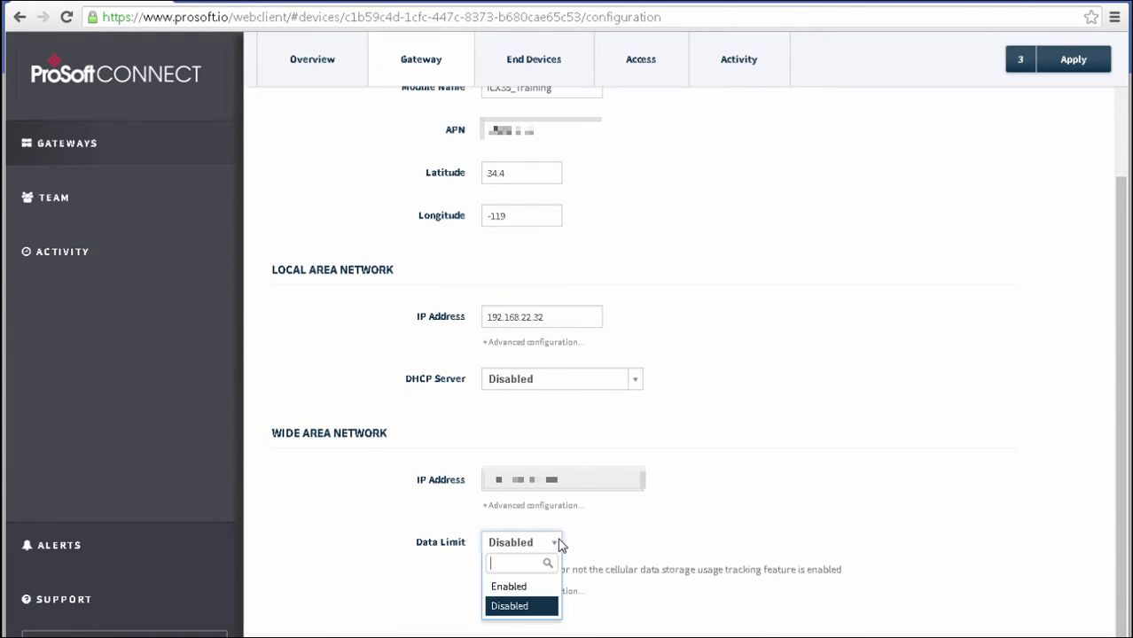
pyautogui.click(509, 585)
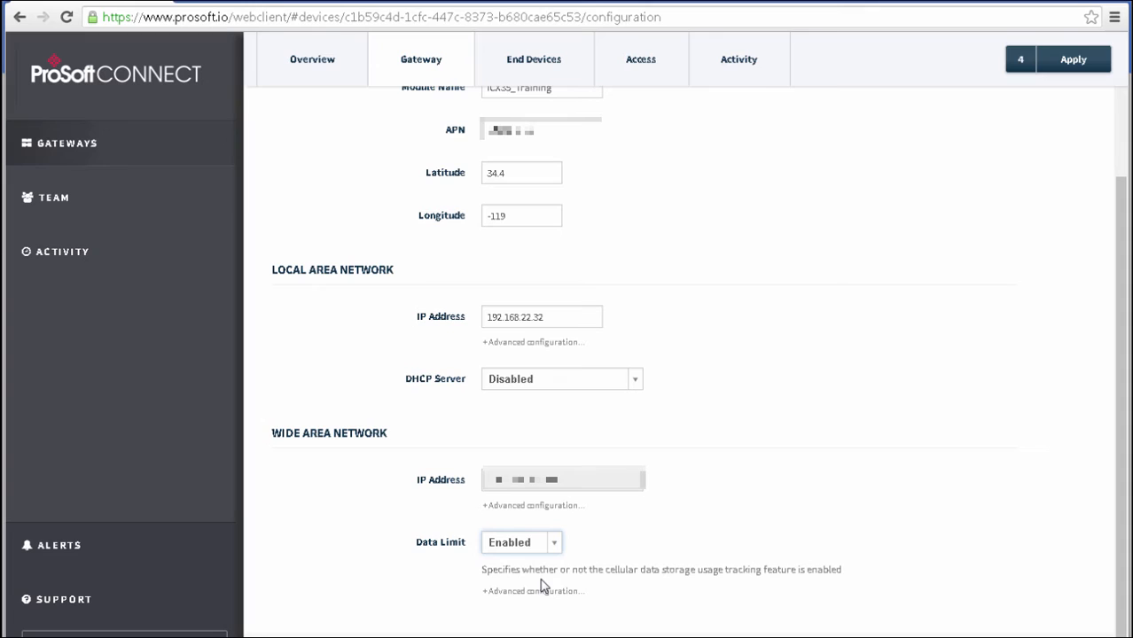
pyautogui.scroll(3)
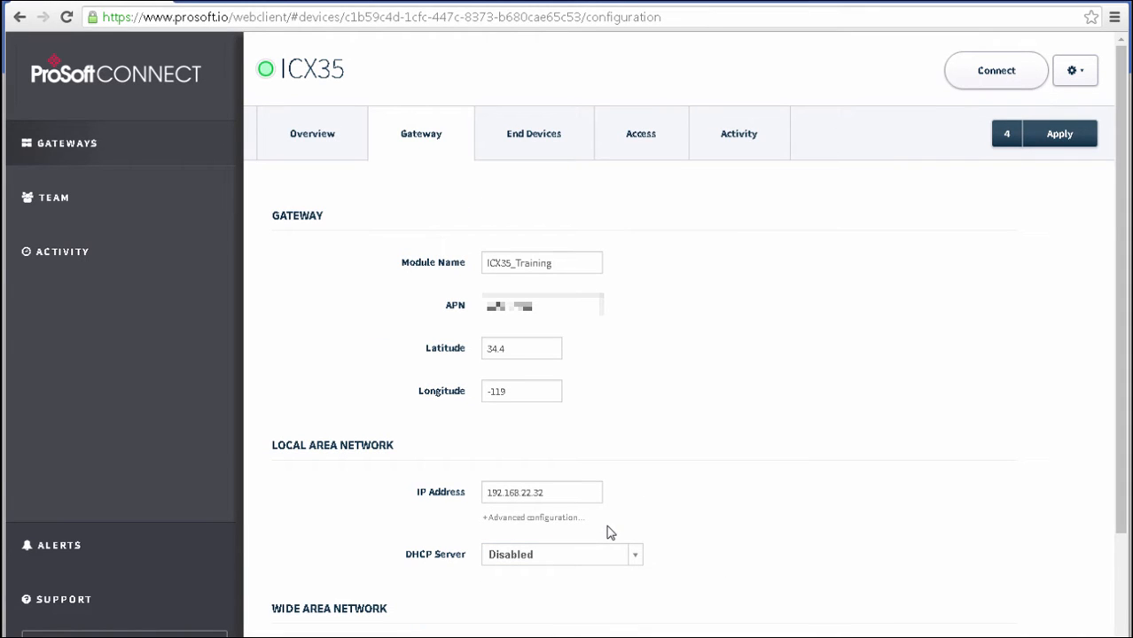
pyautogui.click(640, 133)
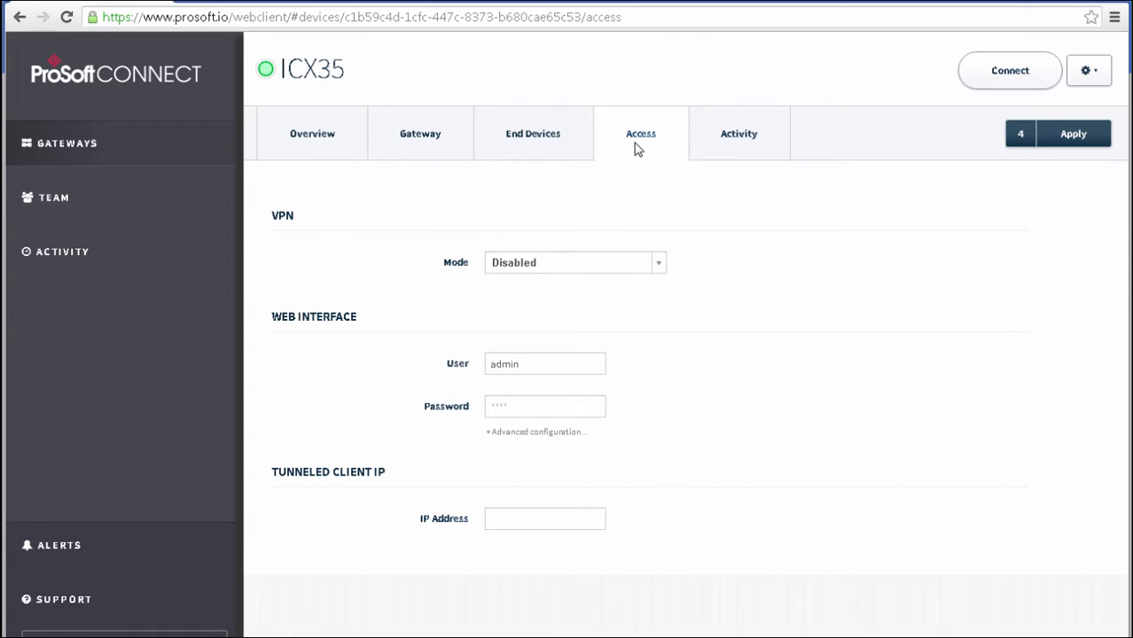
pyautogui.moveTo(660, 269)
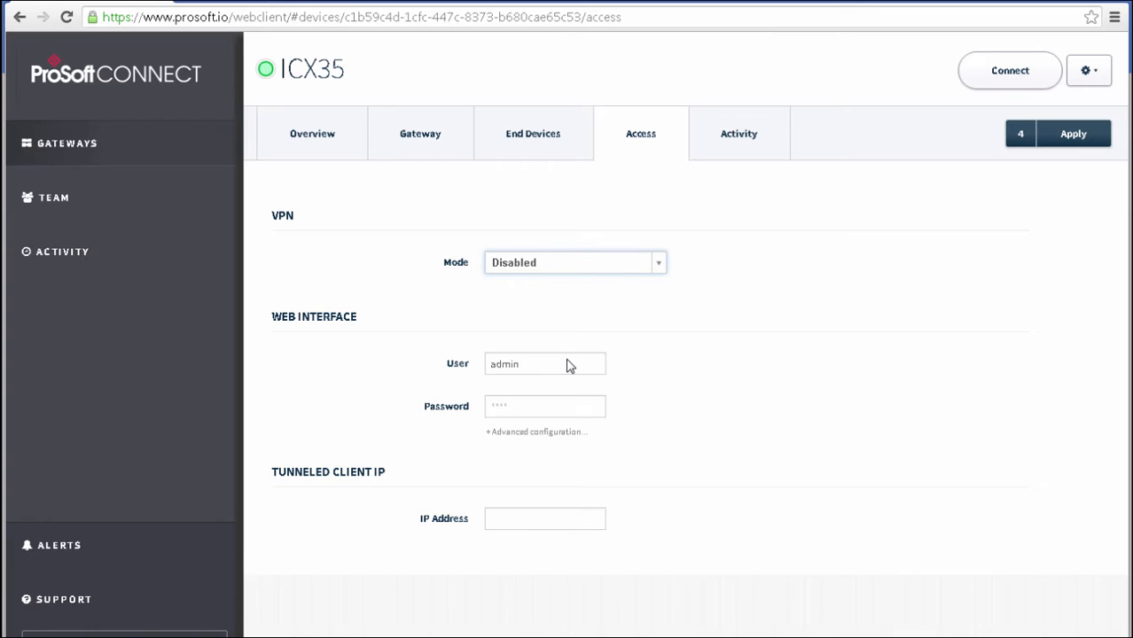
pyautogui.moveTo(550, 493)
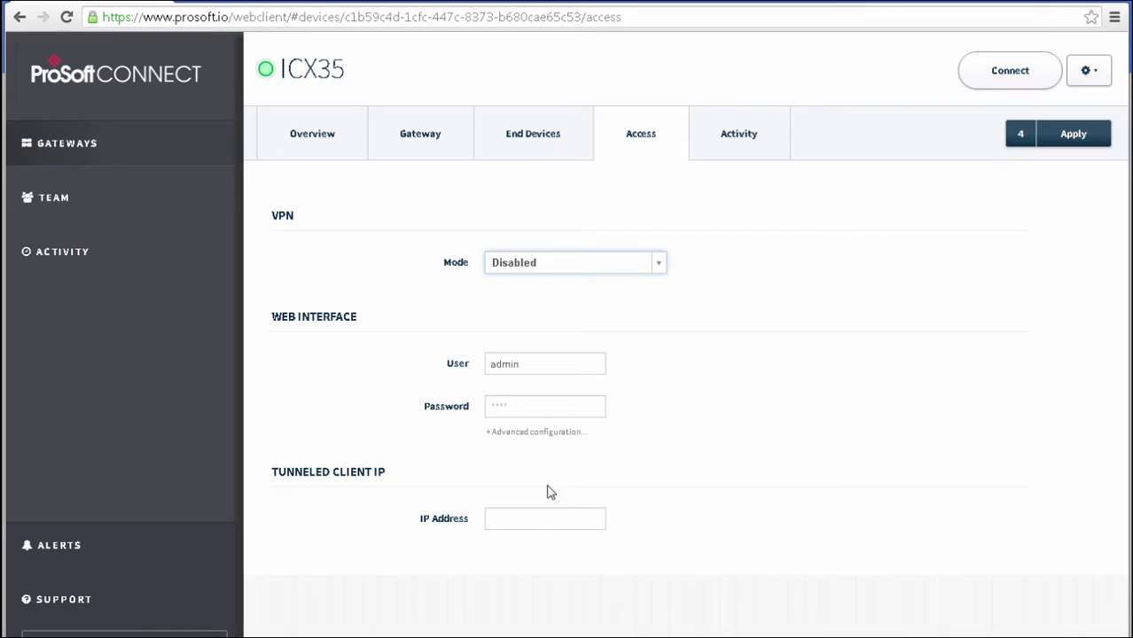
pyautogui.click(544, 518)
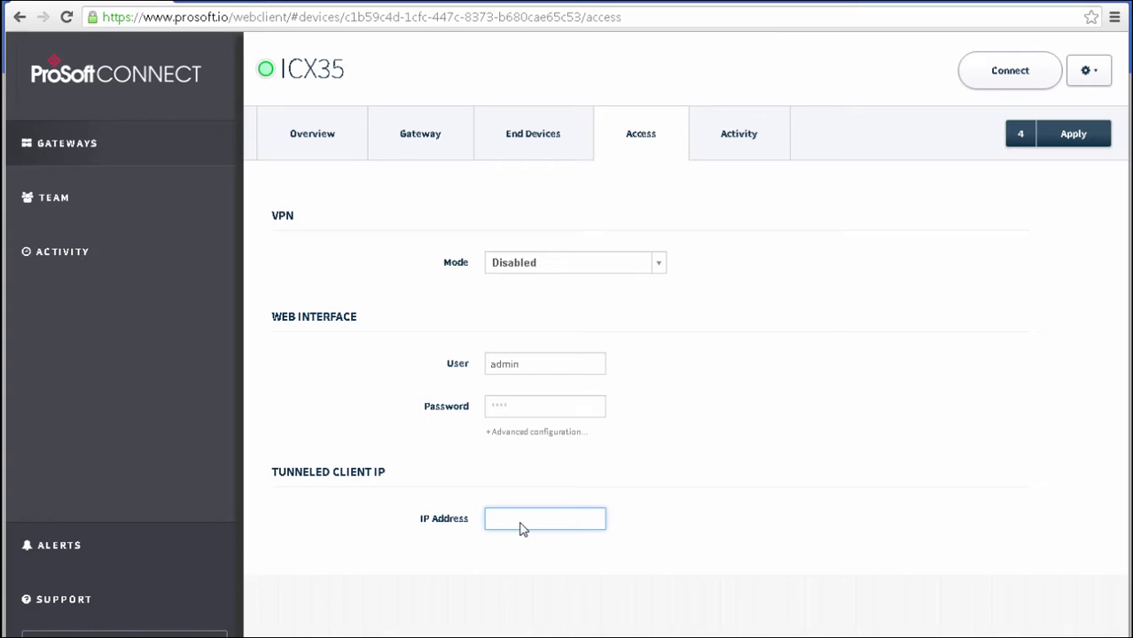
pyautogui.click(544, 518)
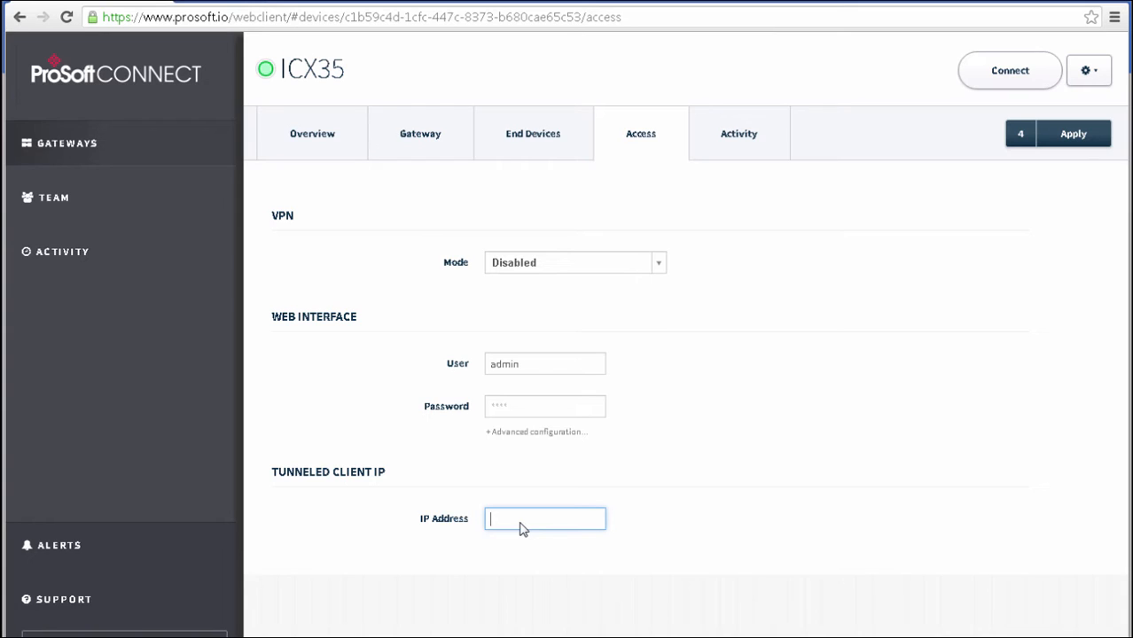
pyautogui.moveTo(738, 135)
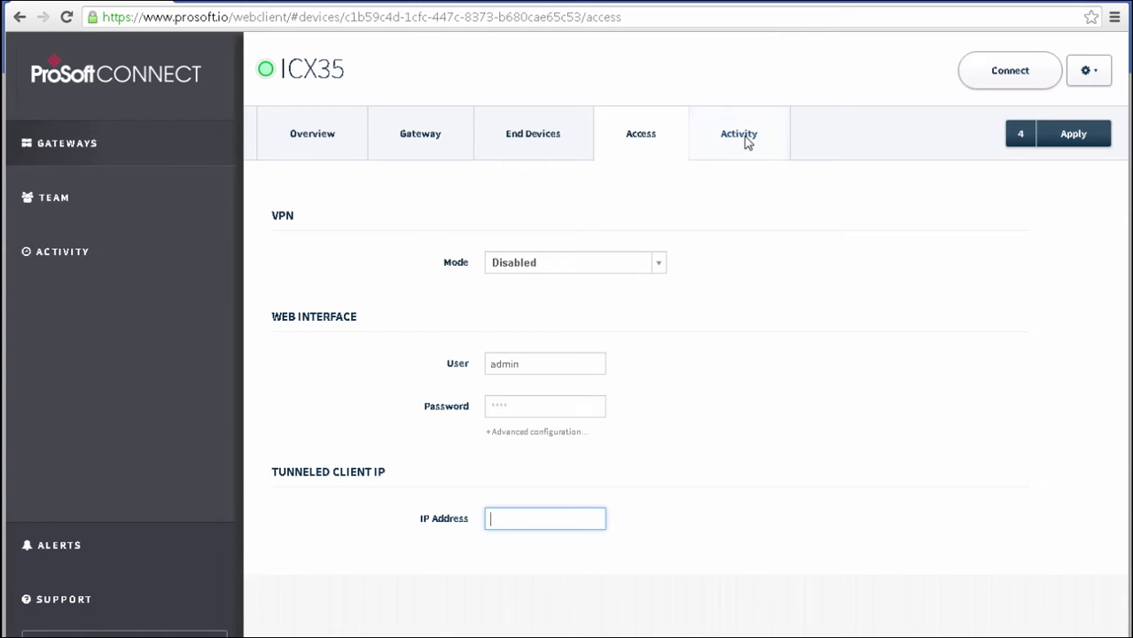
# - Review the ICX35 activity log of lost and restored connection alarms, then return to Overview
pyautogui.click(738, 133)
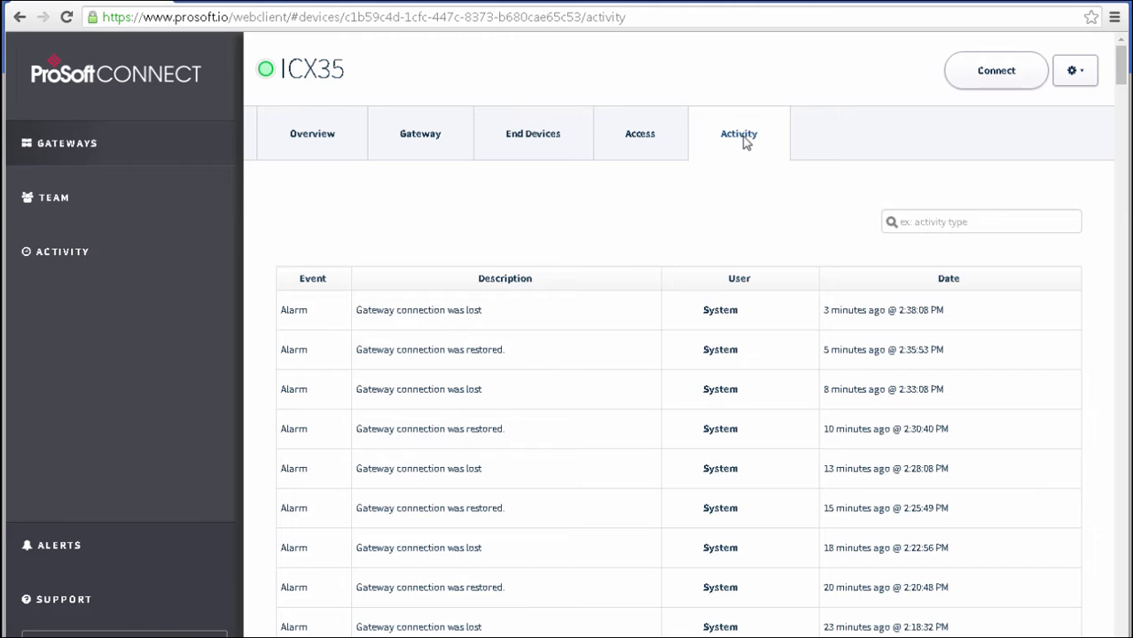
pyautogui.moveTo(735, 269)
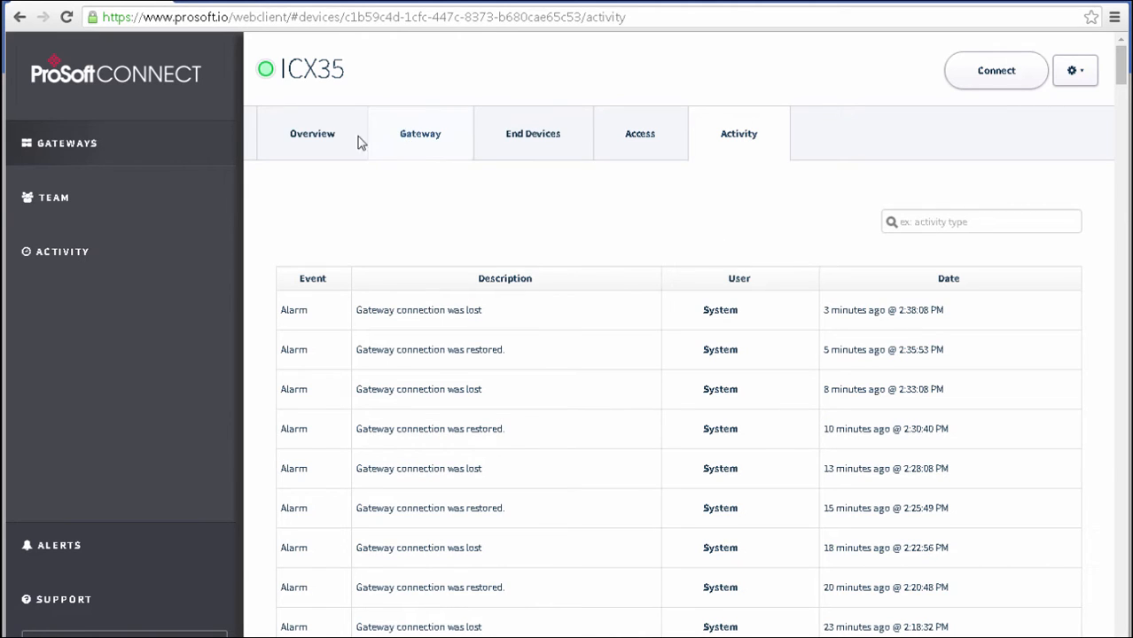
pyautogui.click(312, 133)
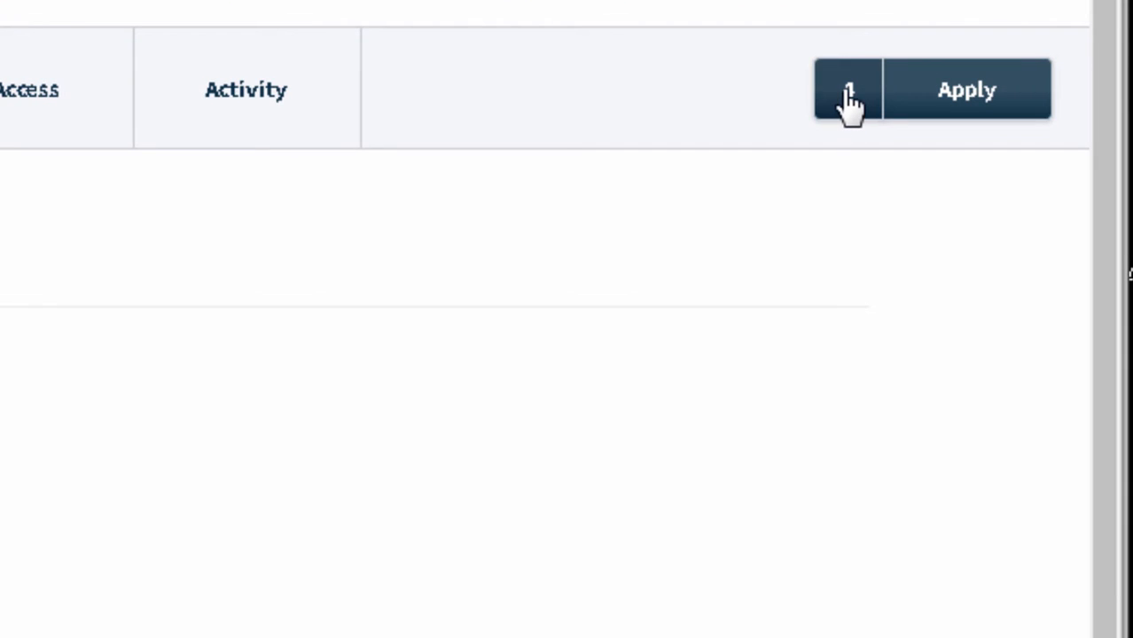
# - Review the four pending changes and apply them, confirming the gateway reboot as ICX35_Training
pyautogui.click(844, 89)
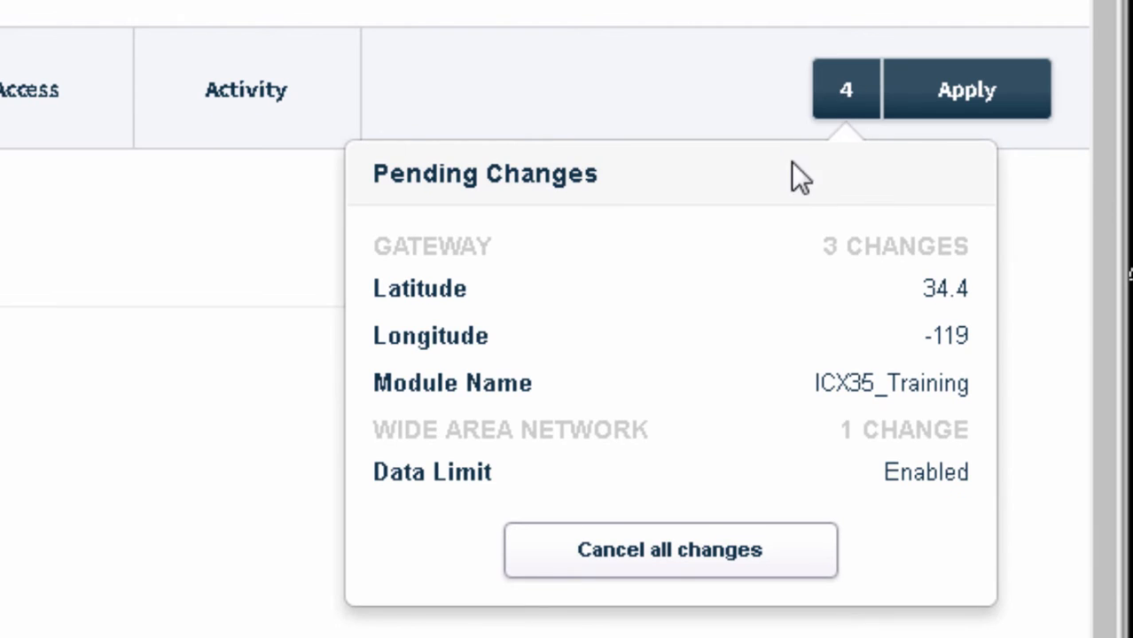
pyautogui.moveTo(787, 292)
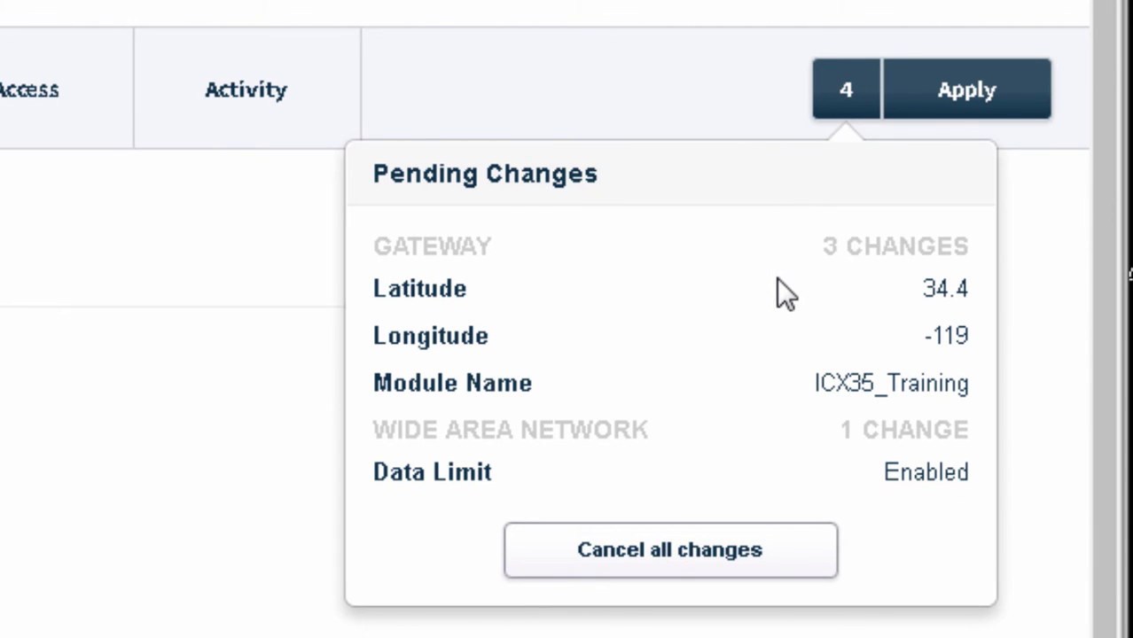
pyautogui.click(966, 88)
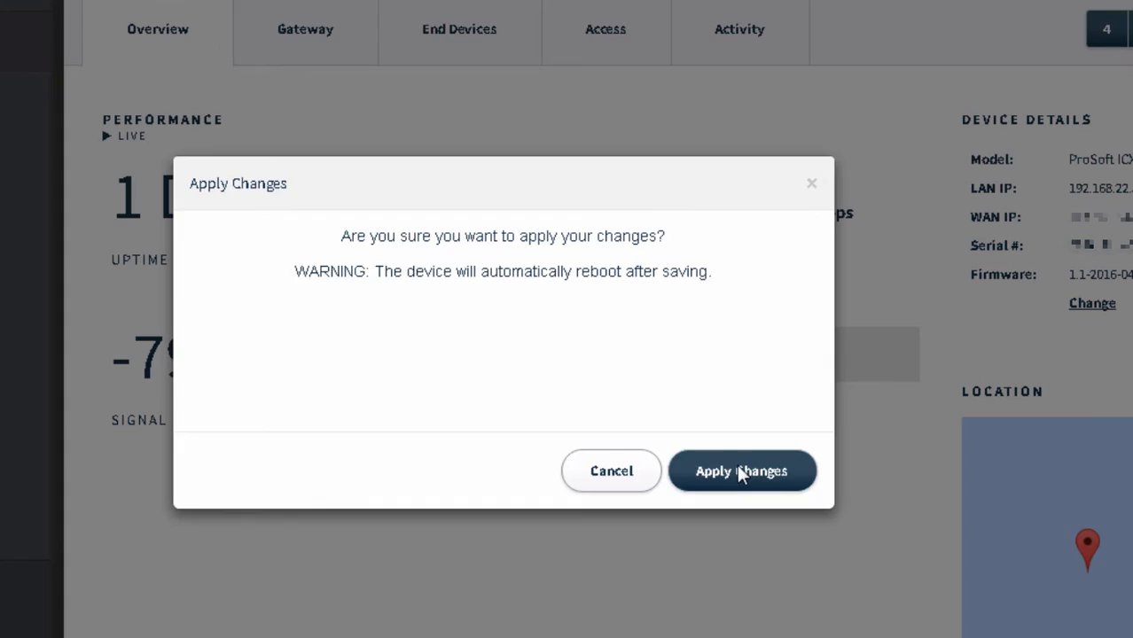
pyautogui.click(741, 472)
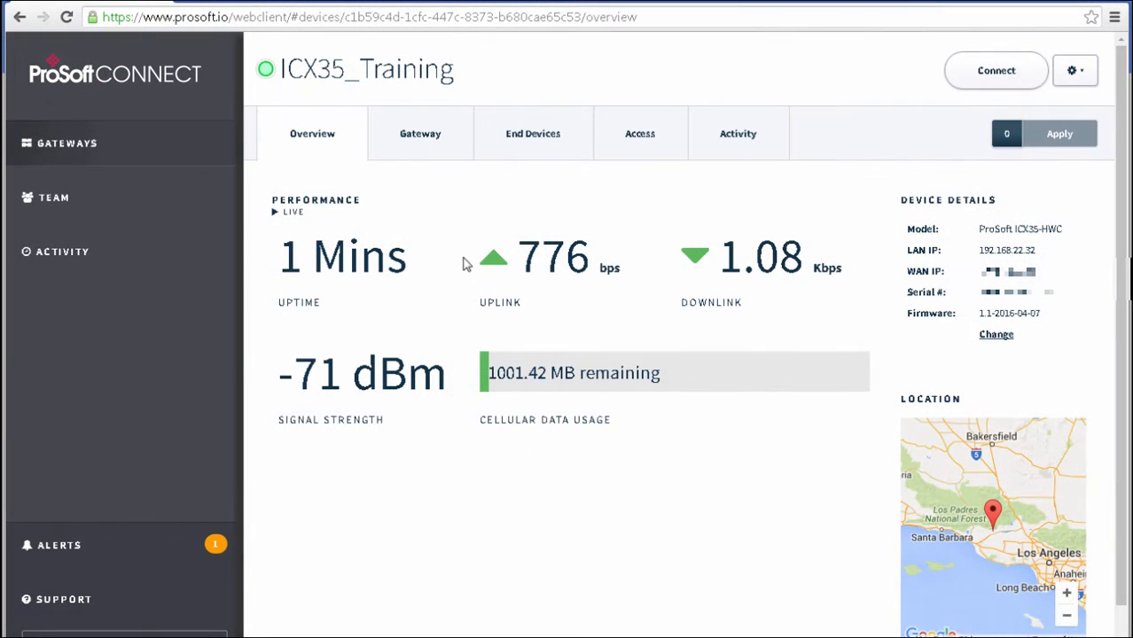
pyautogui.moveTo(341, 96)
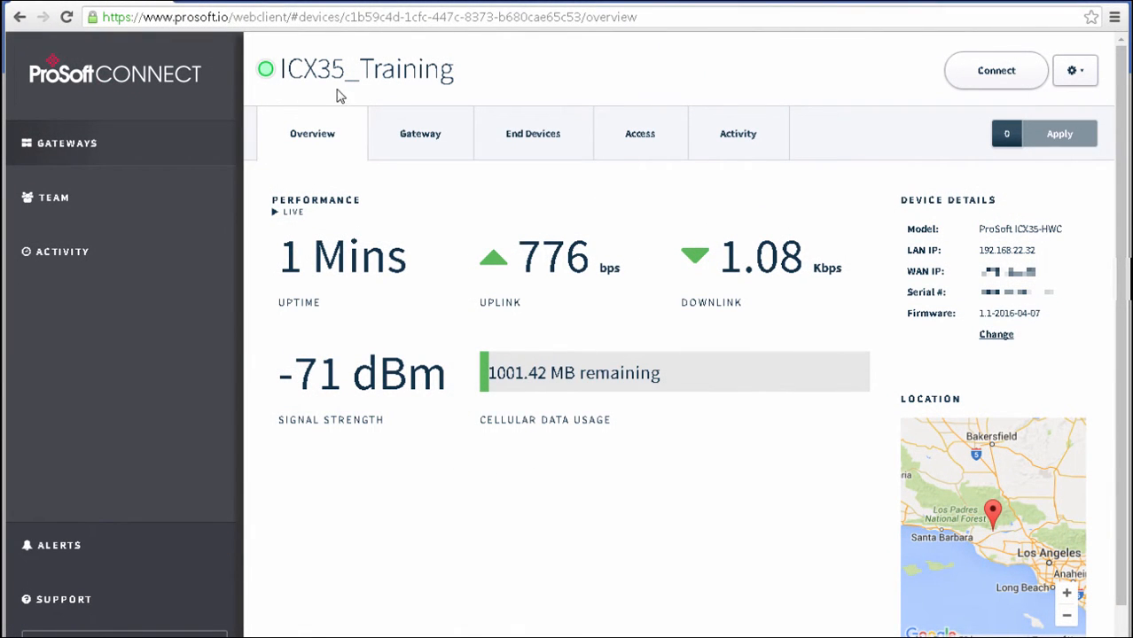
pyautogui.moveTo(493, 302)
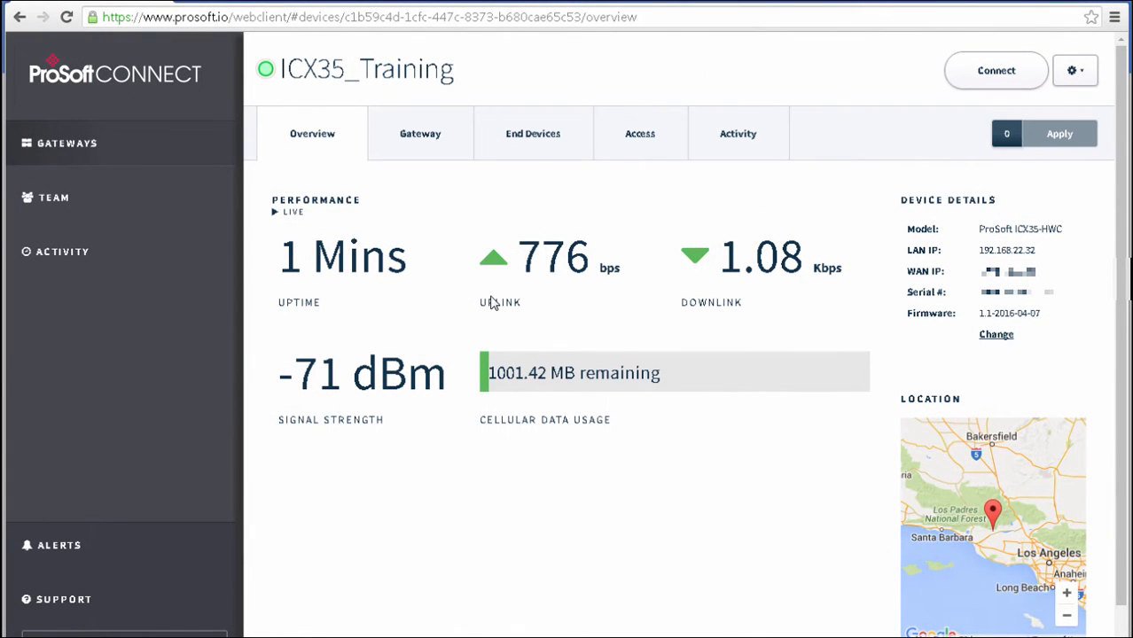
# - Show all gateways as a map, then a table with ICX35_Training's LAN IP, then tiles again
pyautogui.click(67, 141)
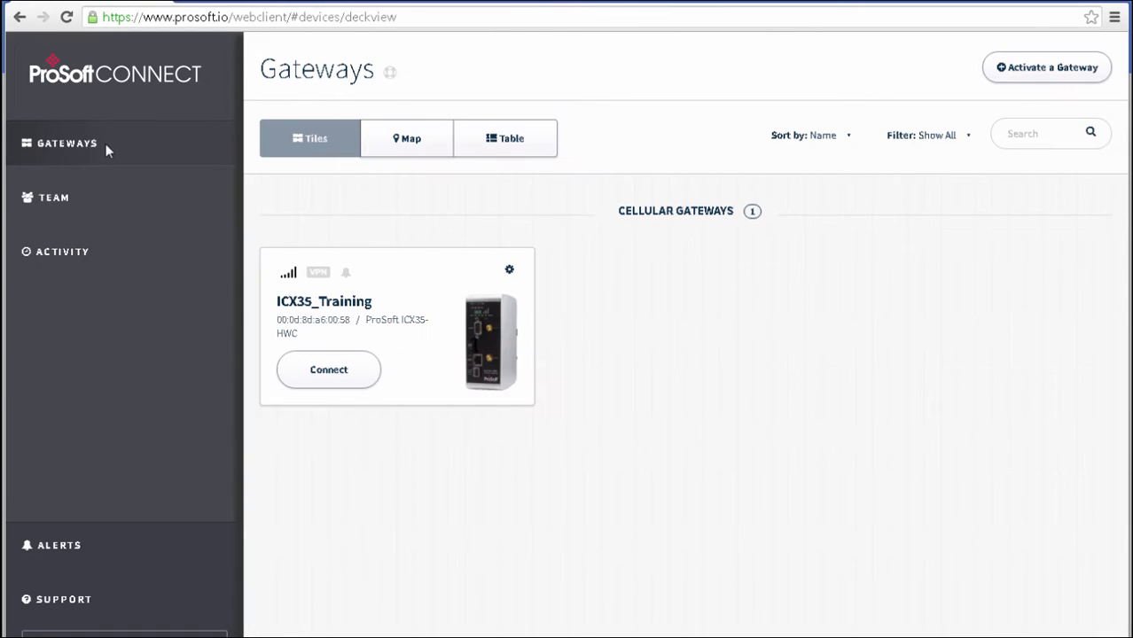
pyautogui.moveTo(408, 139)
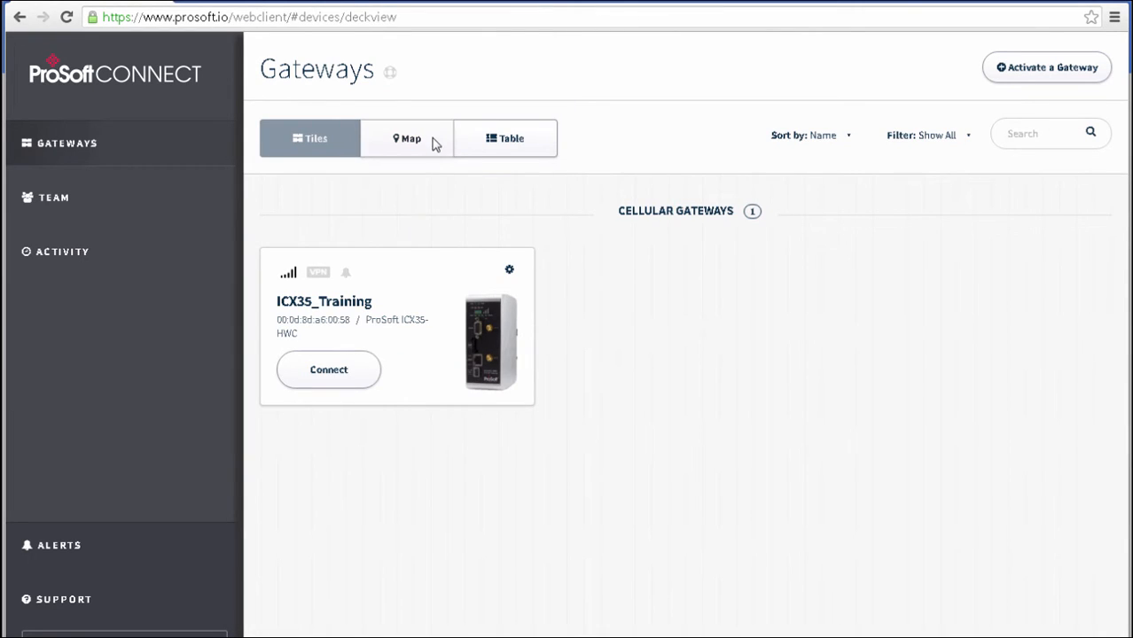
pyautogui.click(408, 138)
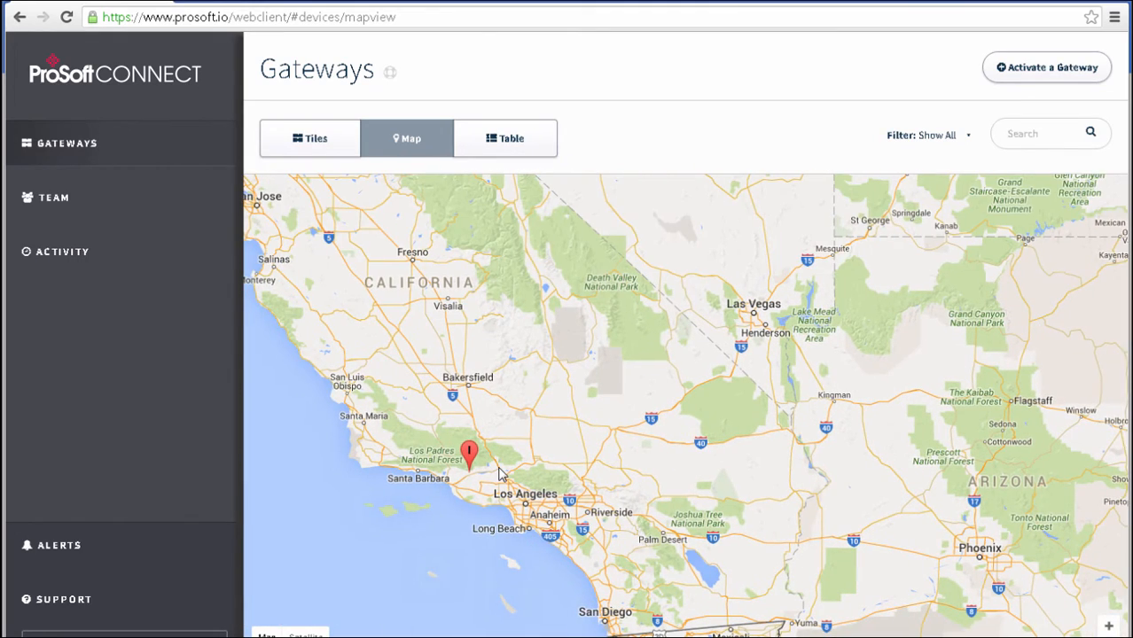
pyautogui.click(505, 139)
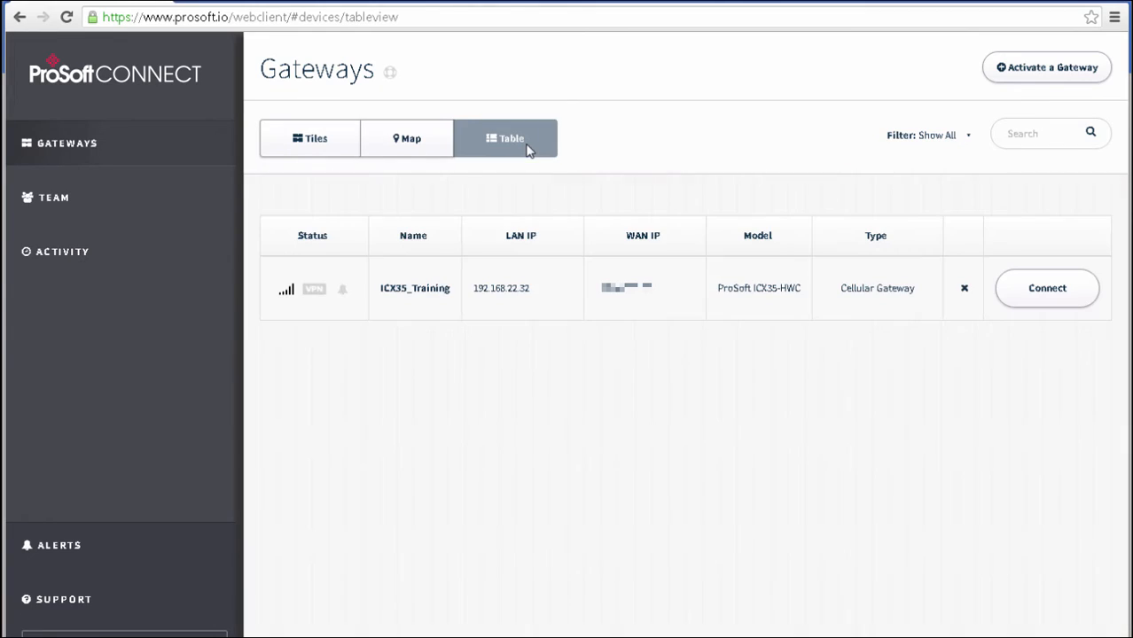
pyautogui.moveTo(798, 335)
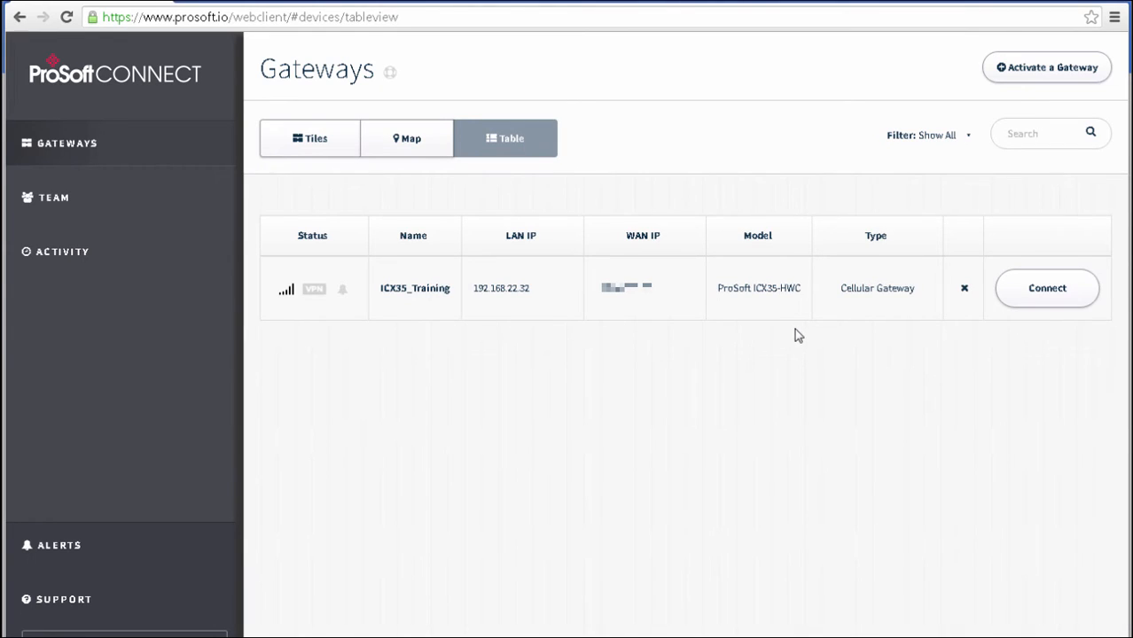
pyautogui.moveTo(593, 351)
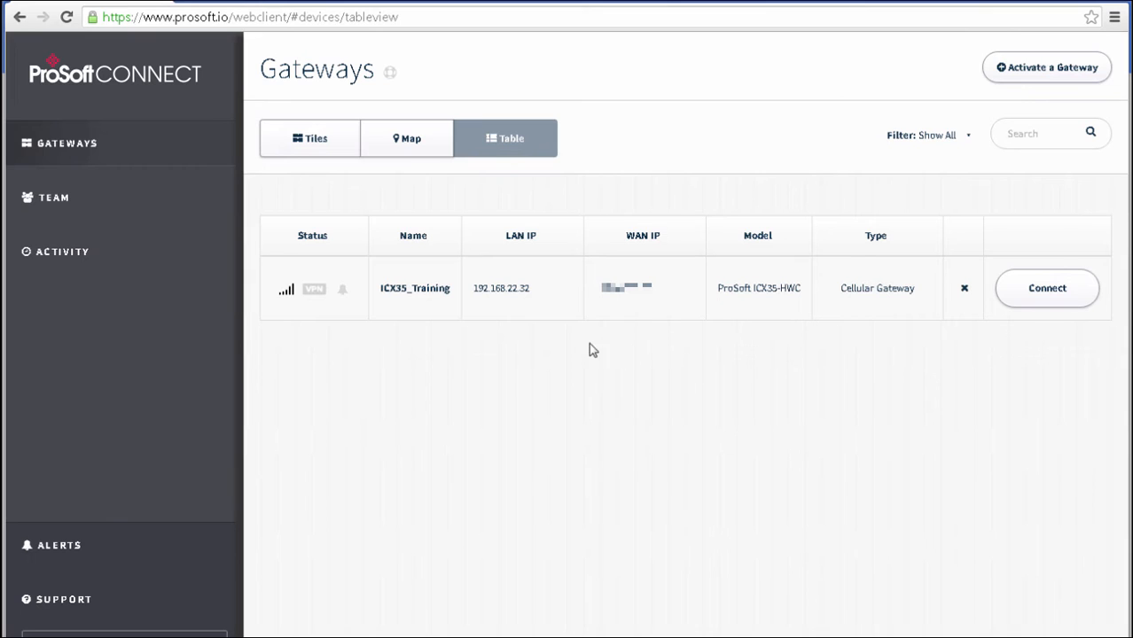
pyautogui.click(311, 139)
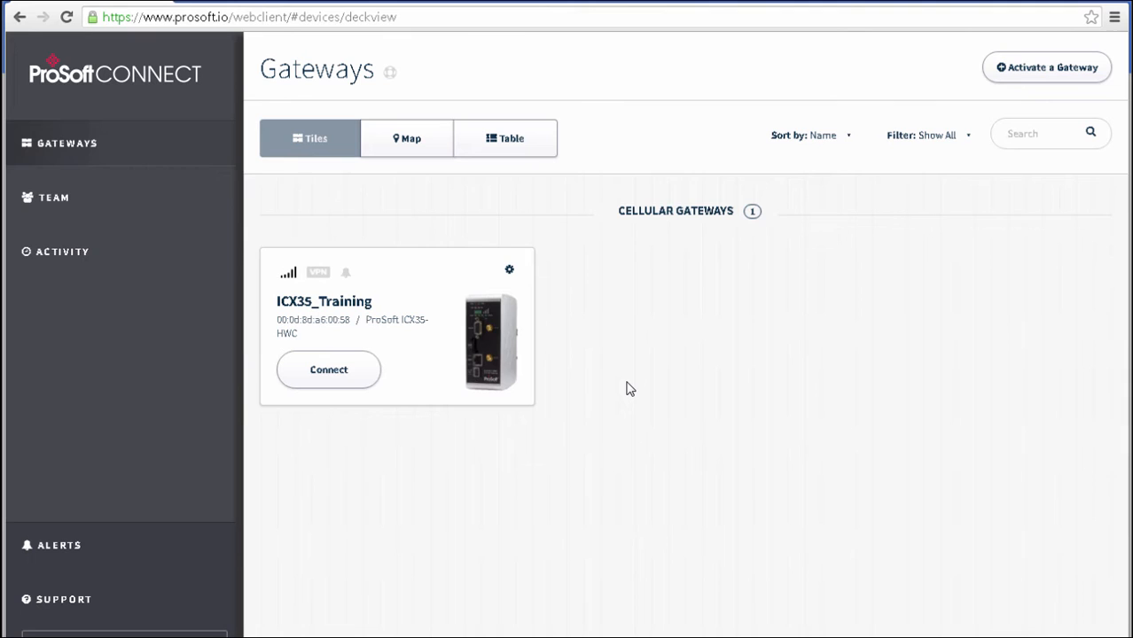
pyautogui.moveTo(665, 394)
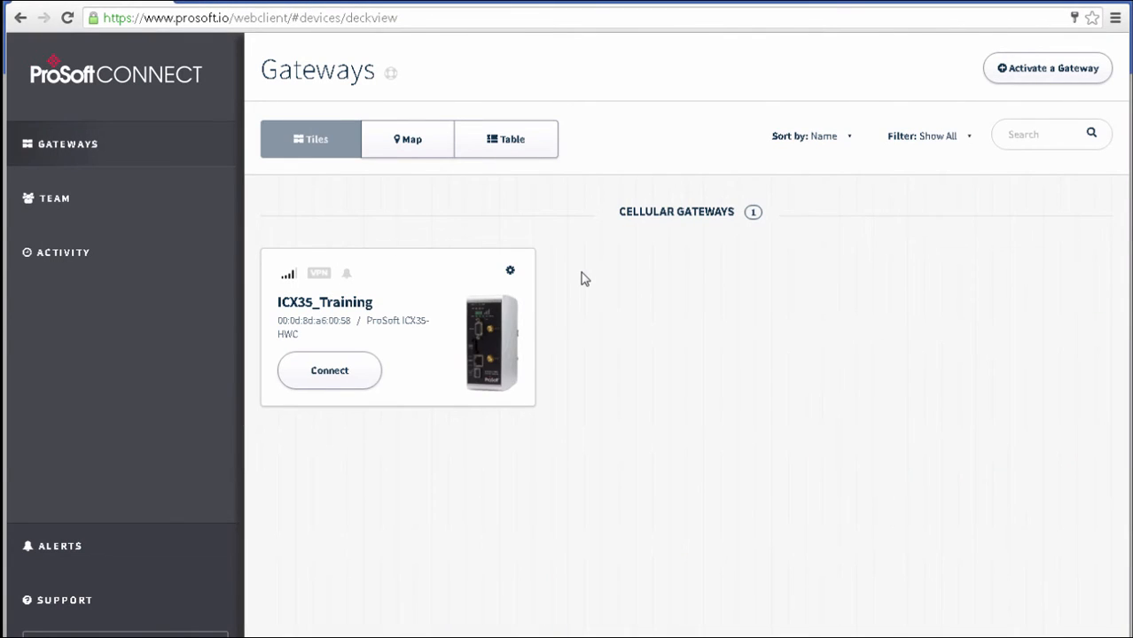
pyautogui.moveTo(486, 280)
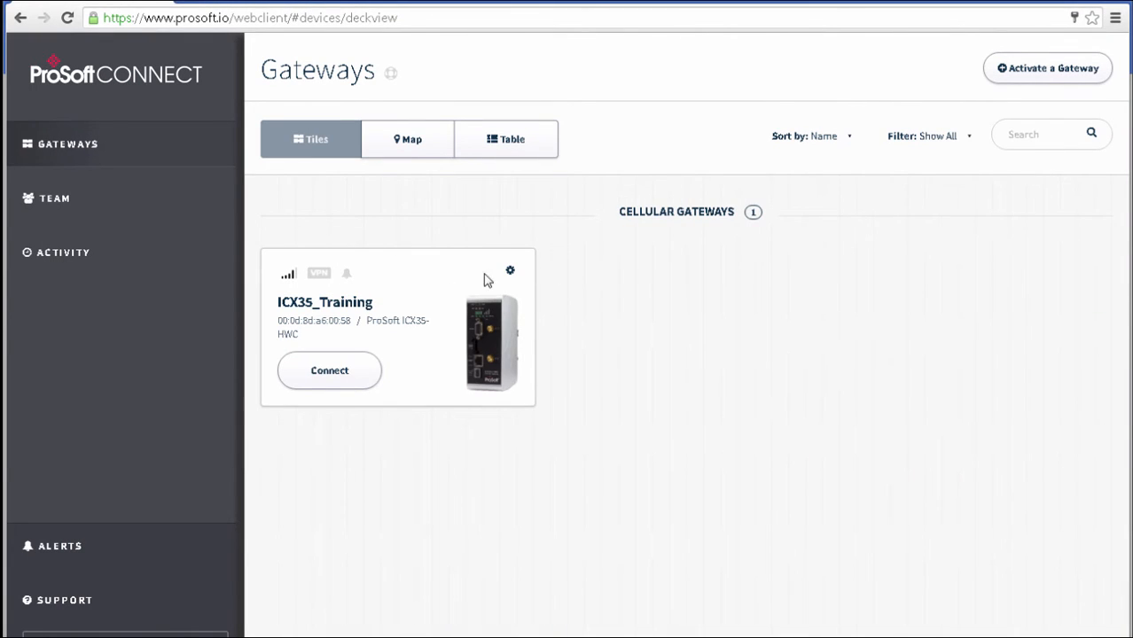
# - Connect to ICX35_Training with tunneling IP 192.168.22.194 and save to open the tunnel
pyautogui.click(329, 370)
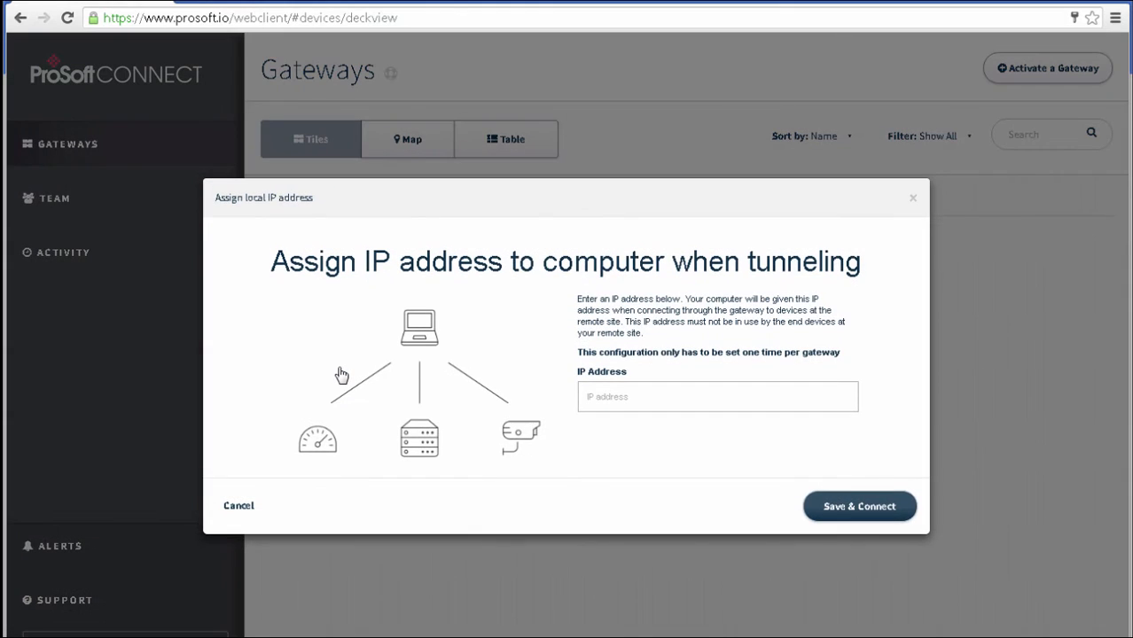
pyautogui.moveTo(546, 295)
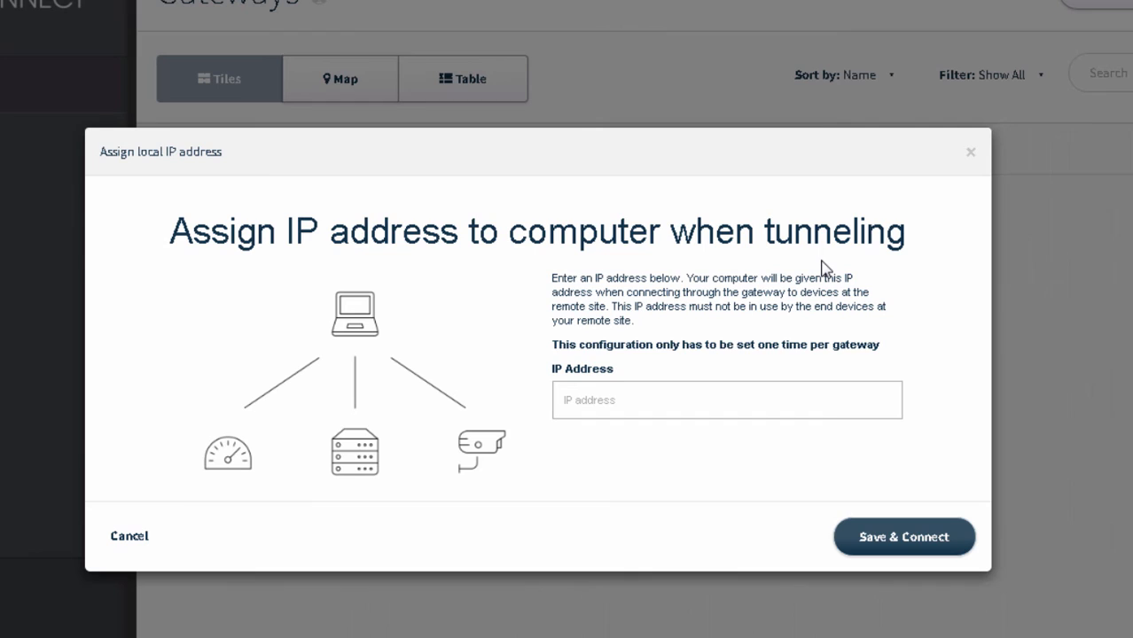
pyautogui.click(727, 401)
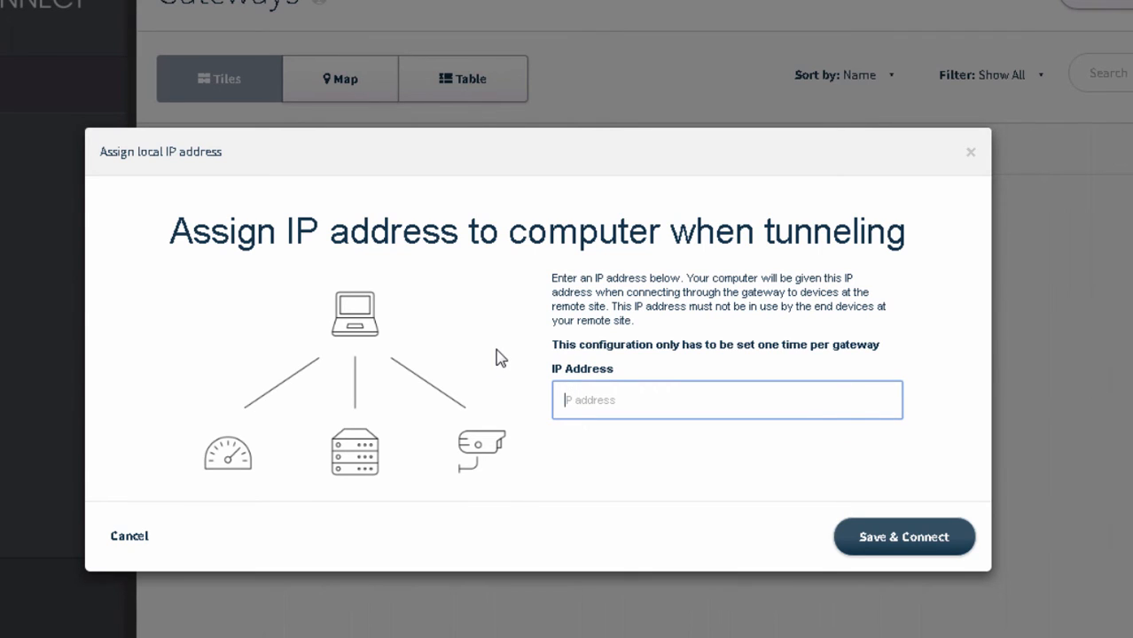
pyautogui.write('192.168.2')
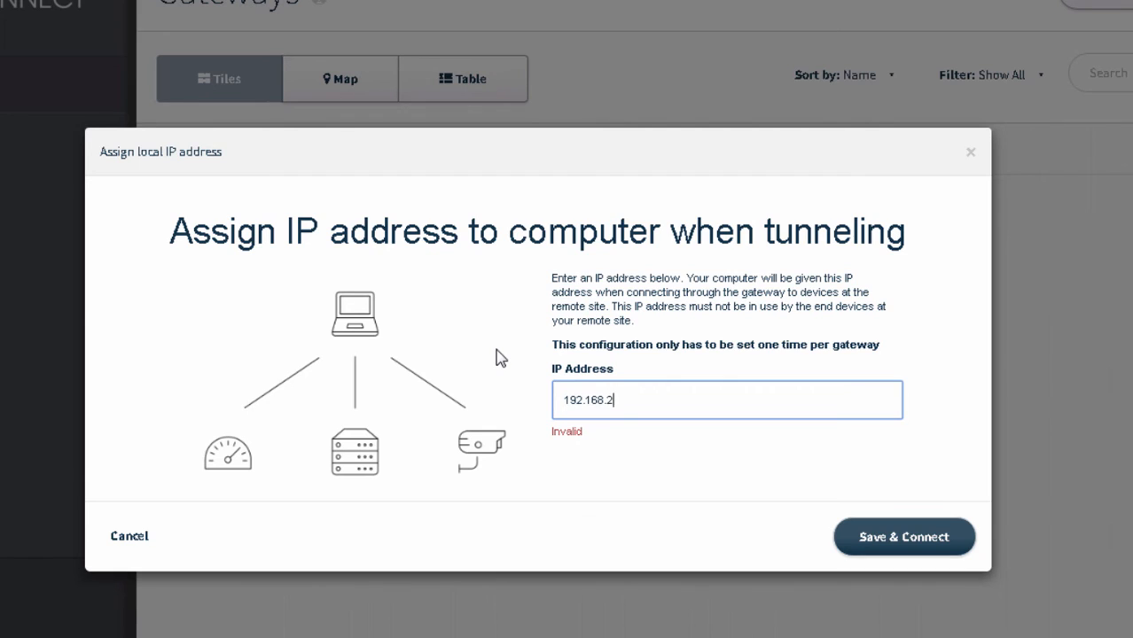
pyautogui.write('2.194')
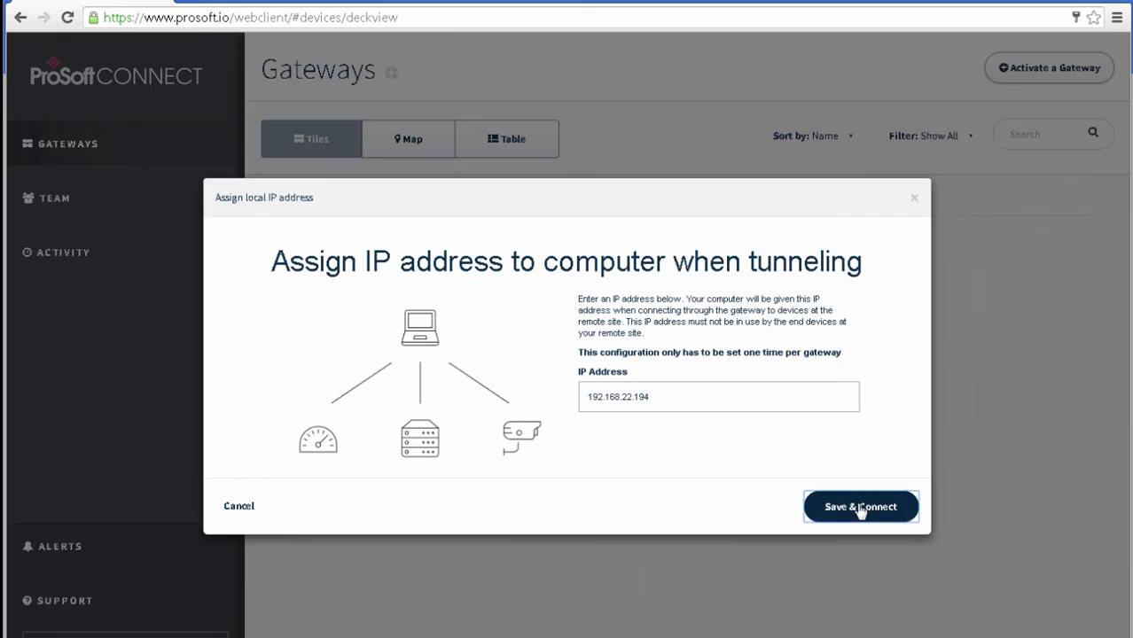
pyautogui.click(858, 508)
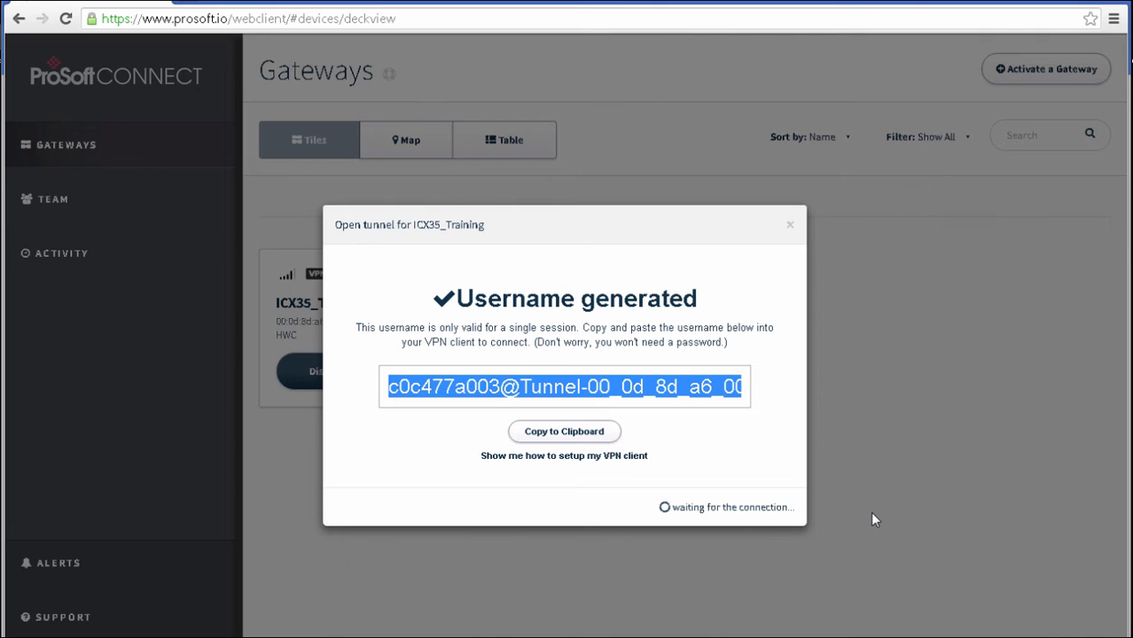
pyautogui.moveTo(860, 511)
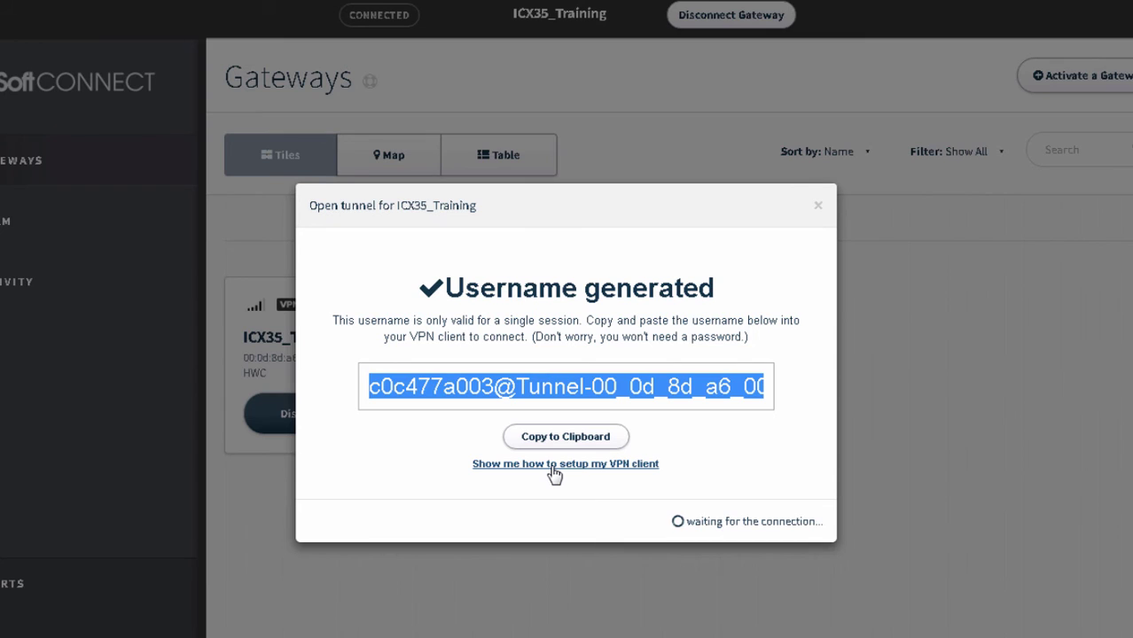
# - Bring up the VPN client setup instructions from the generated-username dialog
pyautogui.click(564, 465)
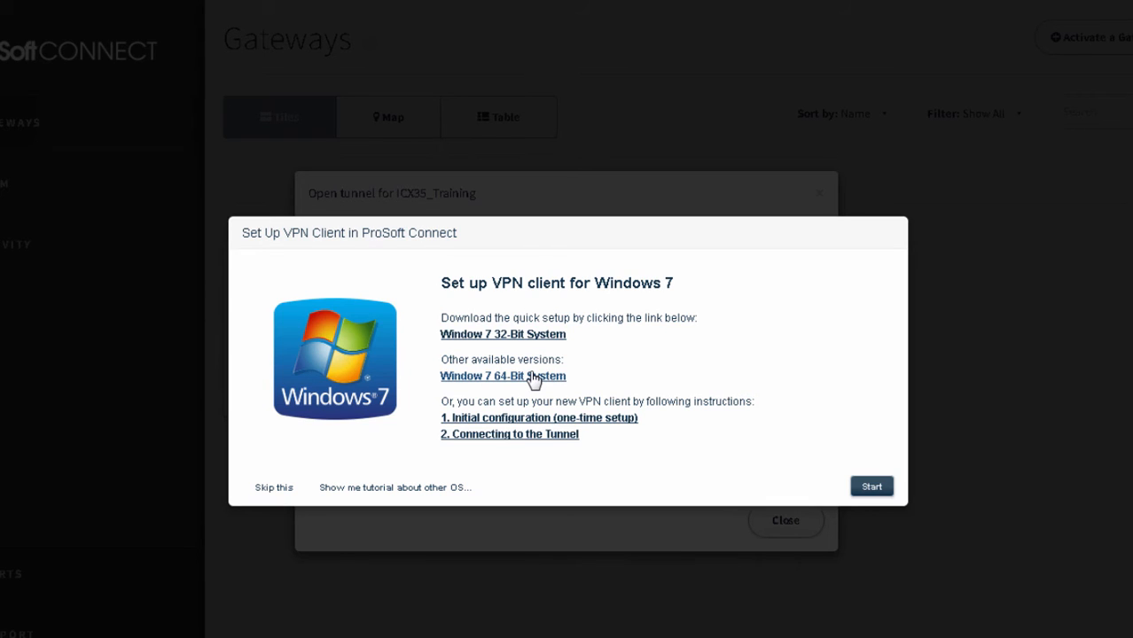
pyautogui.moveTo(504, 376)
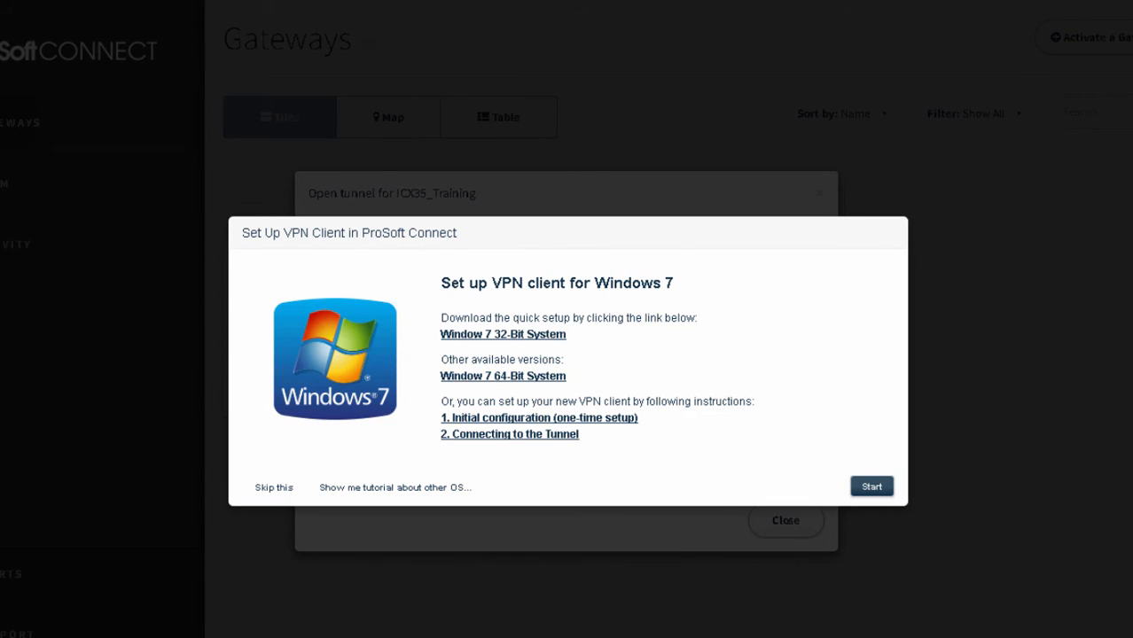
pyautogui.moveTo(699, 456)
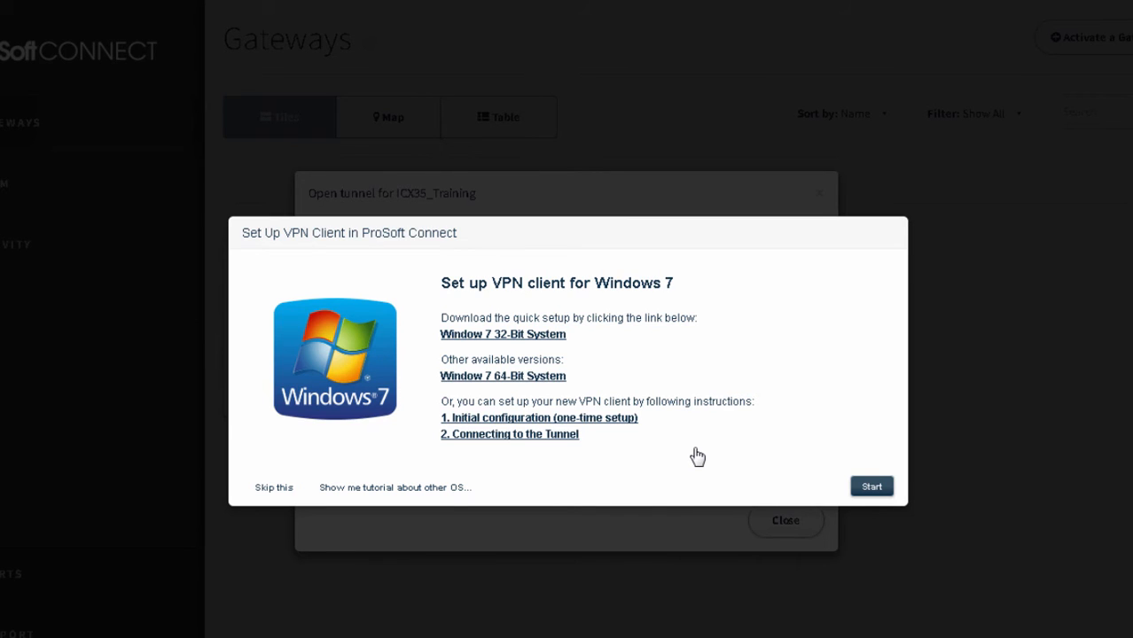
pyautogui.moveTo(681, 366)
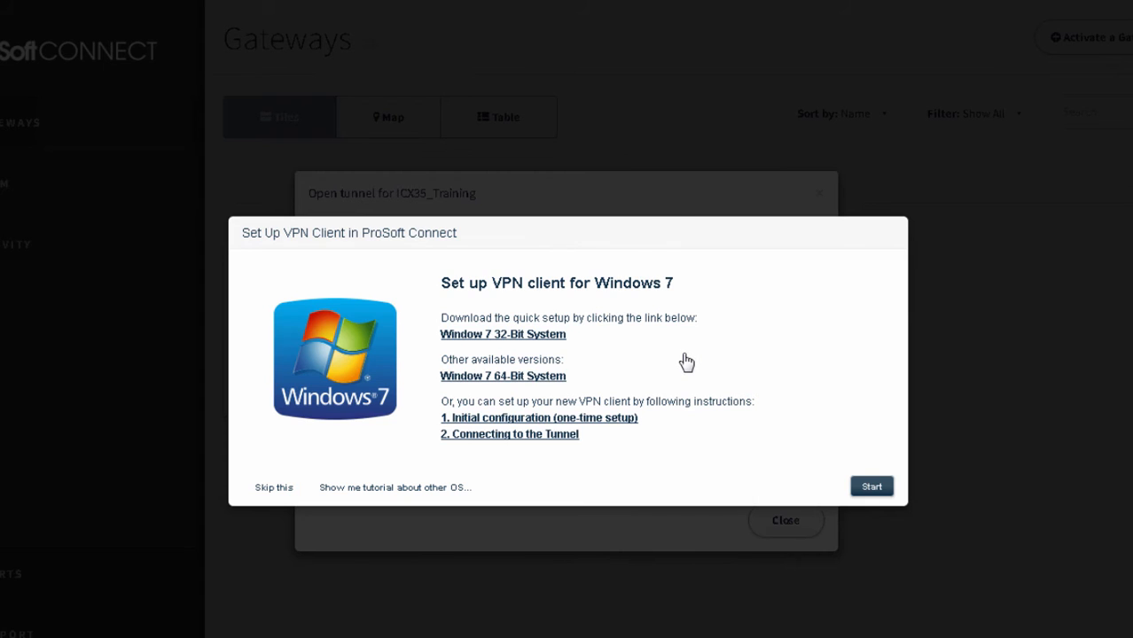
pyautogui.moveTo(461, 340)
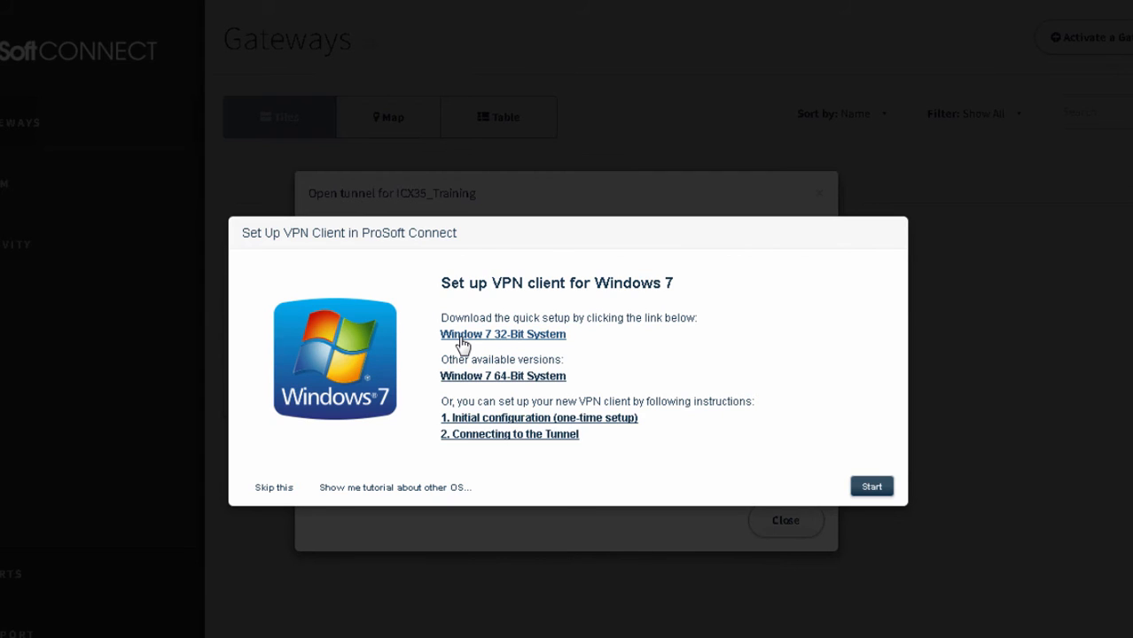
pyautogui.moveTo(516, 406)
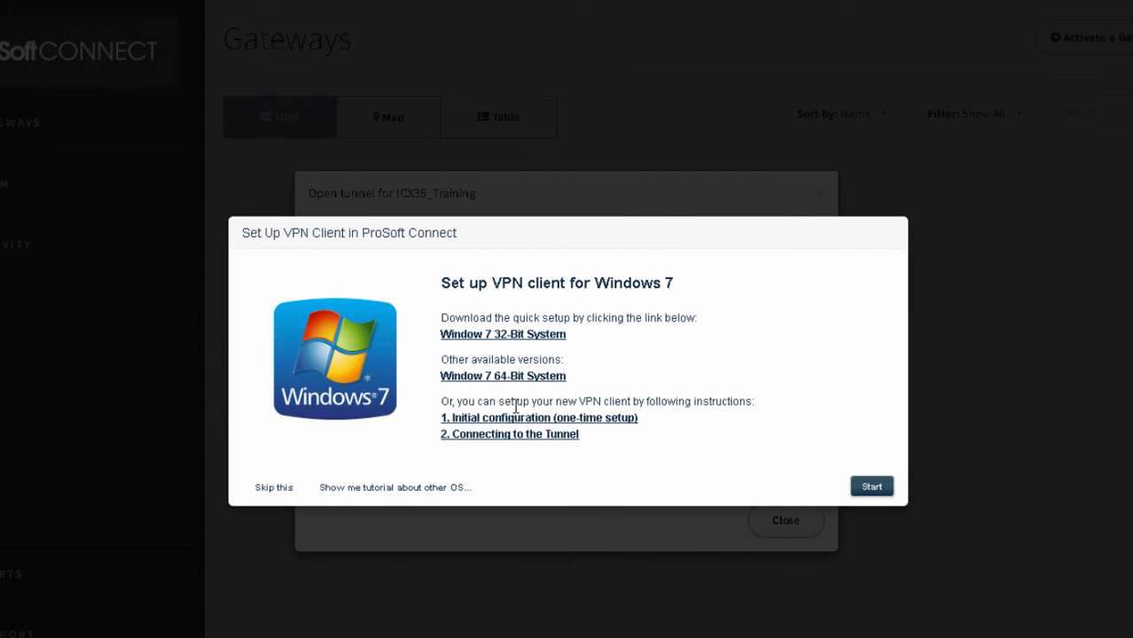
pyautogui.moveTo(713, 423)
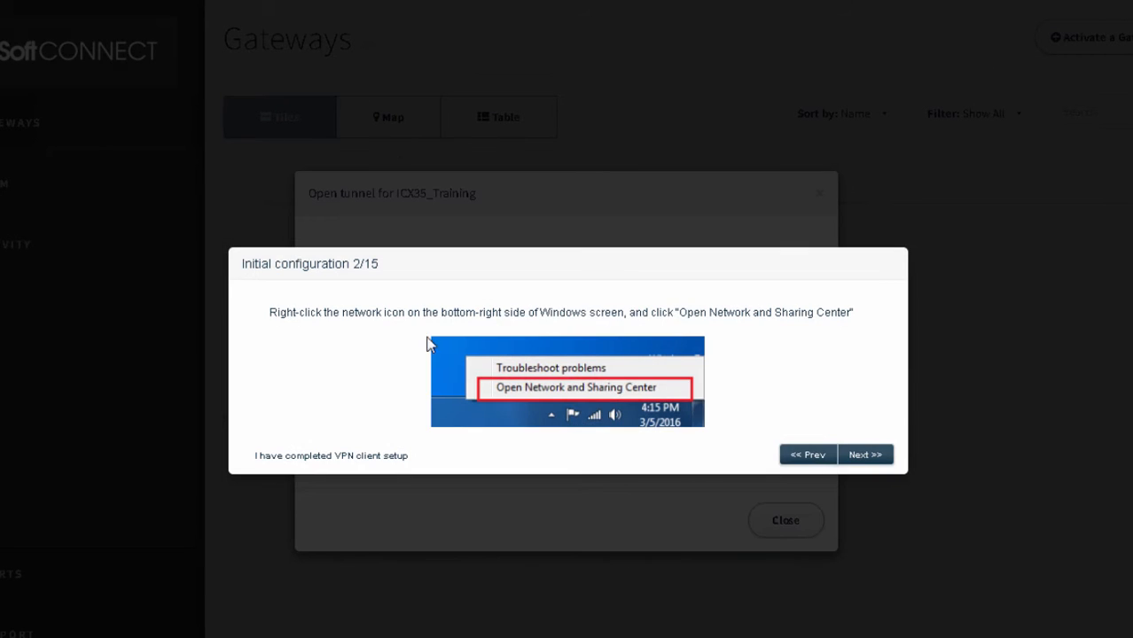
# - Create a workplace VPN connection and set its VPN type to L2TP/IPSec
pyautogui.click(866, 454)
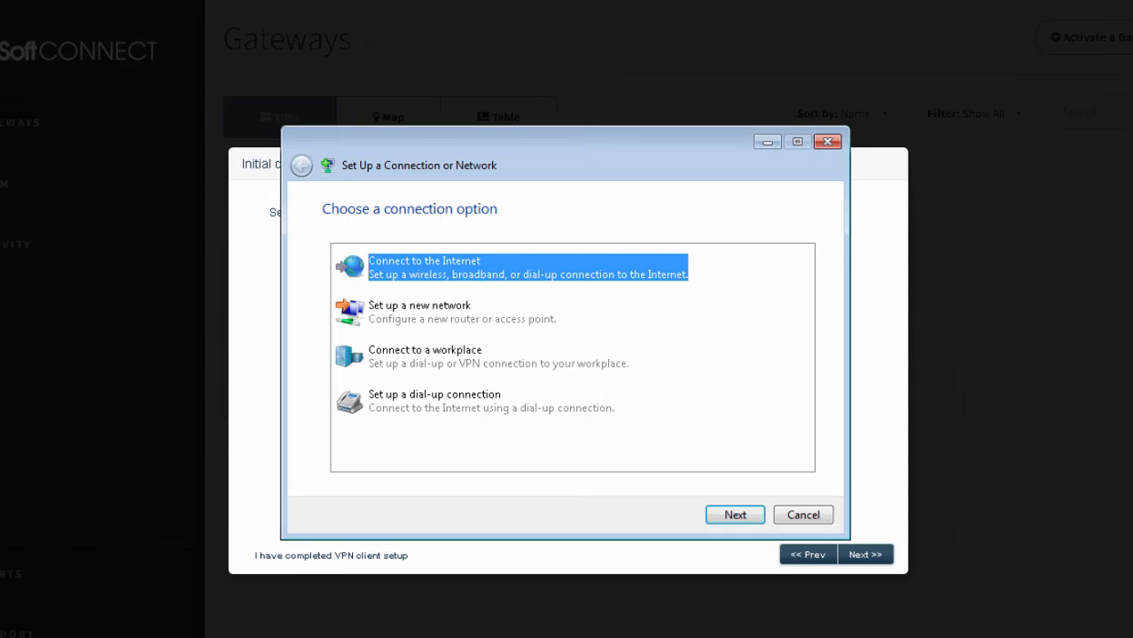
pyautogui.click(496, 357)
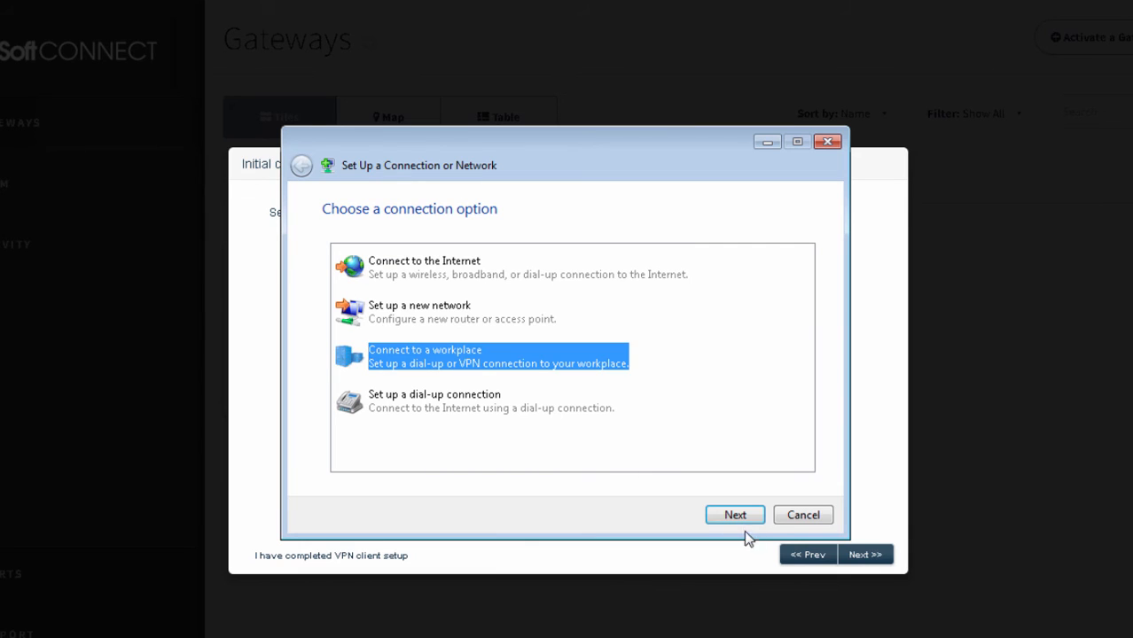
pyautogui.click(734, 514)
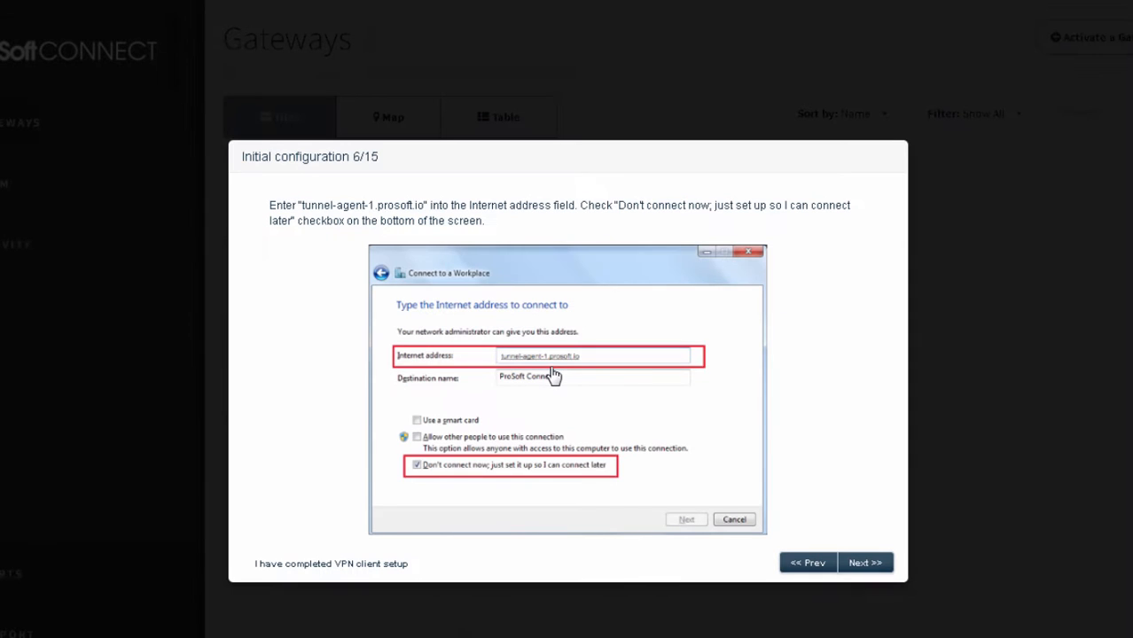
pyautogui.moveTo(552, 397)
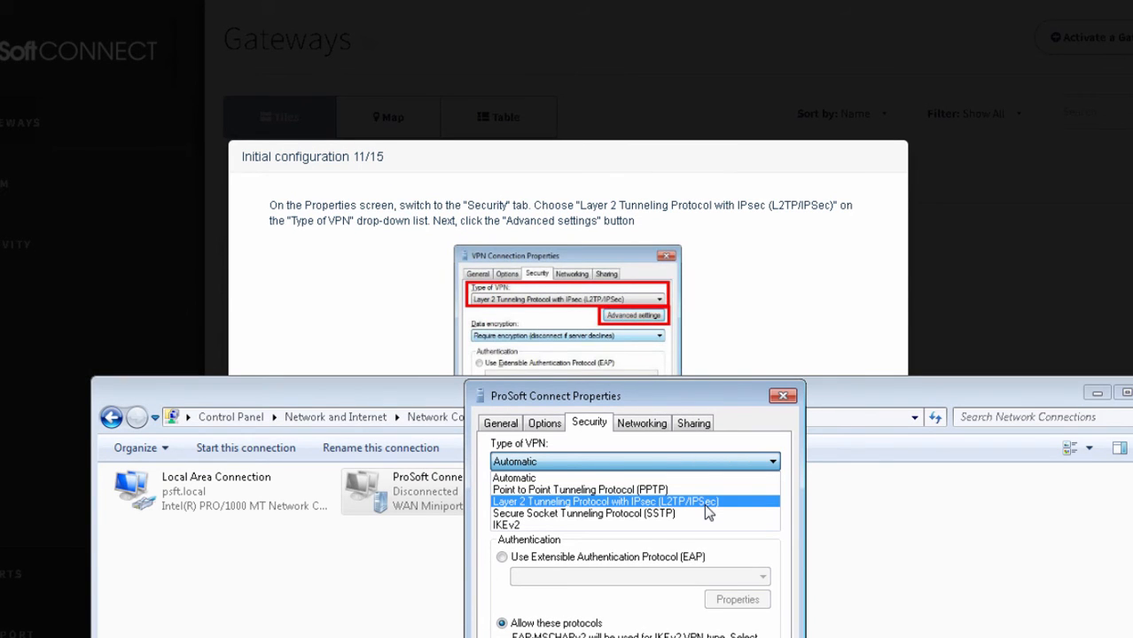
pyautogui.click(606, 500)
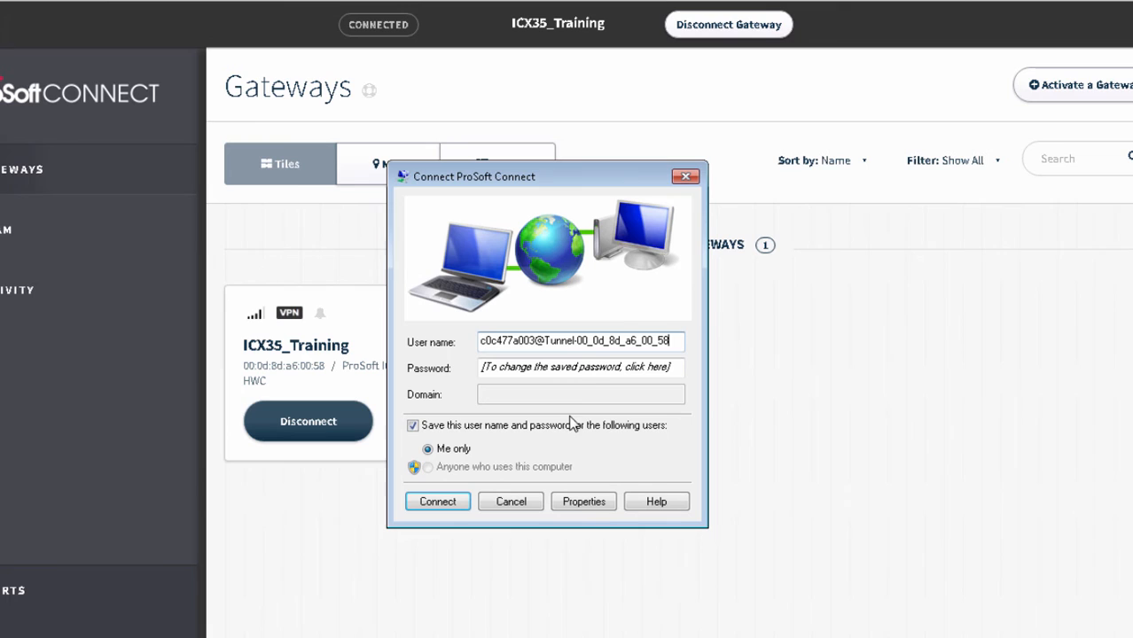
pyautogui.moveTo(541, 454)
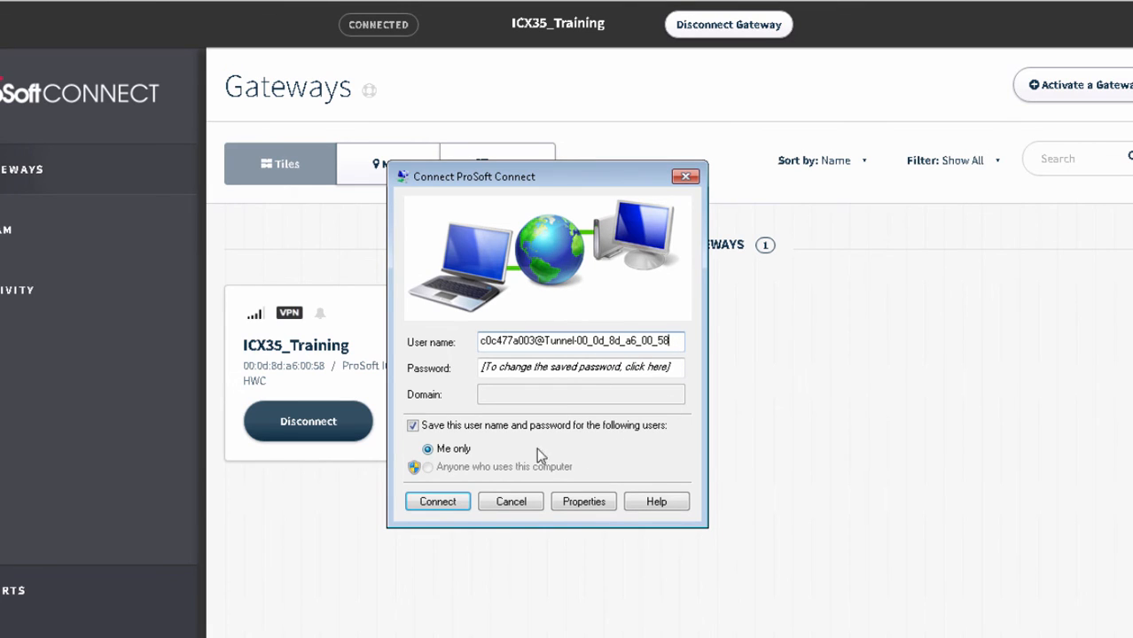
# - Connect the ProSoft Connect VPN with the pasted tunnel username and let it register
pyautogui.click(436, 500)
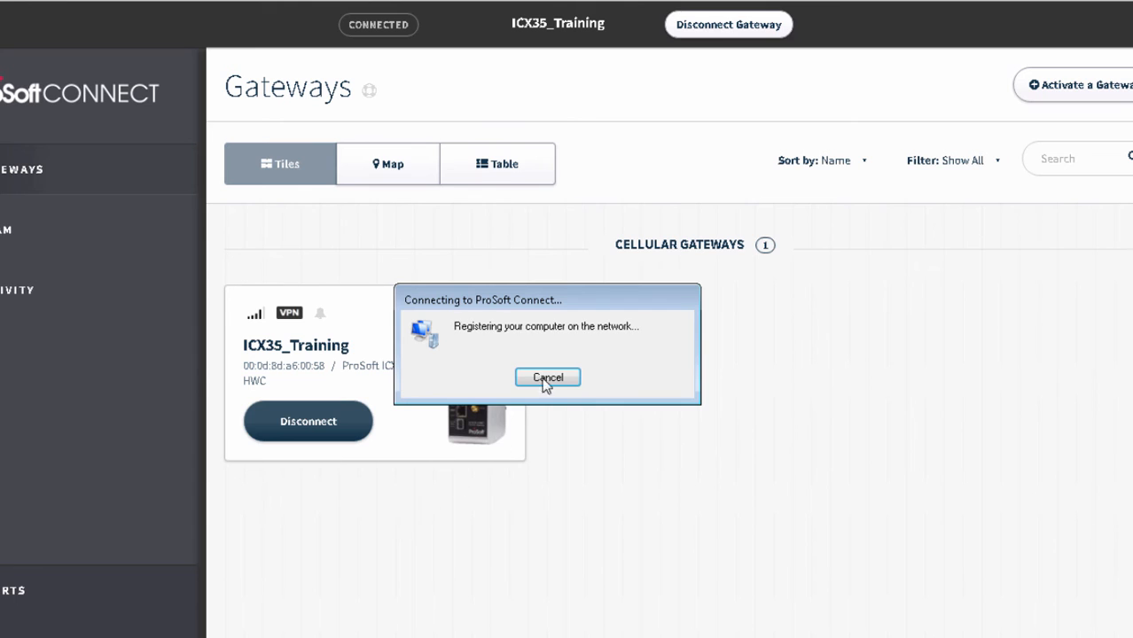
pyautogui.click(547, 376)
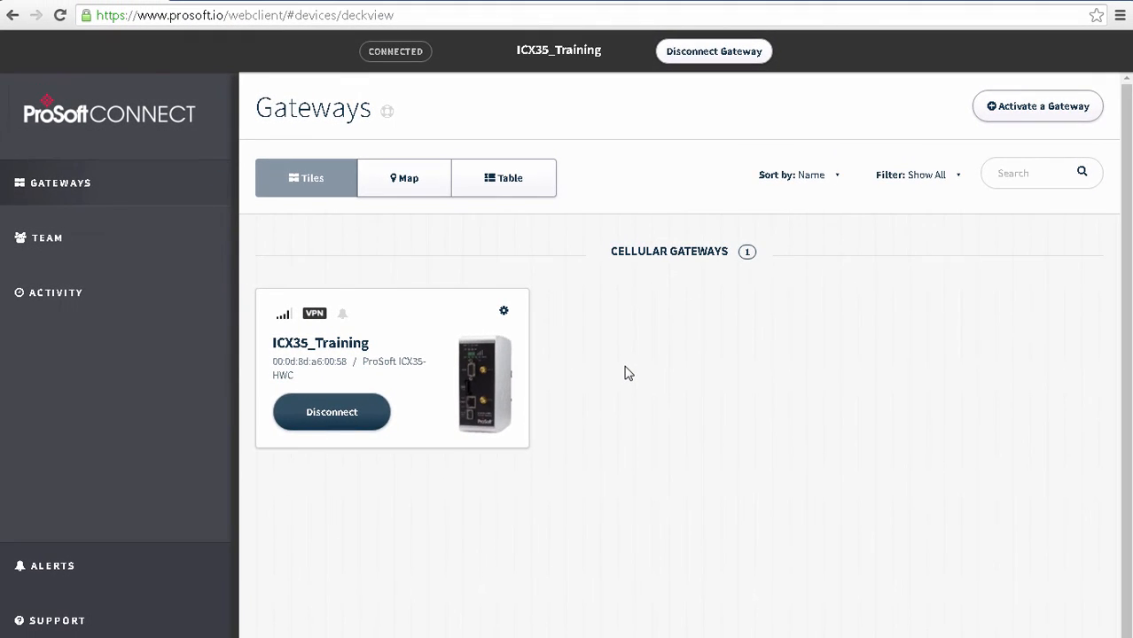
pyautogui.moveTo(346, 71)
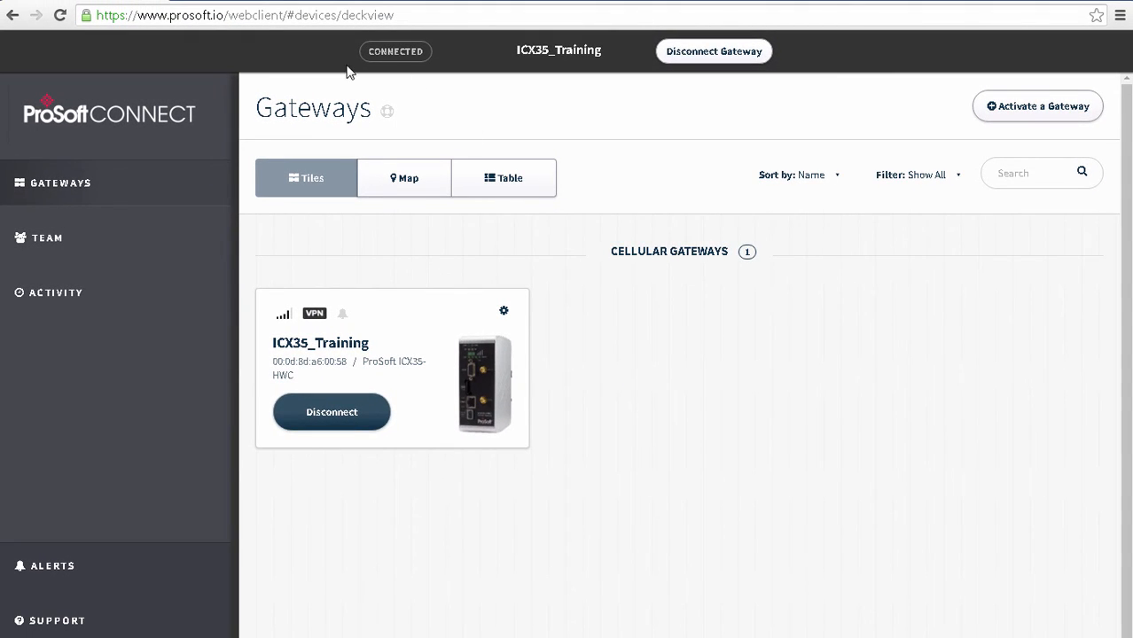
pyautogui.moveTo(383, 80)
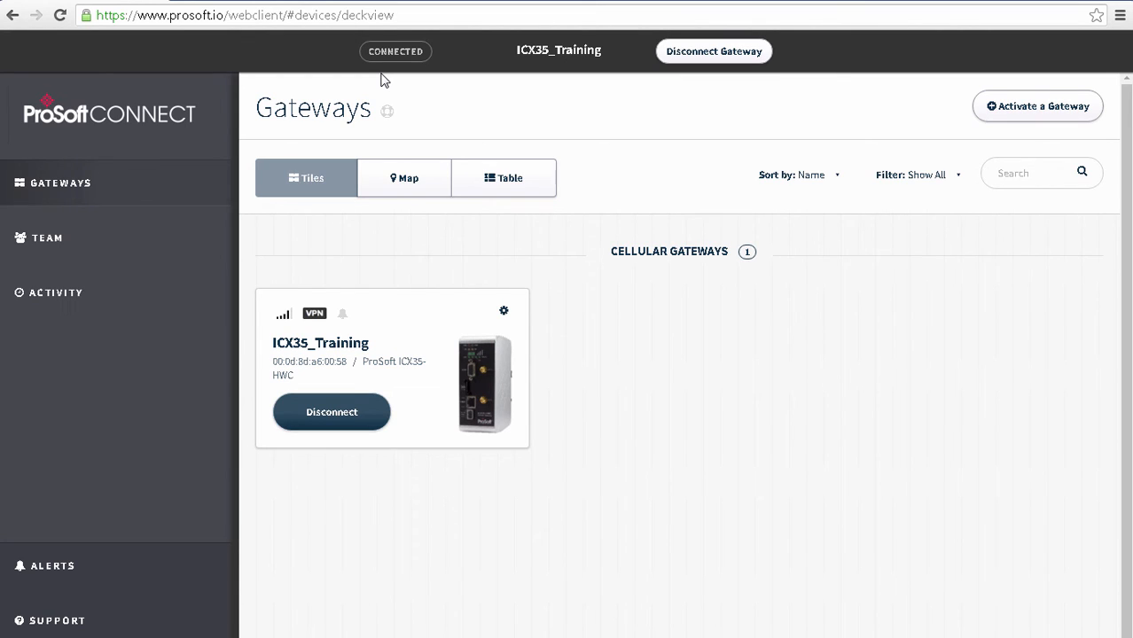
pyautogui.moveTo(504, 80)
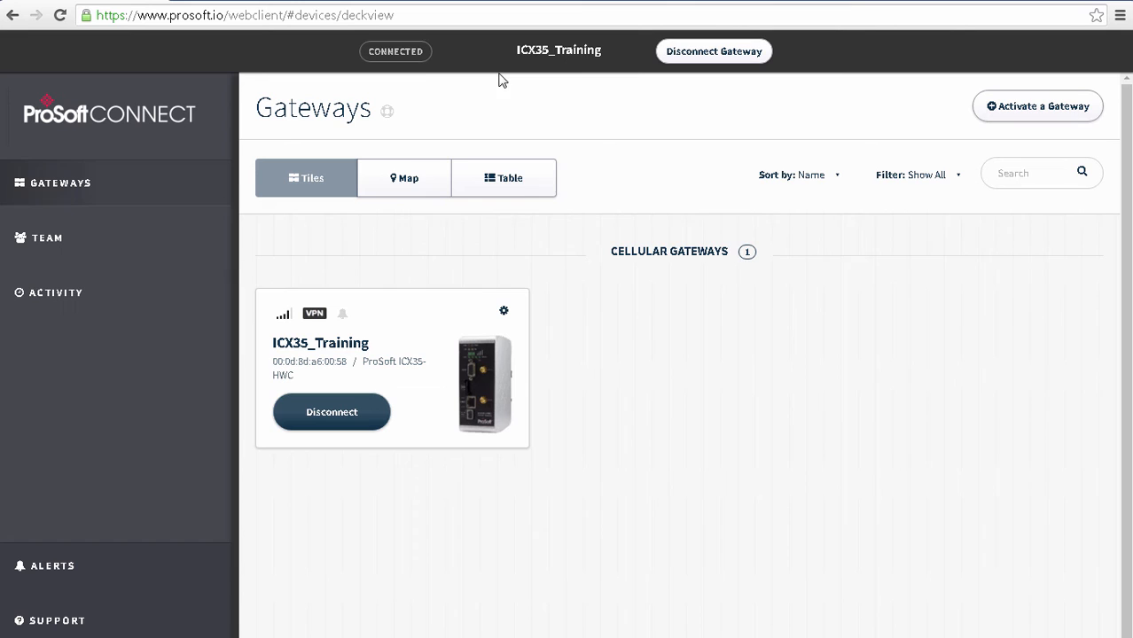
pyautogui.moveTo(381, 78)
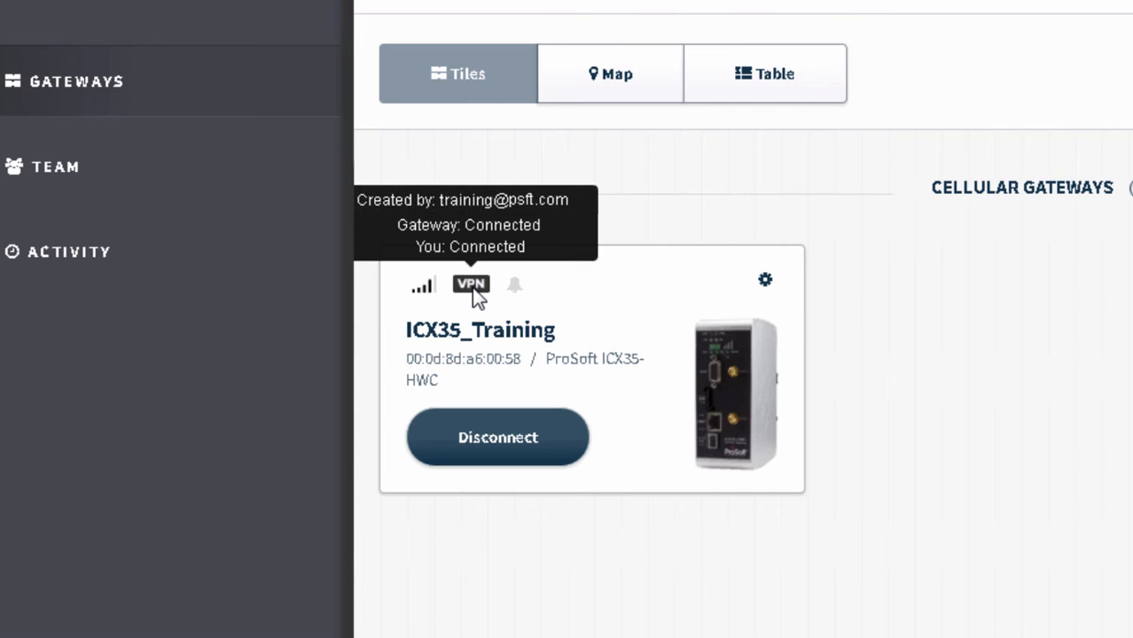
pyautogui.moveTo(523, 316)
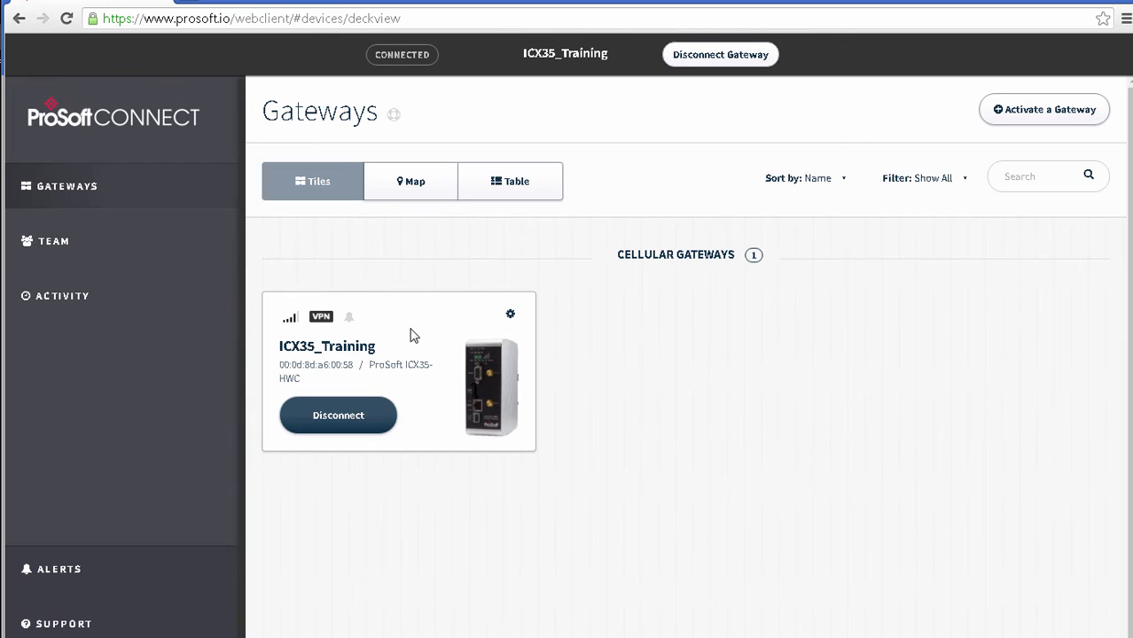
pyautogui.moveTo(854, 361)
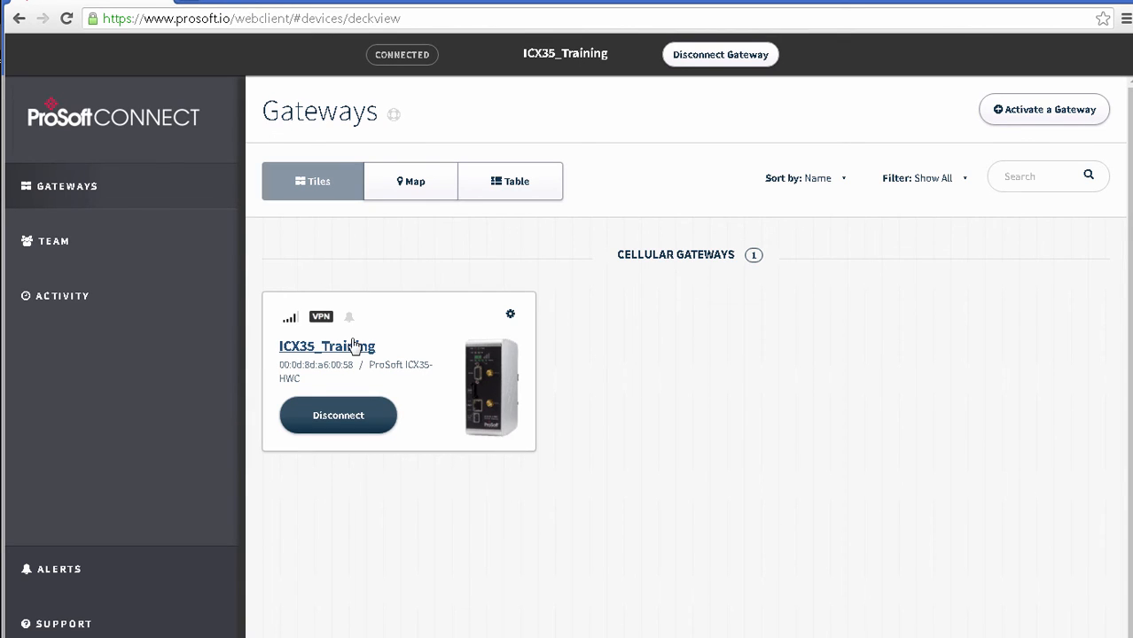
# - View ICX35_Training's live overview, then go back to the gateways list
pyautogui.click(327, 346)
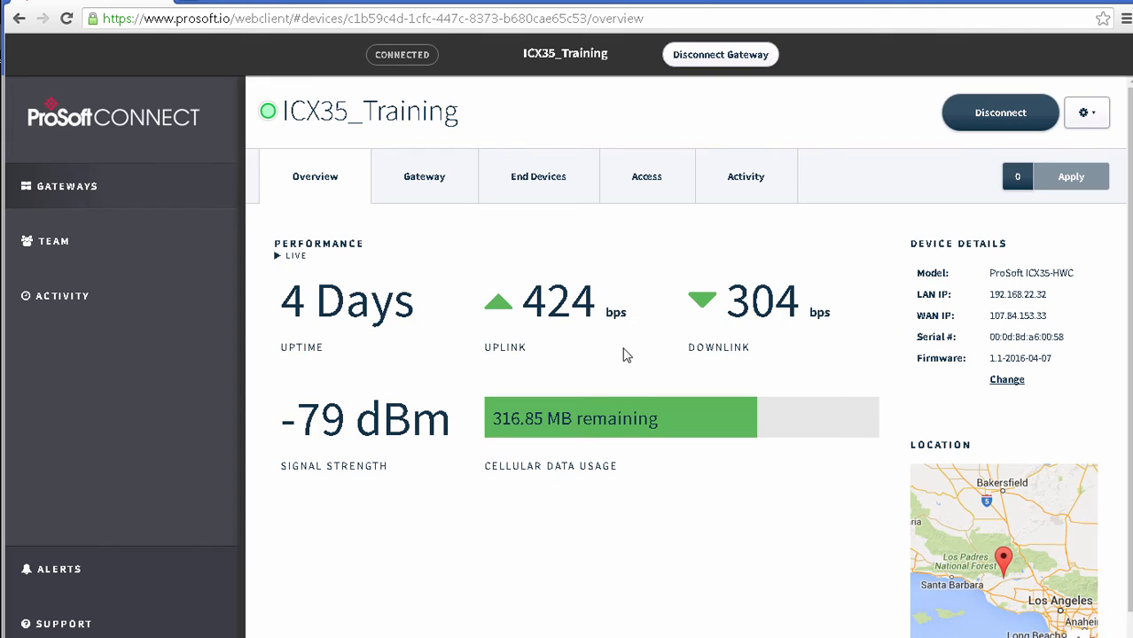
pyautogui.moveTo(656, 352)
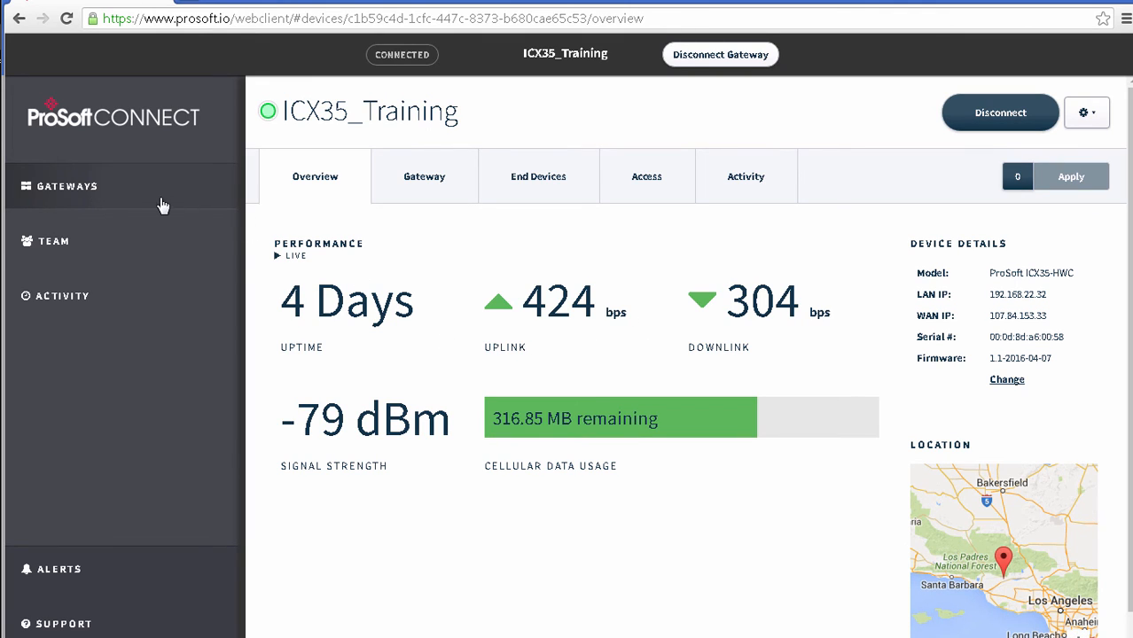
pyautogui.click(67, 186)
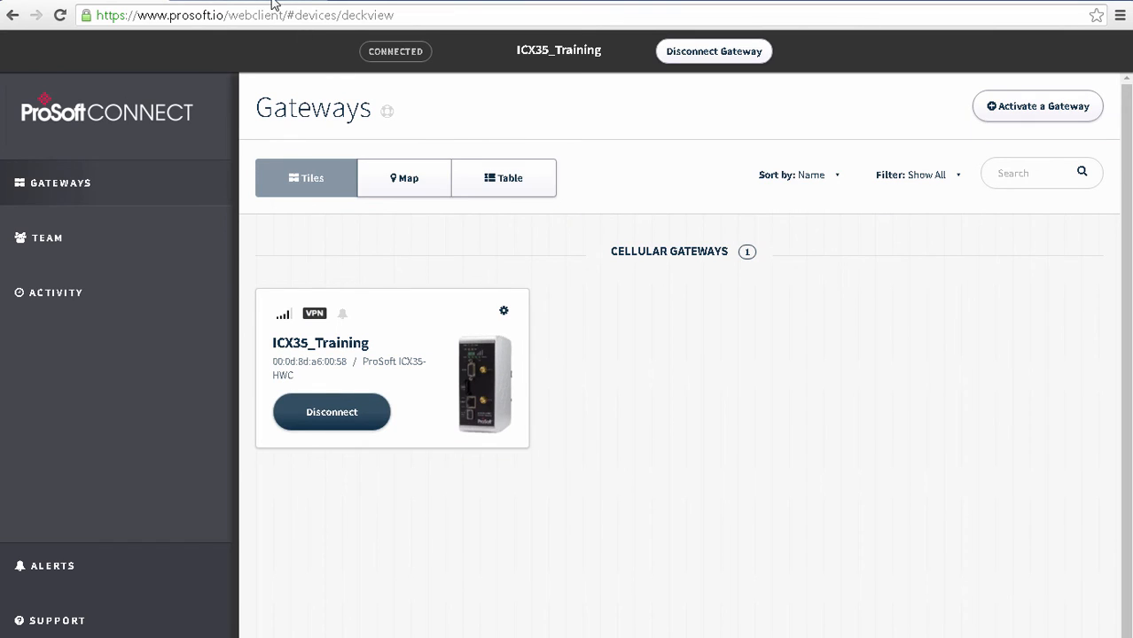
# - Browse to 192.168.22.25 and reload until the 1756-ENBT/A module's page appears
pyautogui.write('192.168.22.25/index.html')
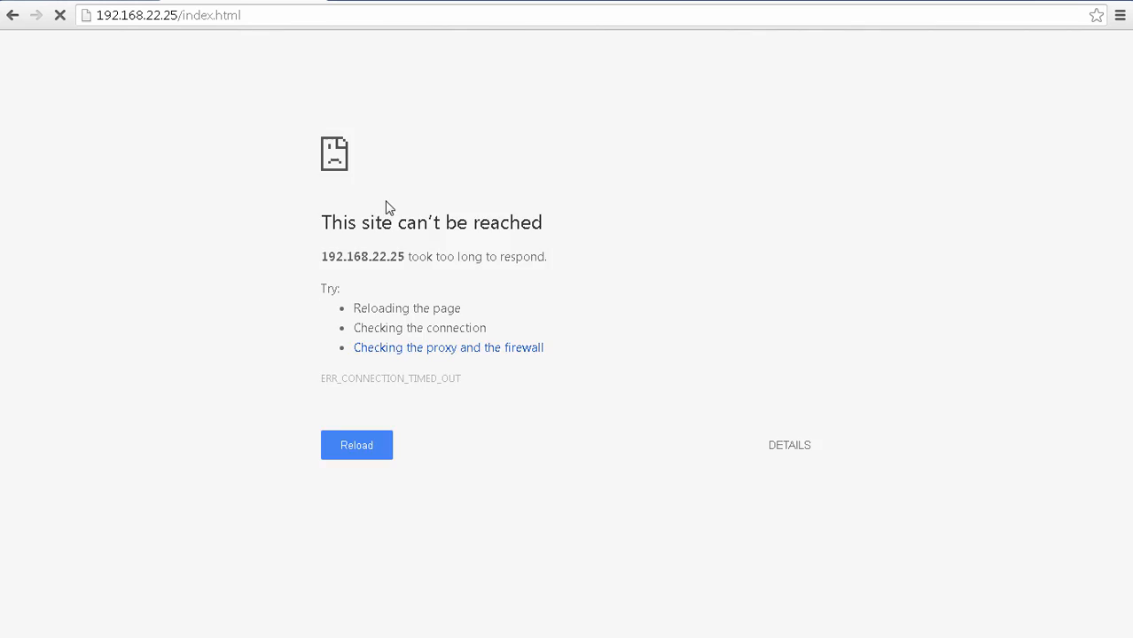
pyautogui.click(354, 445)
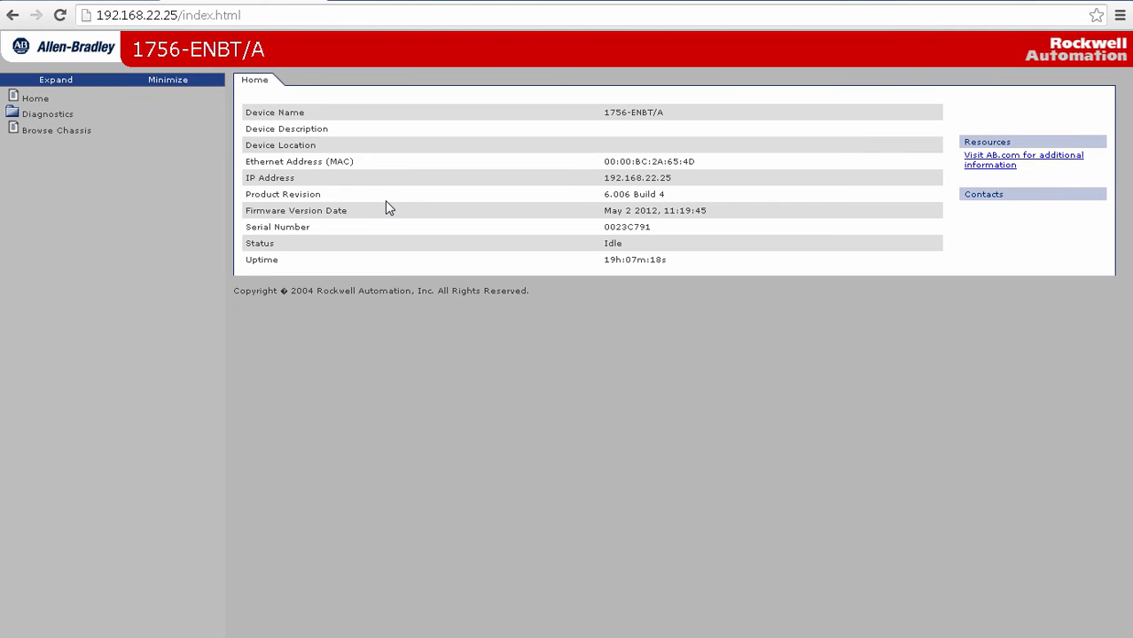
pyautogui.moveTo(251, 121)
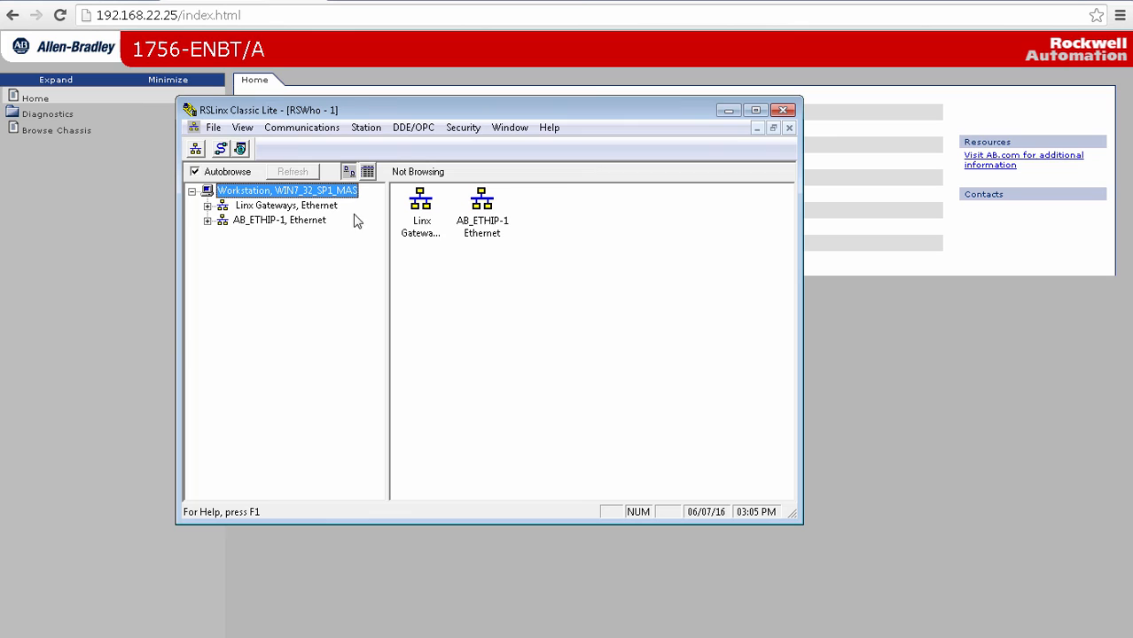
pyautogui.moveTo(288, 204)
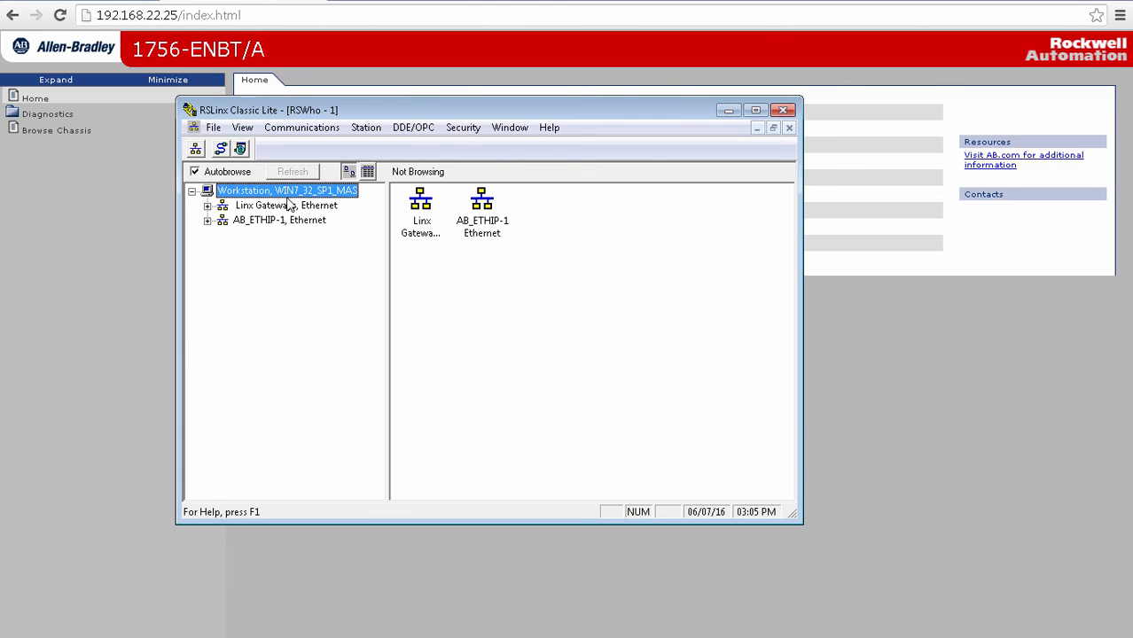
pyautogui.moveTo(286, 149)
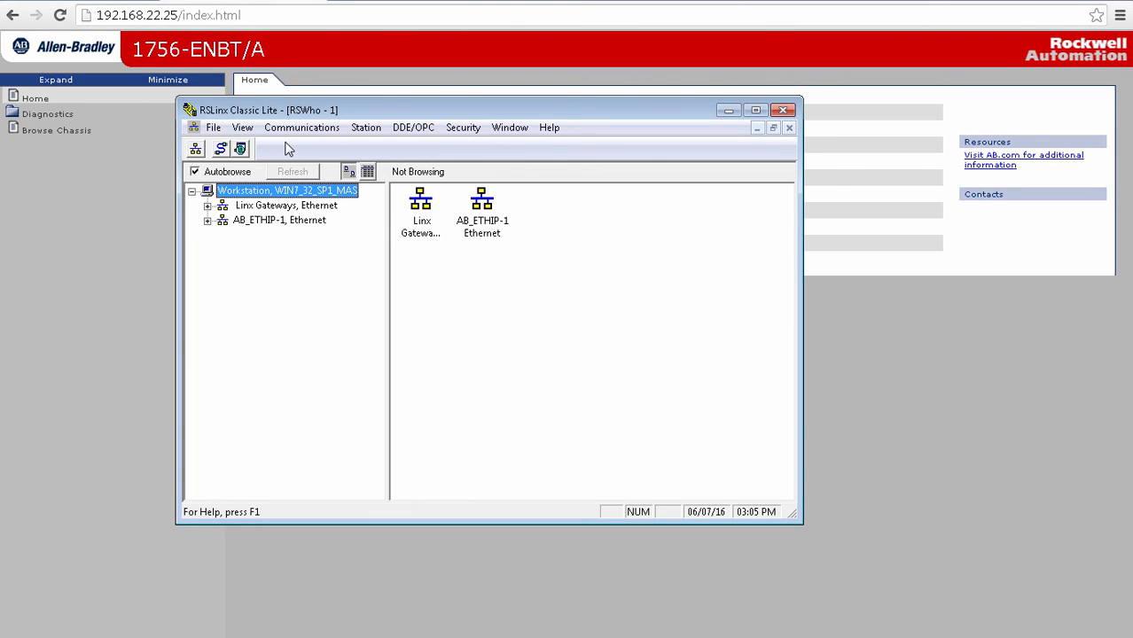
pyautogui.moveTo(288, 128)
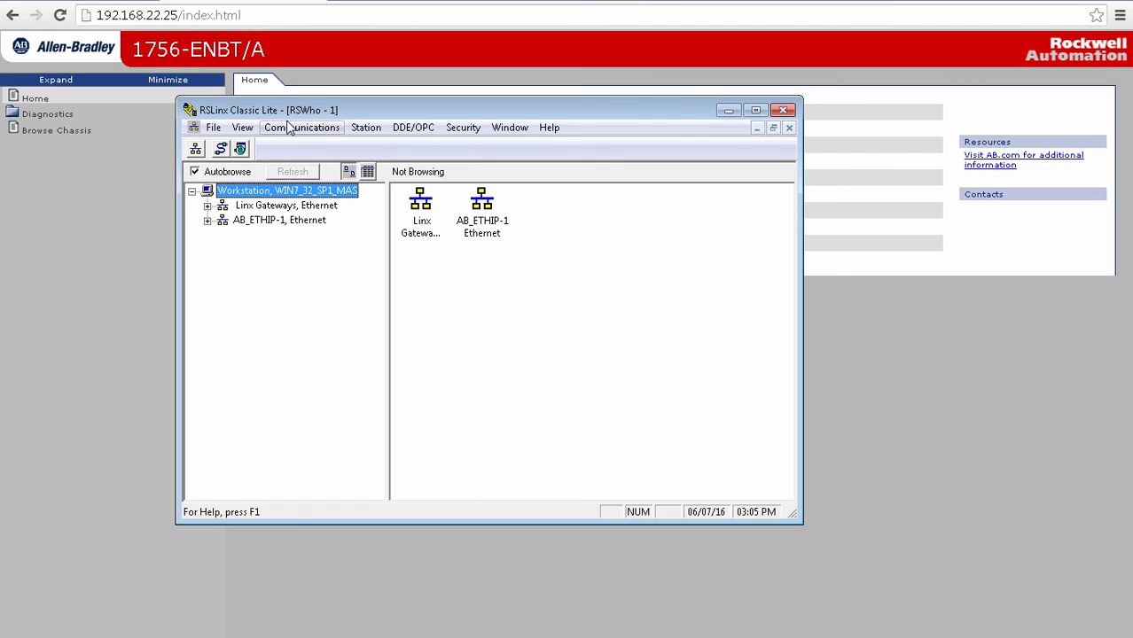
# - Add a new EtherNet/IP driver named Remote_LAN in Configure Drivers
pyautogui.click(302, 128)
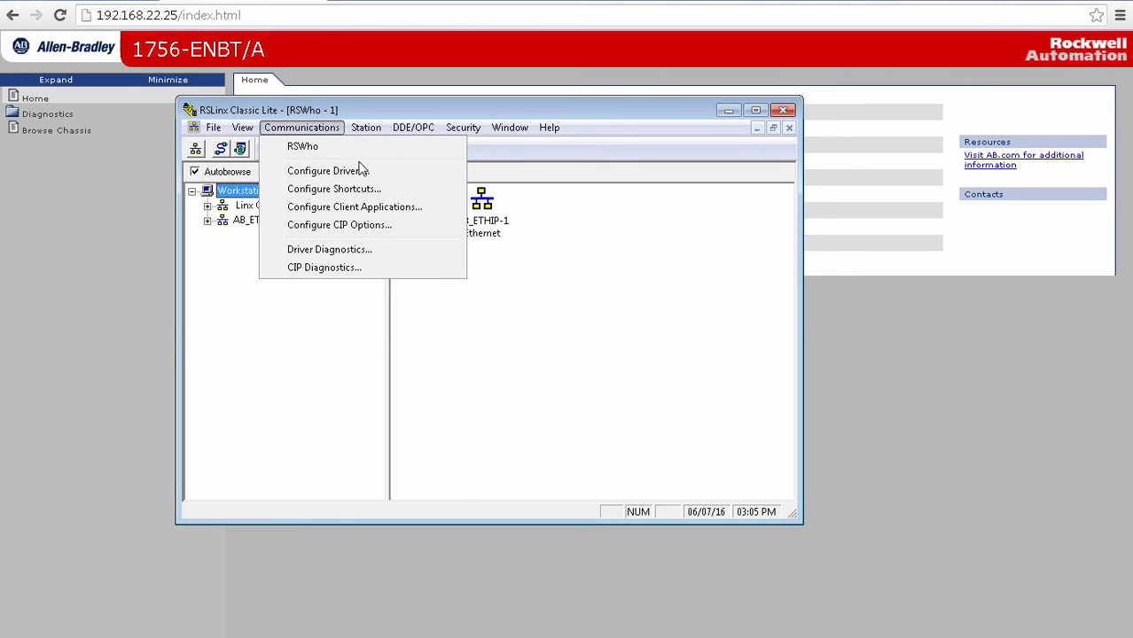
pyautogui.click(326, 171)
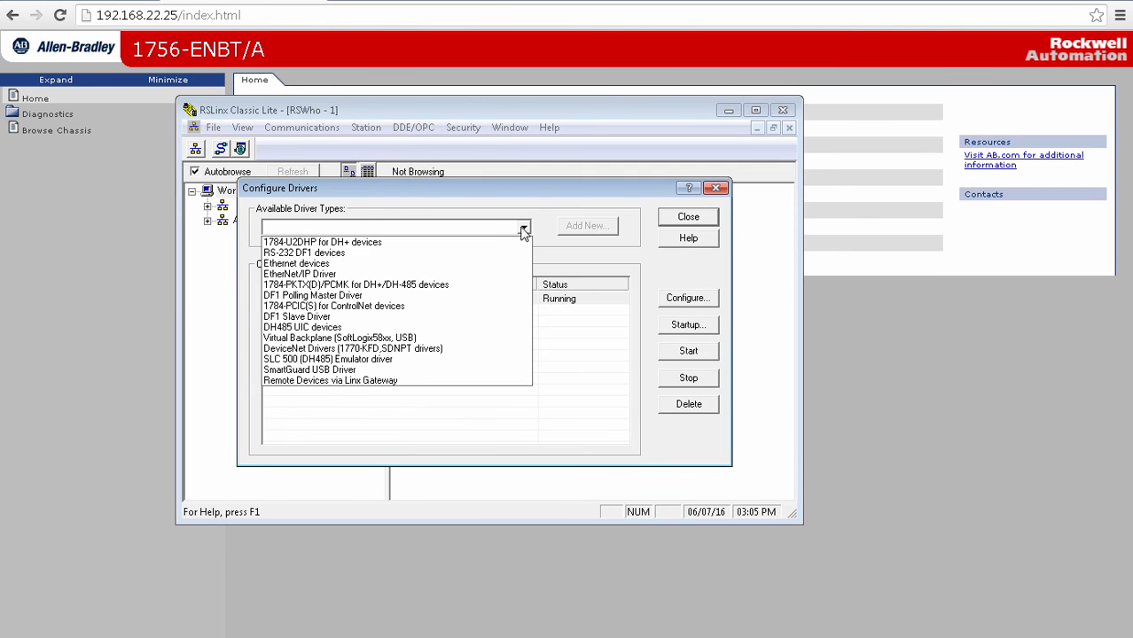
pyautogui.click(302, 273)
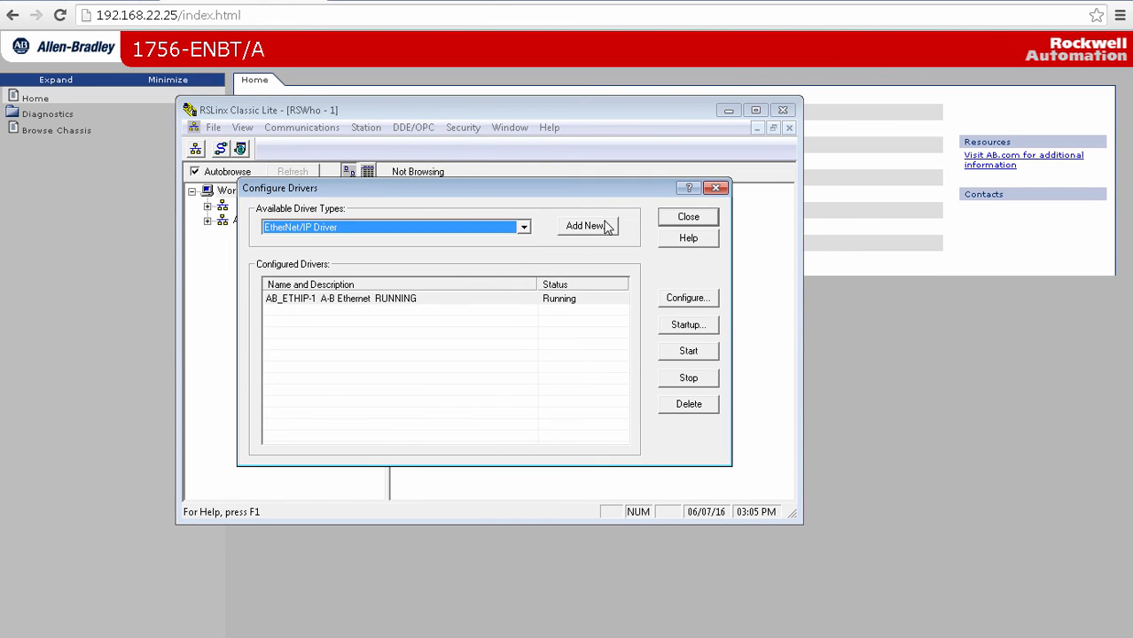
pyautogui.click(587, 225)
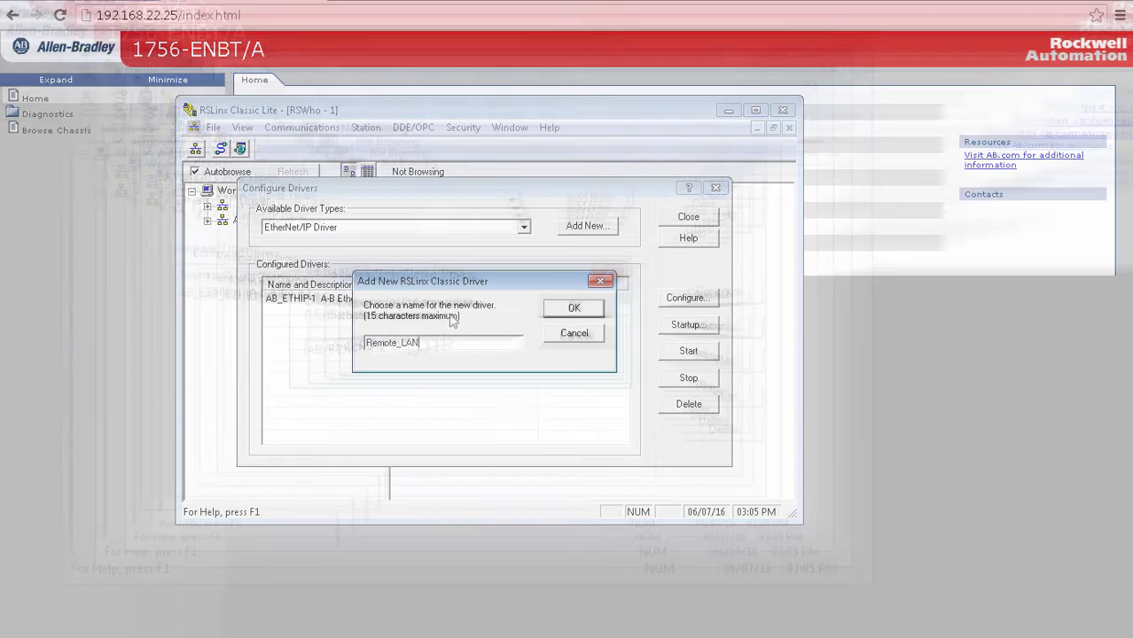
pyautogui.click(575, 309)
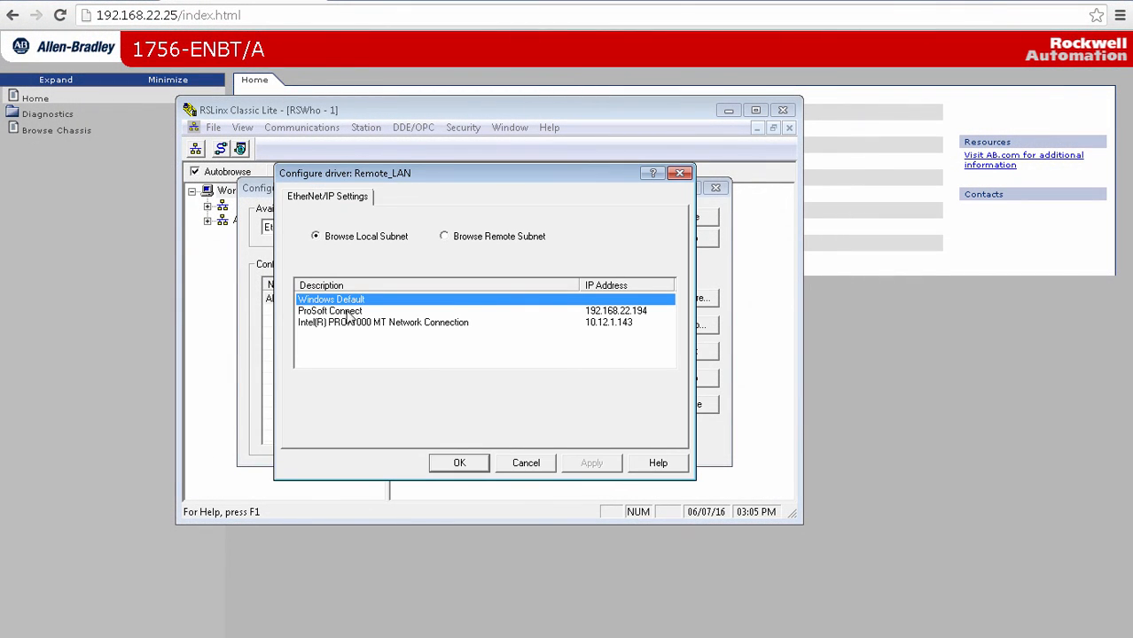
# - Bind Remote_LAN to the ProSoft Connect adapter and finish its configuration
pyautogui.click(399, 310)
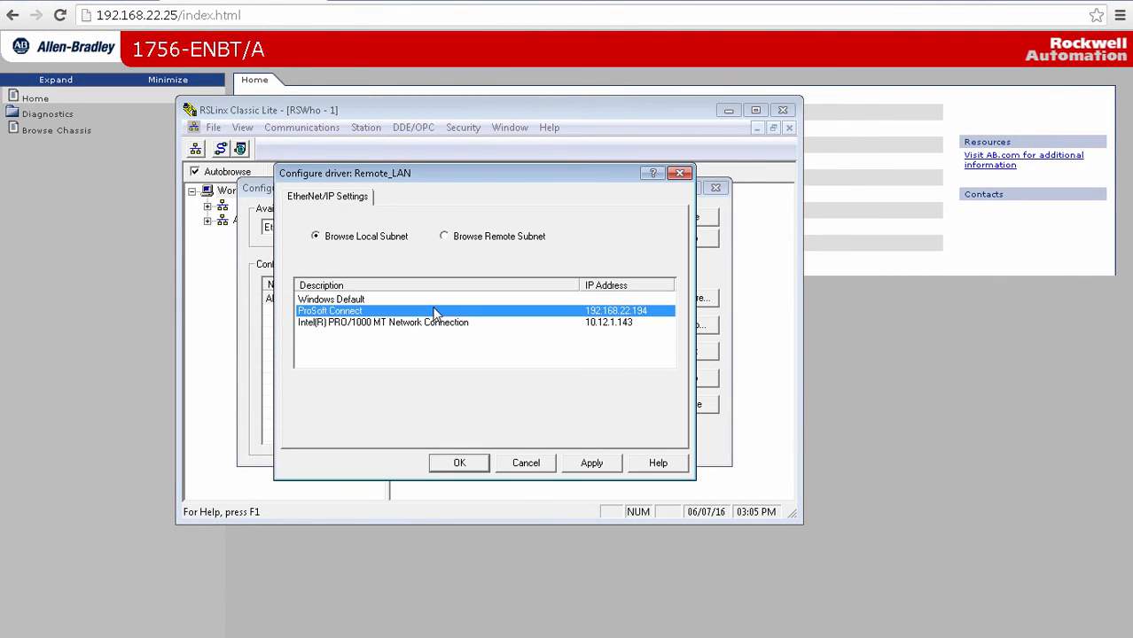
pyautogui.moveTo(638, 323)
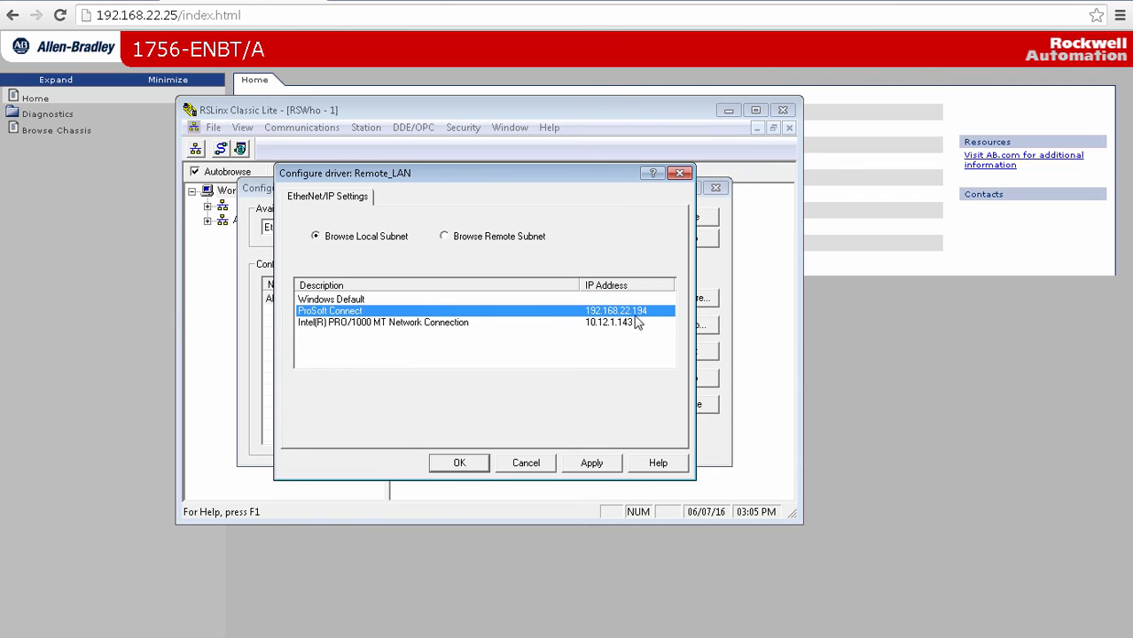
pyautogui.moveTo(670, 312)
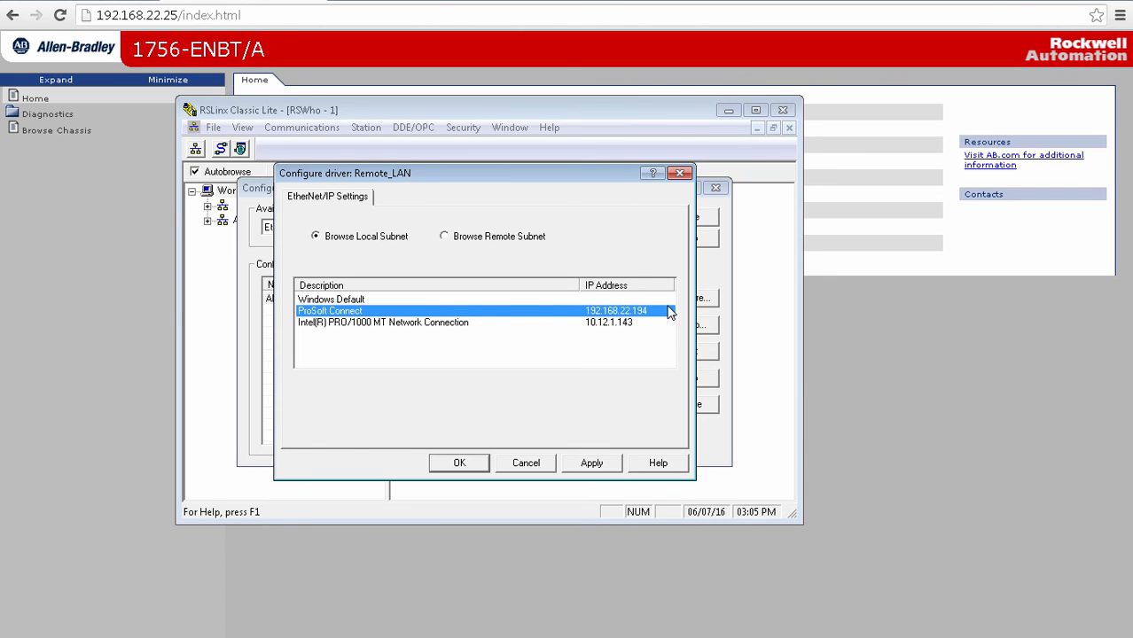
pyautogui.moveTo(575, 331)
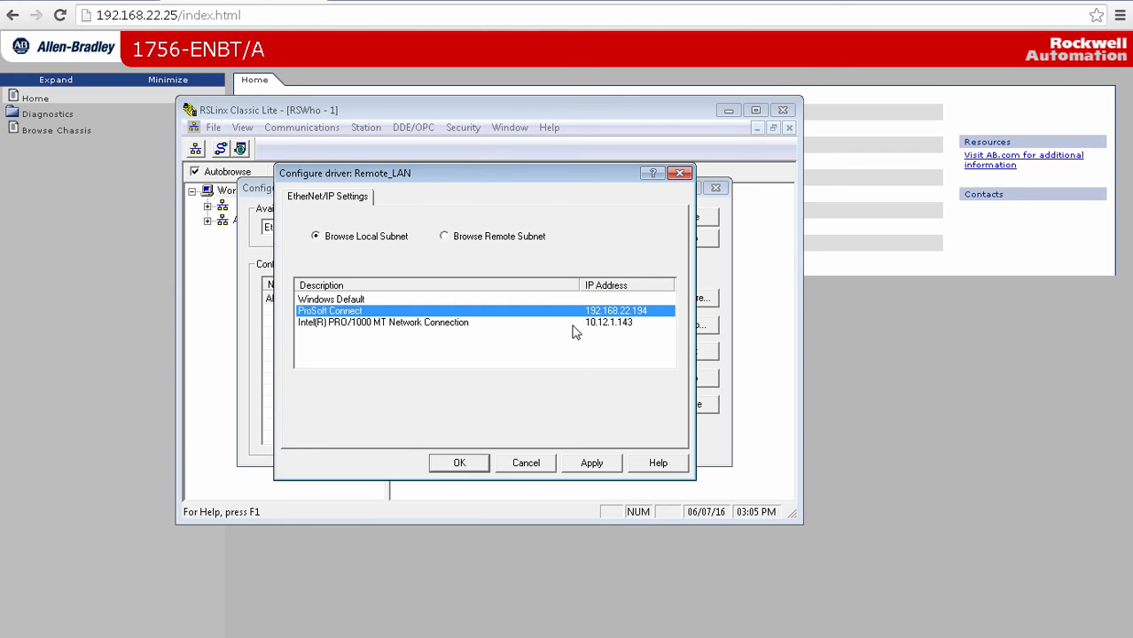
pyautogui.click(592, 463)
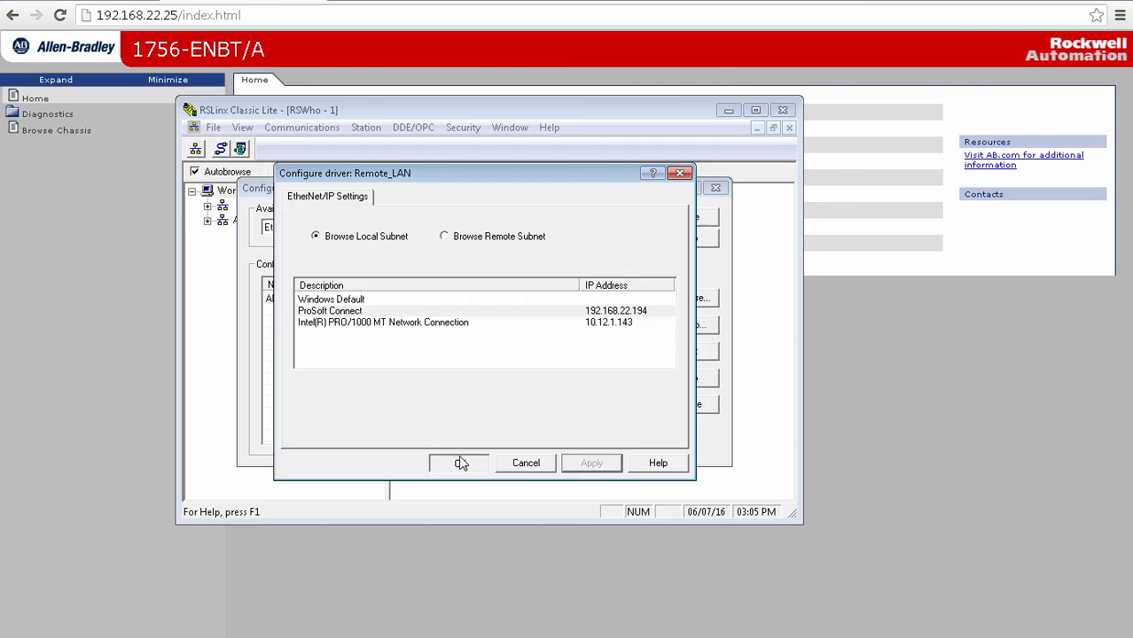
pyautogui.click(459, 463)
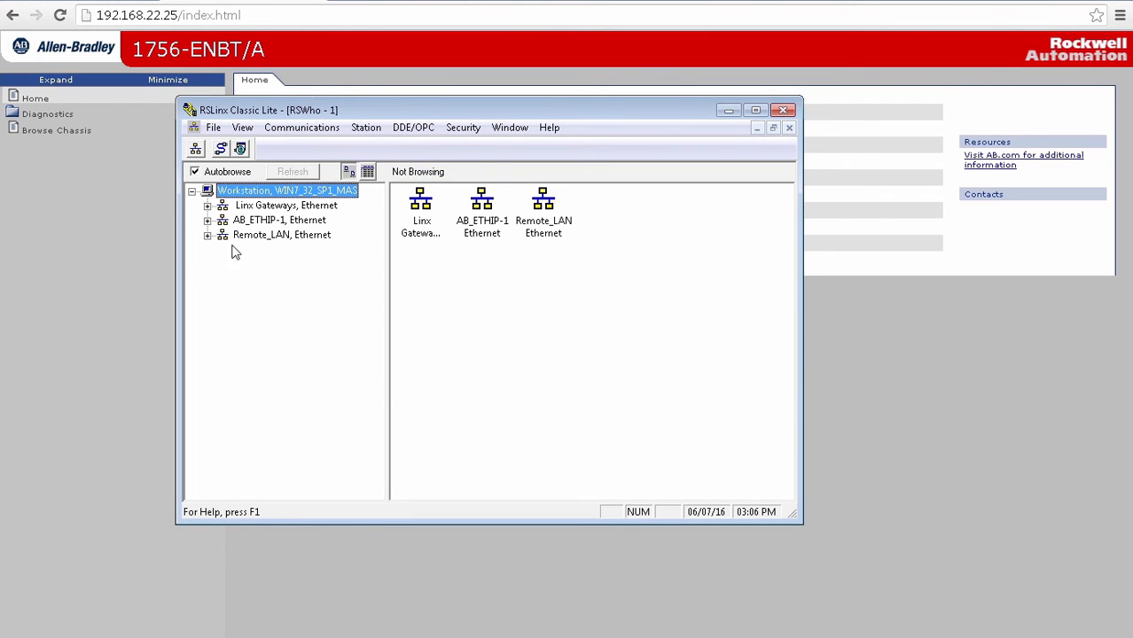
# - Browse Remote_LAN into the 1756-ENBT/A backplane at 192.168.22.25 and select the slot 00 ControlLogix processor
pyautogui.click(282, 234)
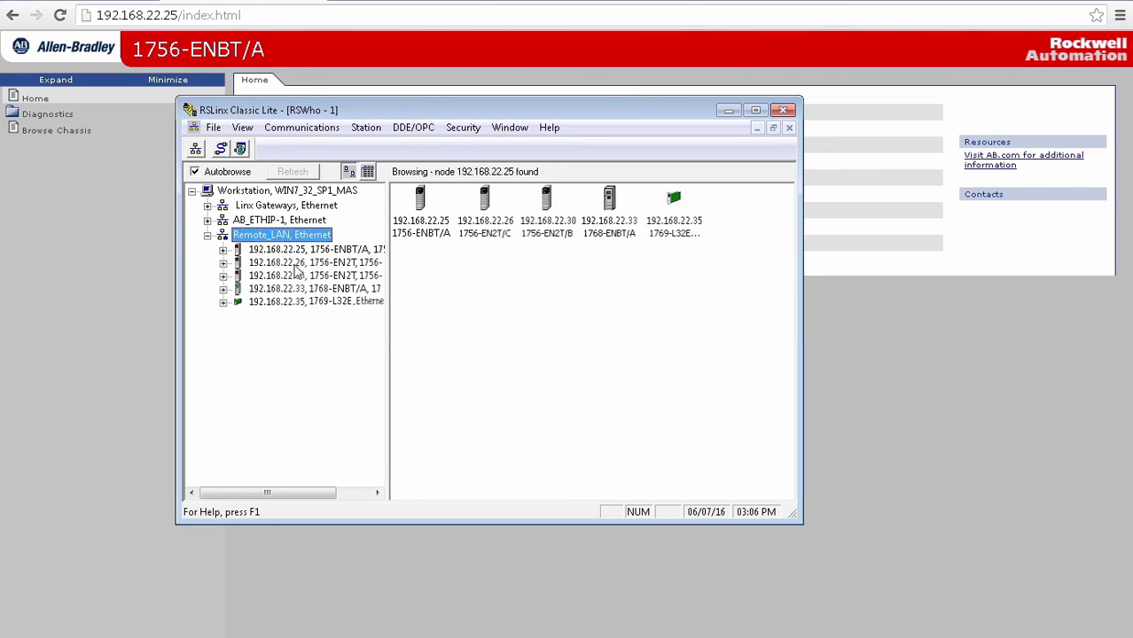
pyautogui.moveTo(319, 266)
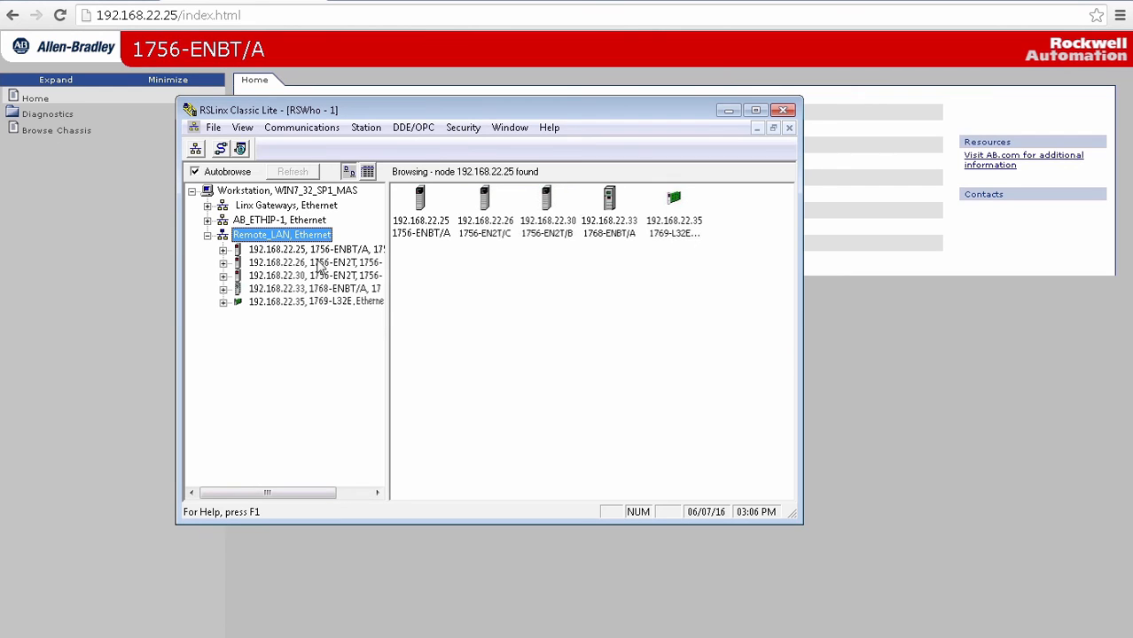
pyautogui.click(223, 248)
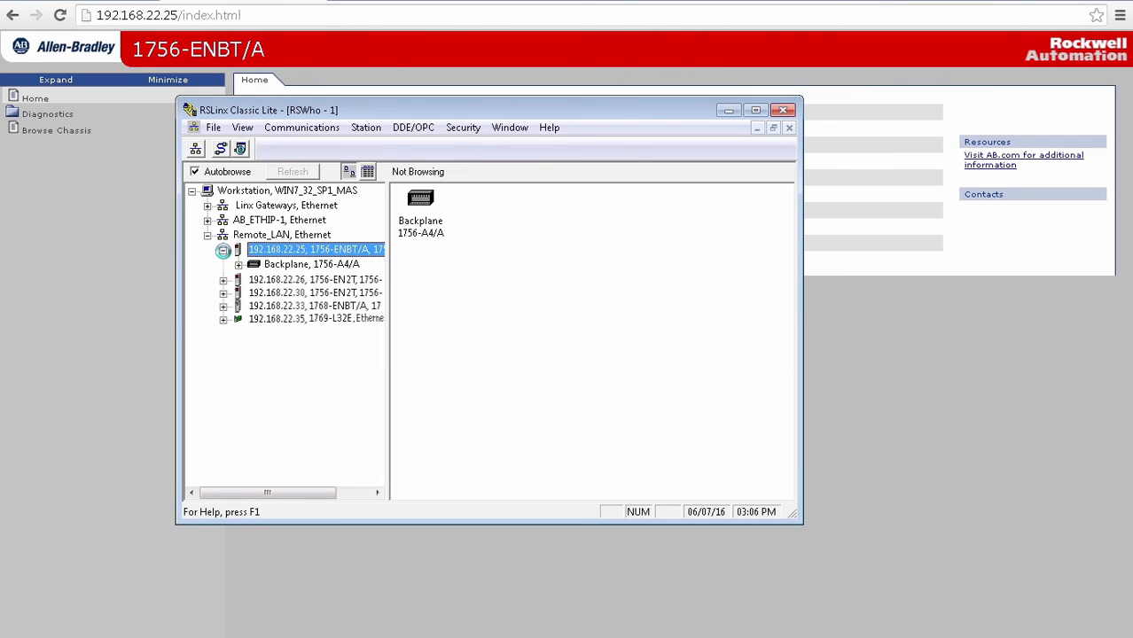
pyautogui.click(237, 264)
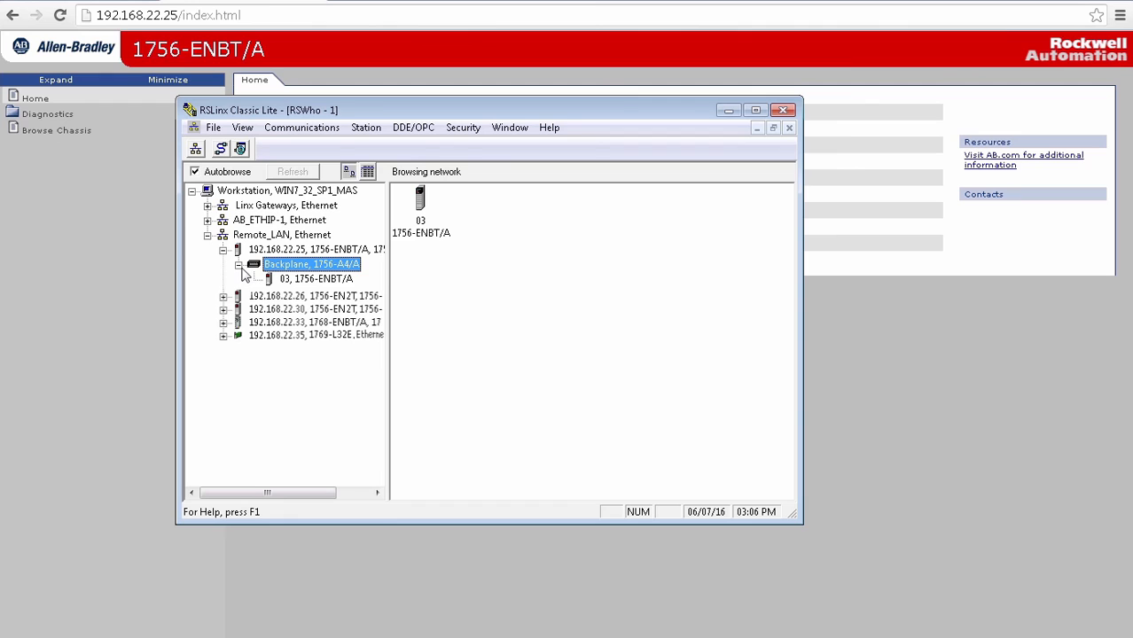
pyautogui.click(240, 265)
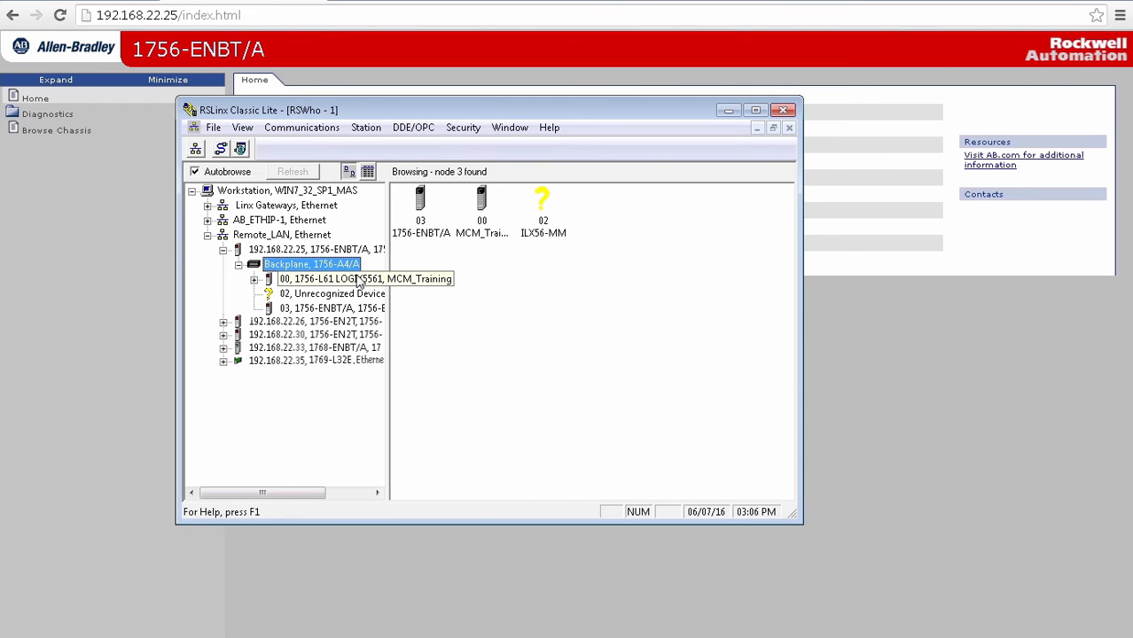
pyautogui.click(333, 278)
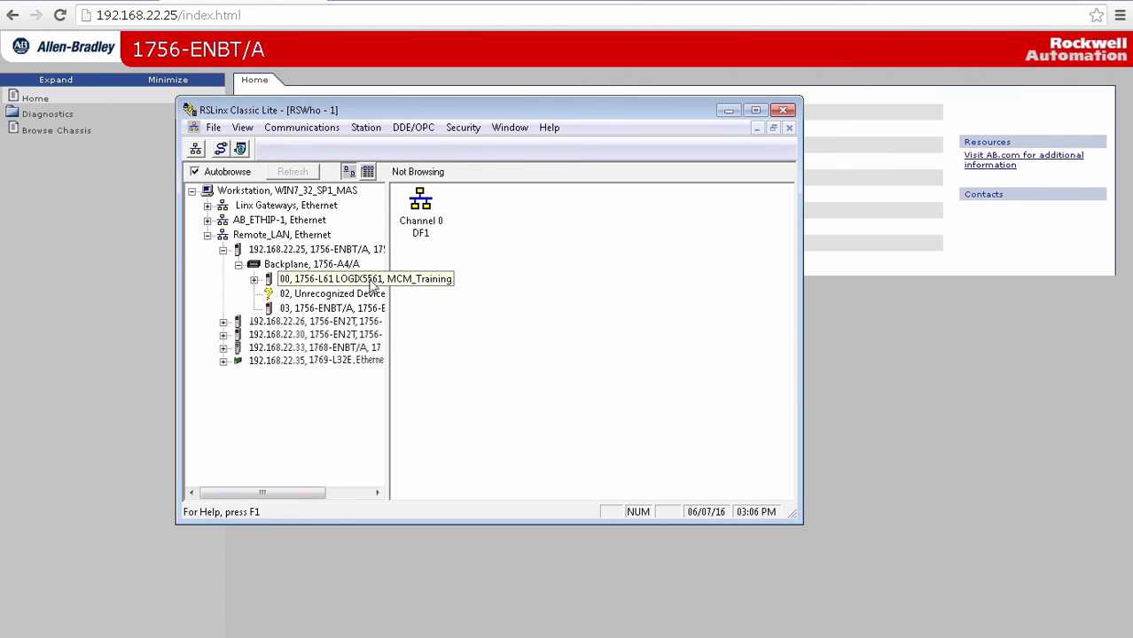
pyautogui.moveTo(435, 287)
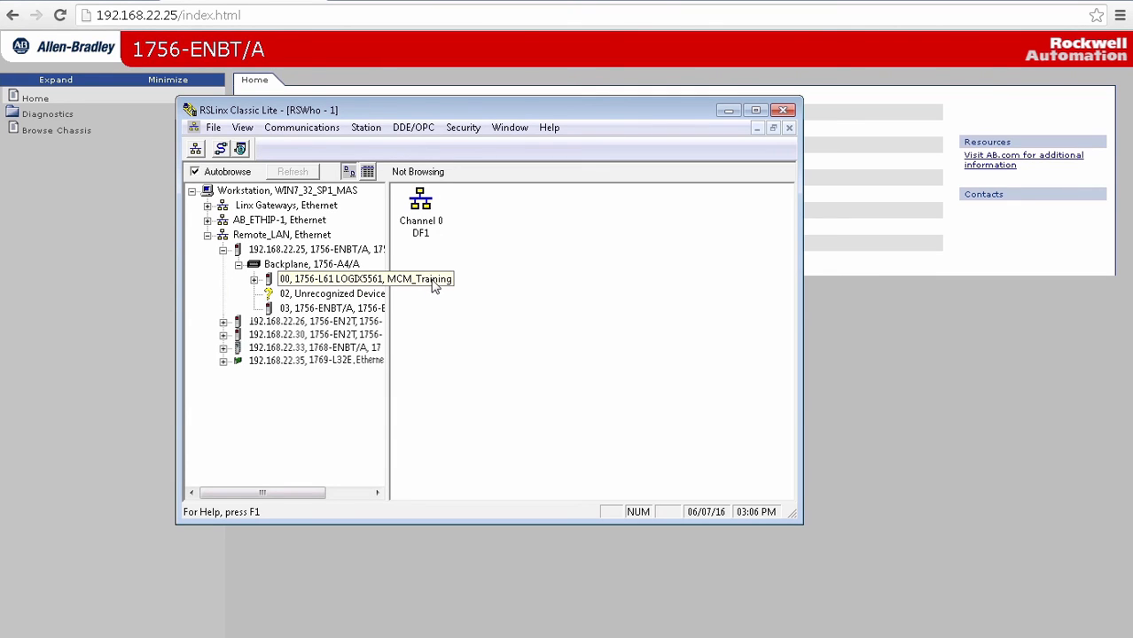
pyautogui.click(334, 278)
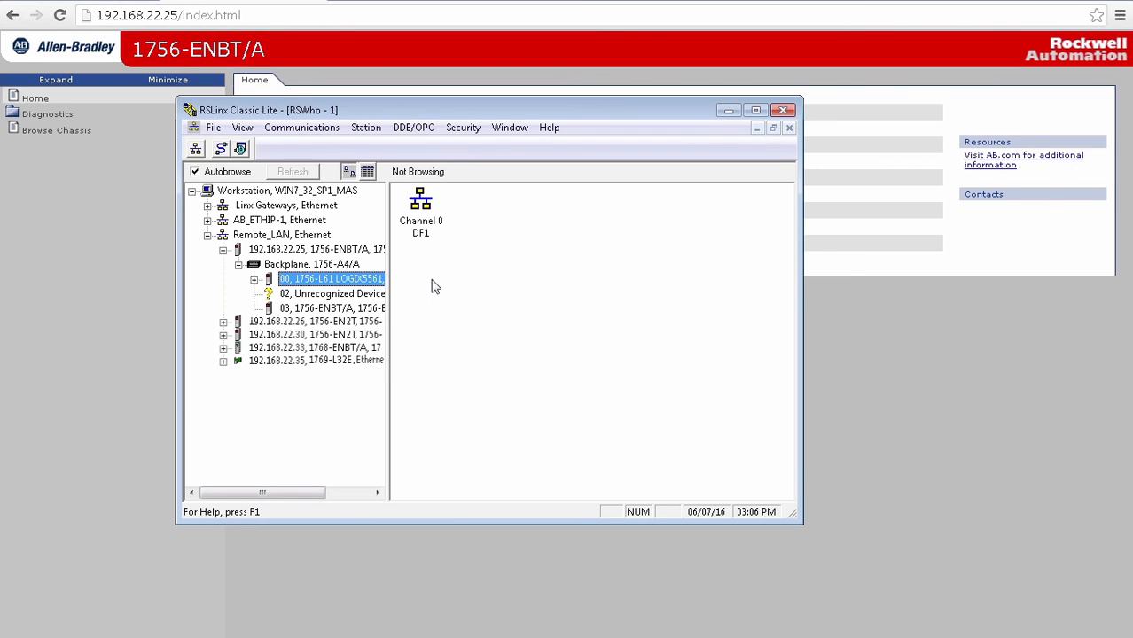
pyautogui.moveTo(263, 351)
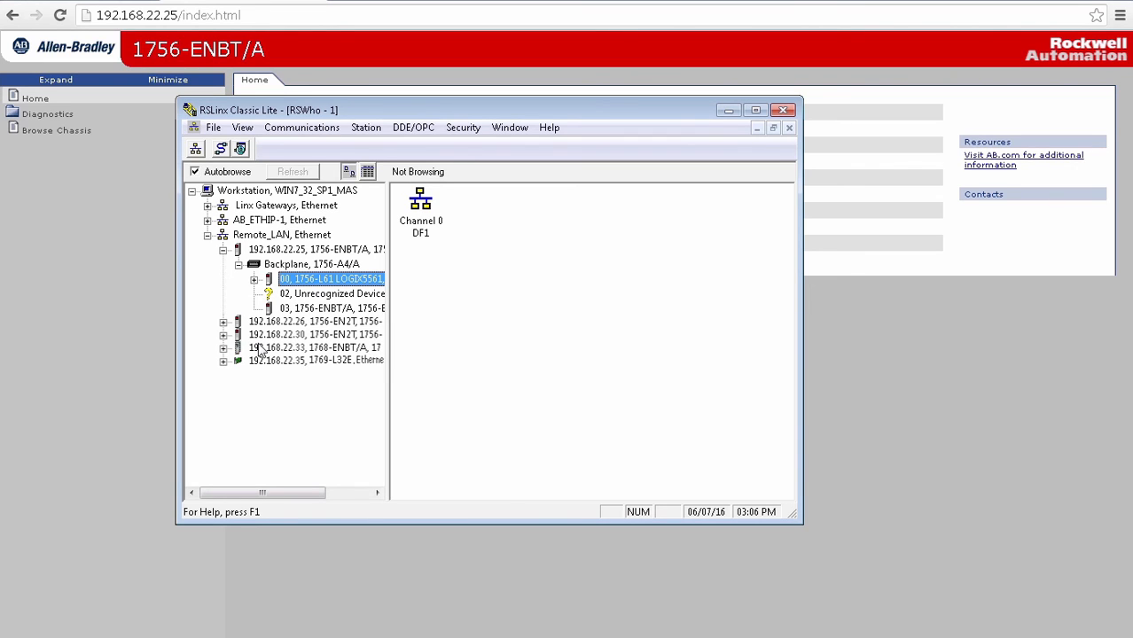
# - Collapse the 192.168.22.25 branch and list all five devices on Remote_LAN
pyautogui.click(224, 248)
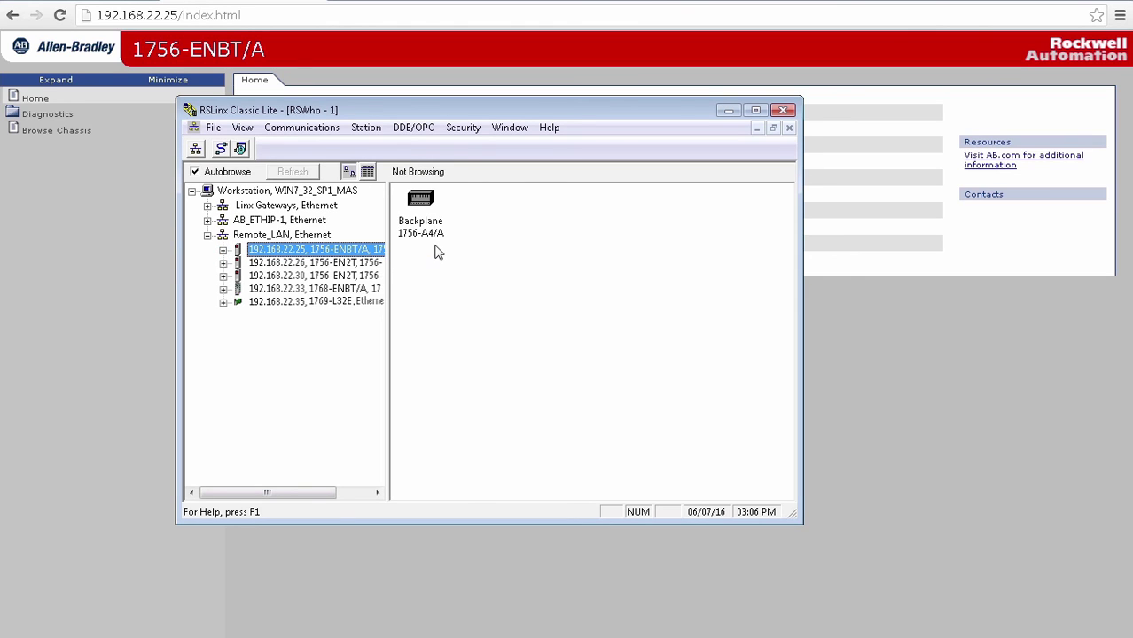
pyautogui.click(522, 220)
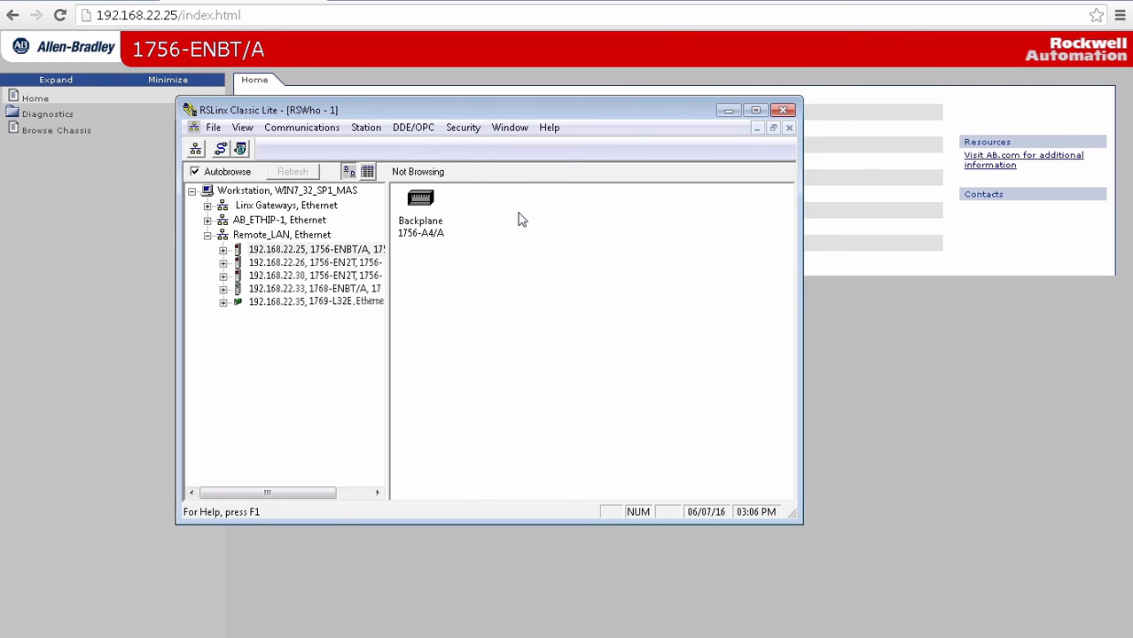
pyautogui.click(282, 235)
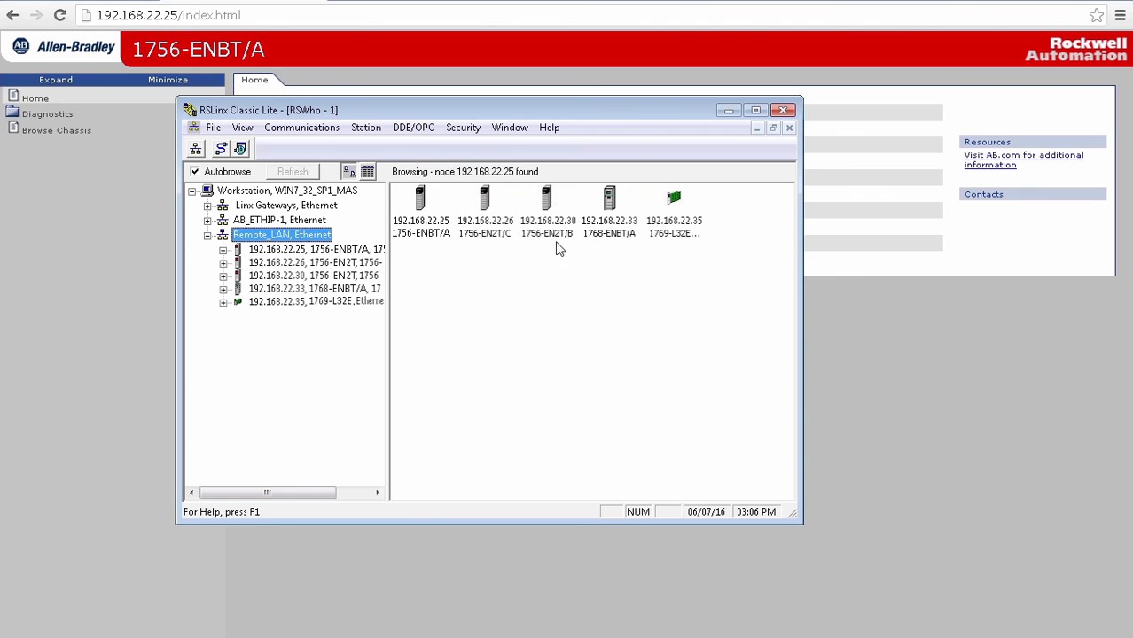
pyautogui.moveTo(500, 305)
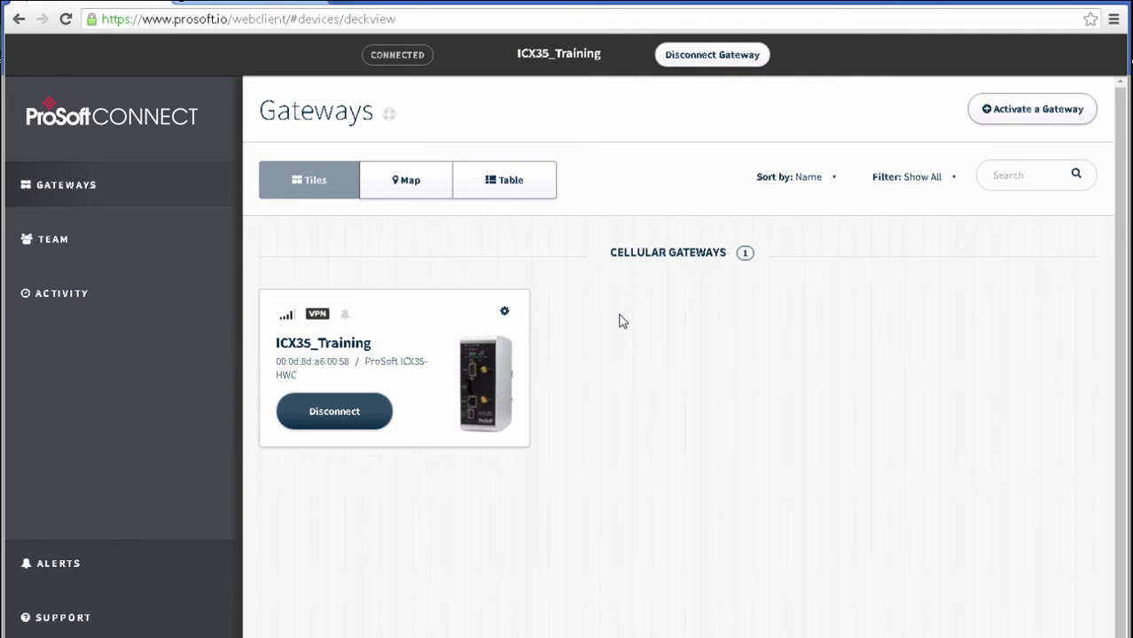
pyautogui.moveTo(333, 412)
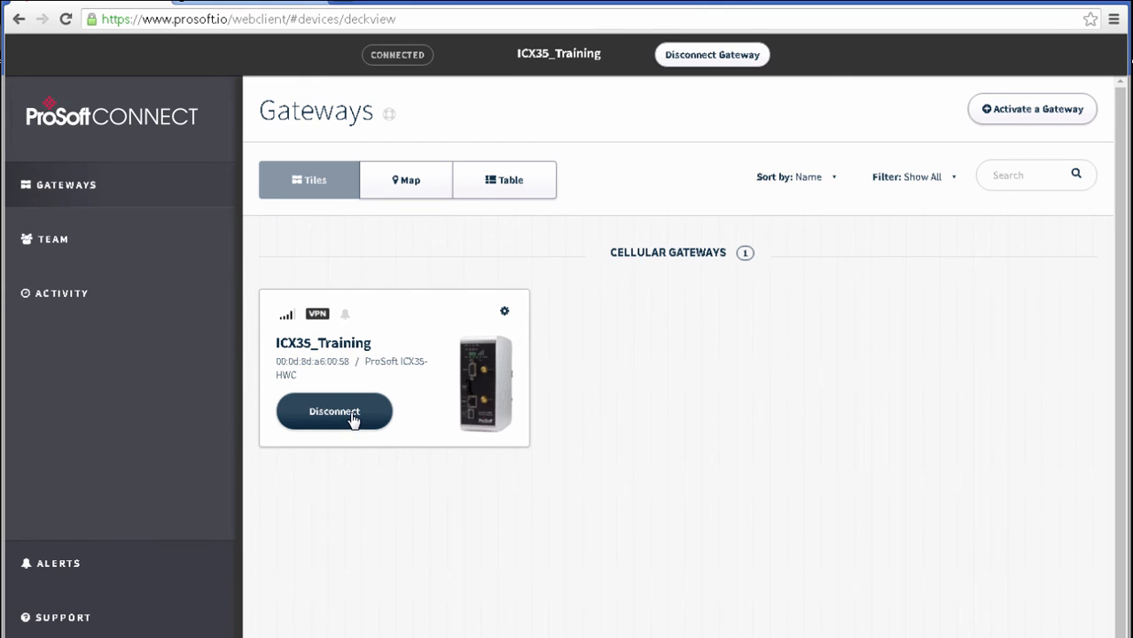
# - Disconnect the ICX35_Training tunnel and dismiss the 'Closing the tunnel' notice
pyautogui.click(333, 411)
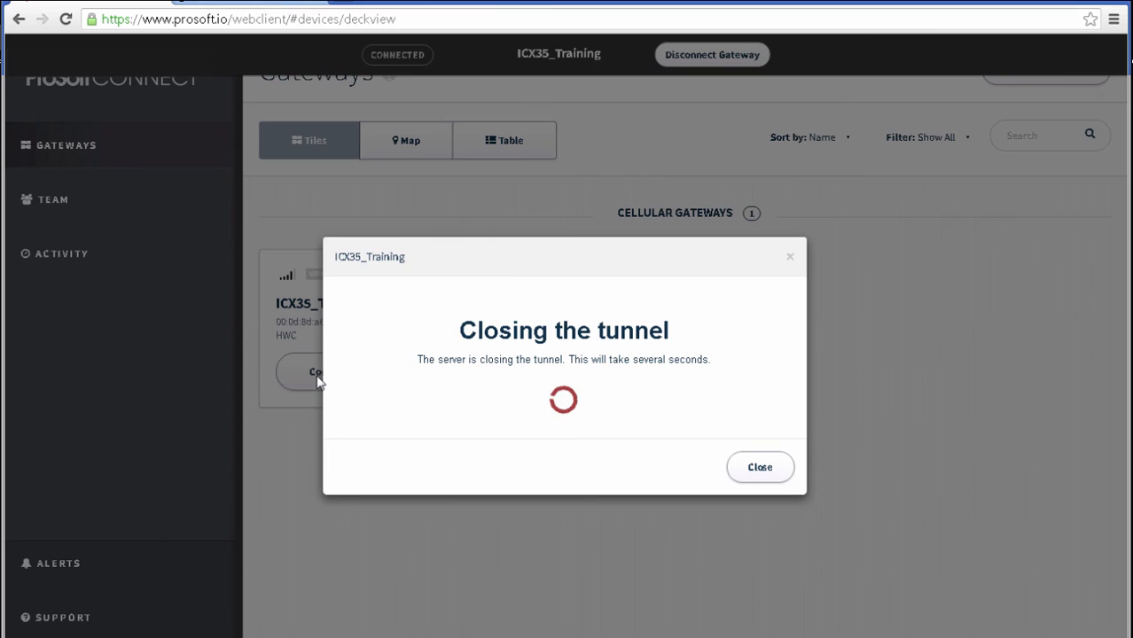
pyautogui.click(759, 468)
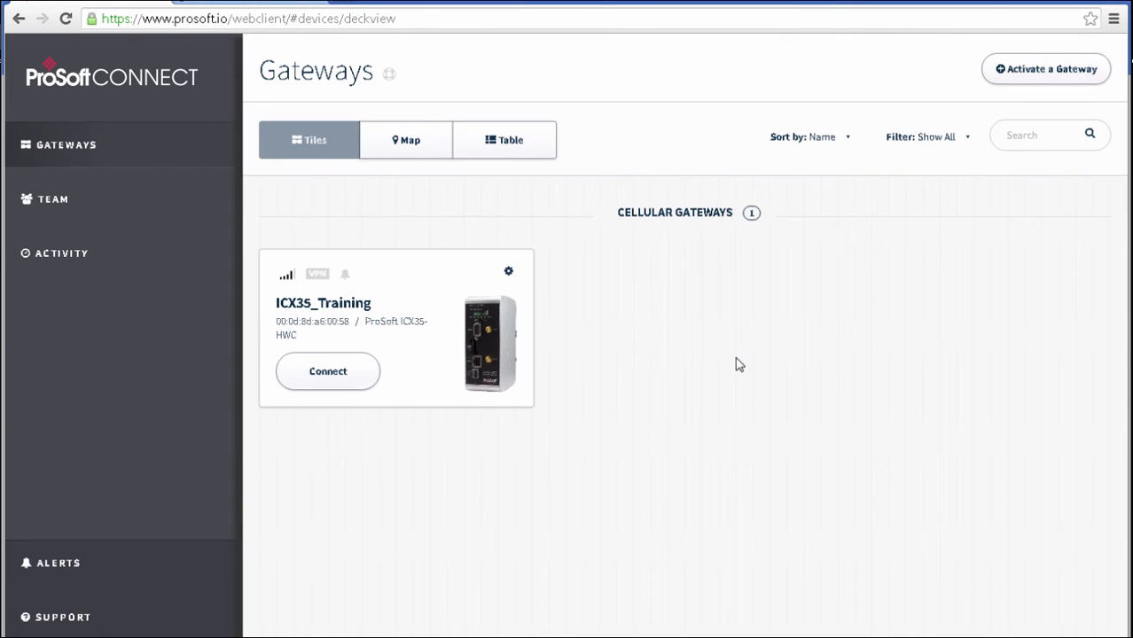
pyautogui.moveTo(706, 412)
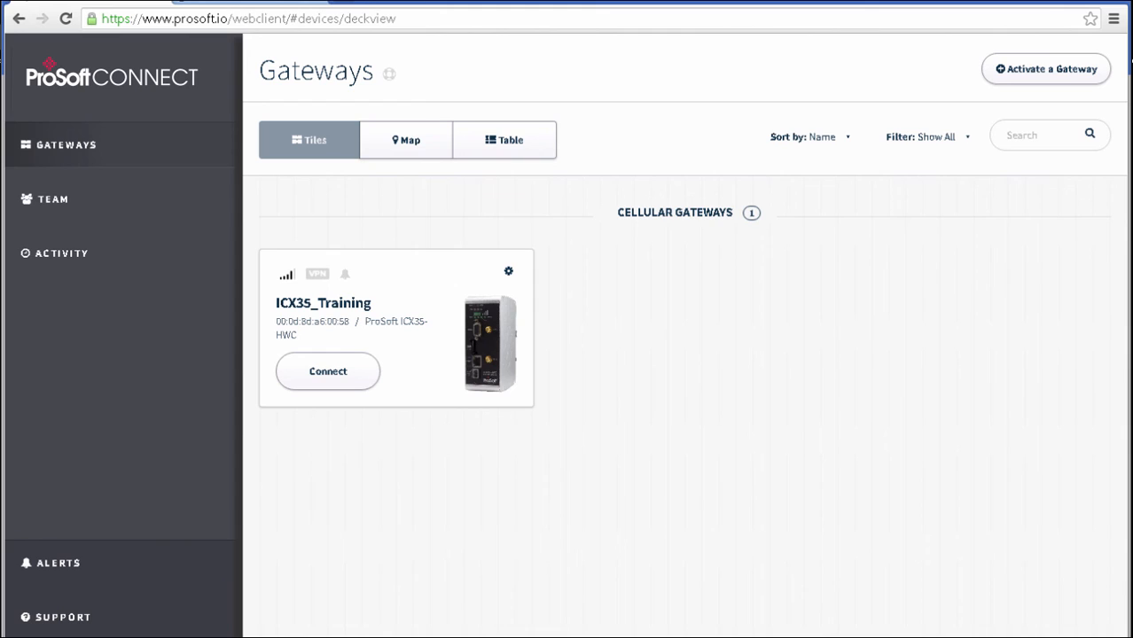
pyautogui.moveTo(854, 385)
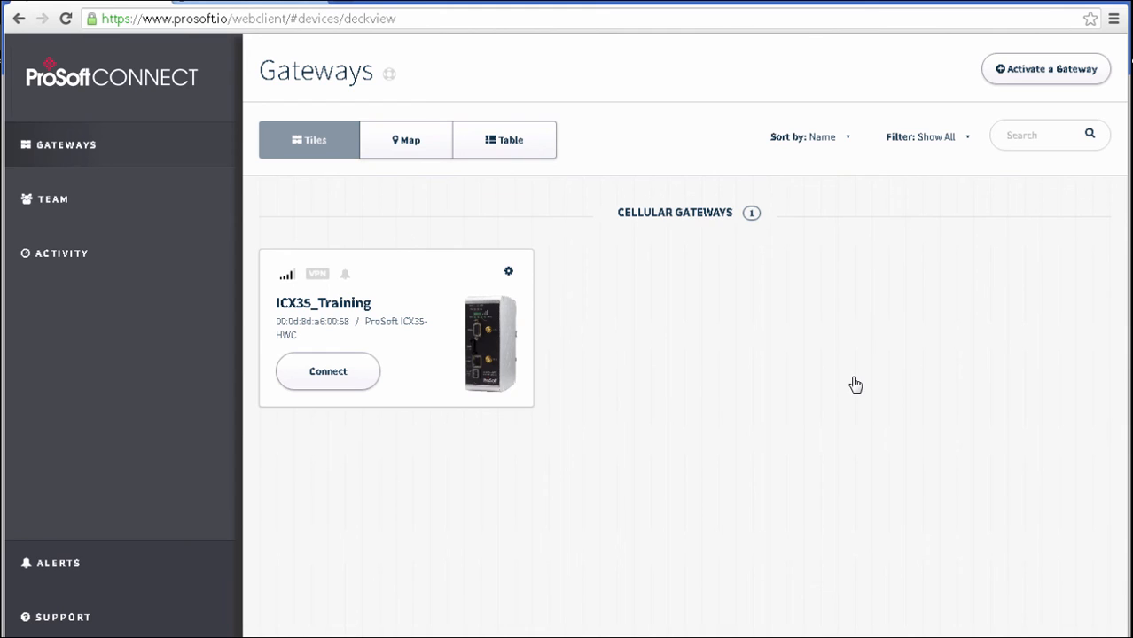
pyautogui.moveTo(697, 393)
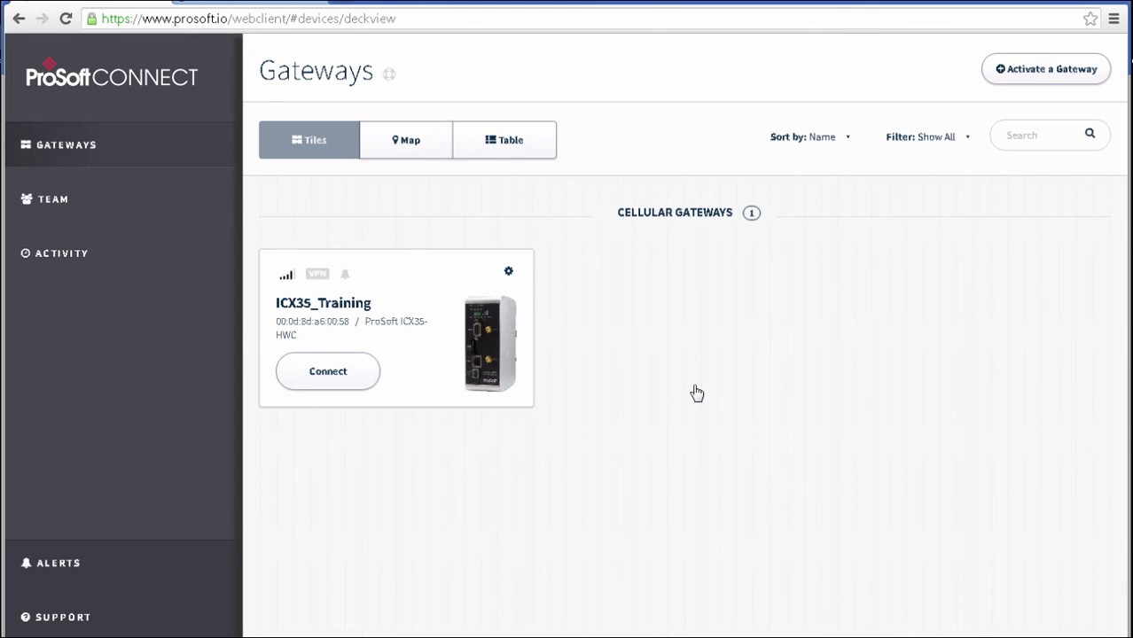
pyautogui.moveTo(894, 144)
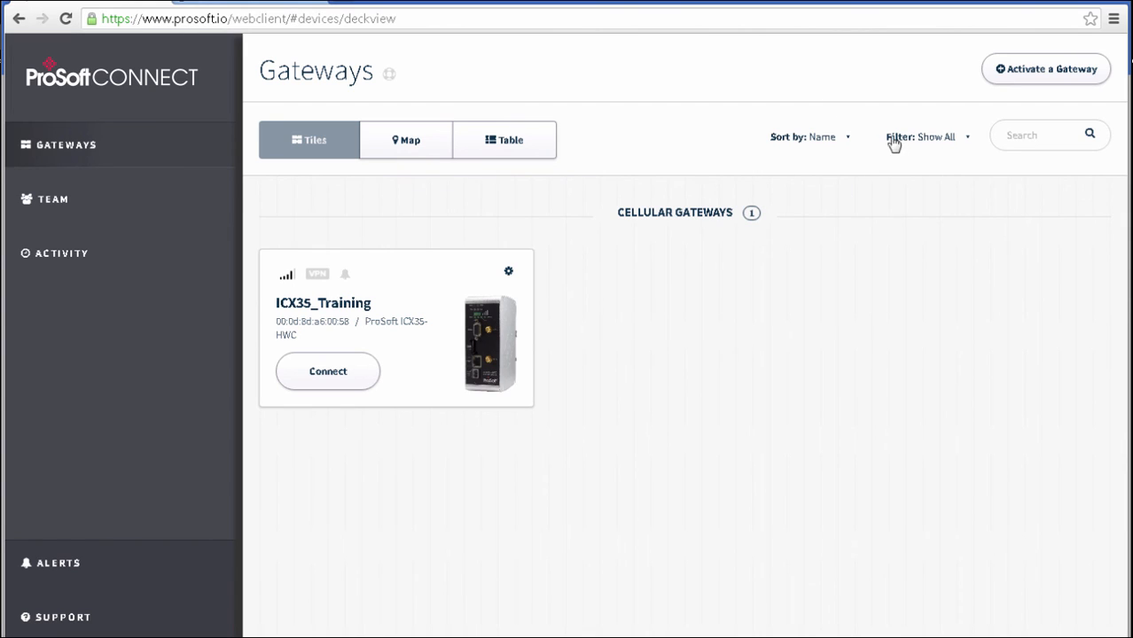
pyautogui.click(60, 254)
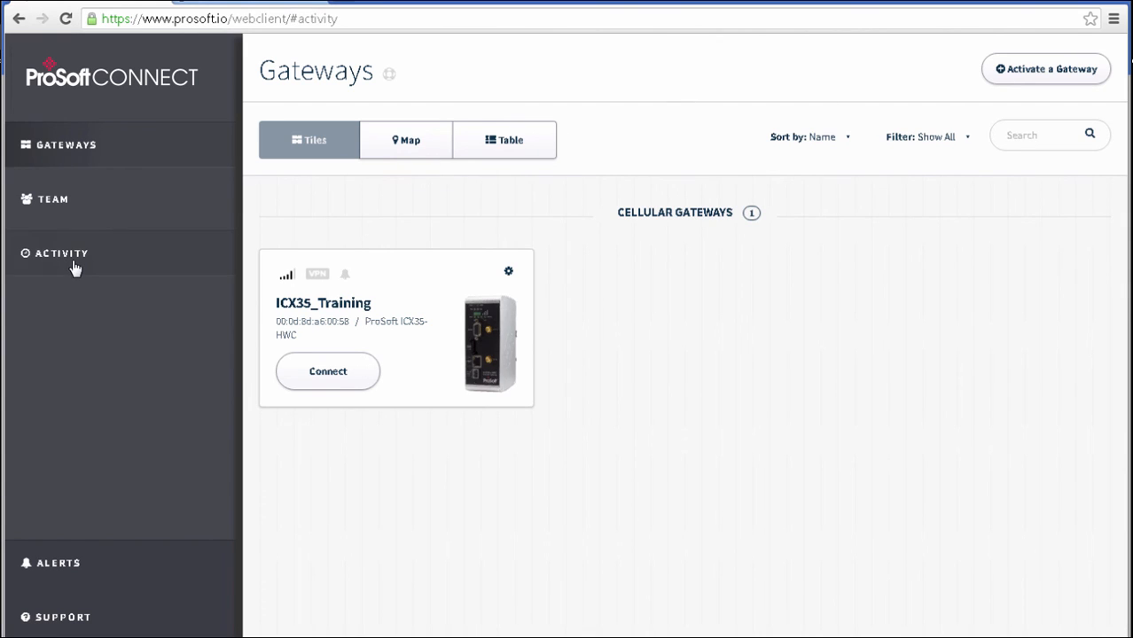
# - Review the Activity log of ICX35_Training tunnel events, then return to Gateways
pyautogui.click(61, 252)
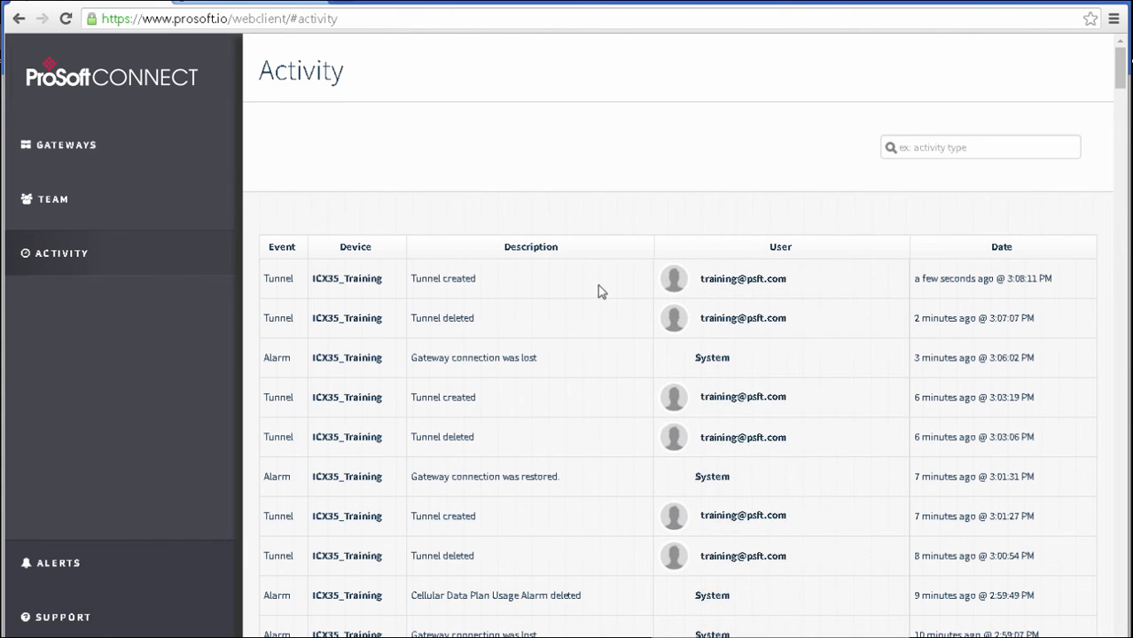
pyautogui.moveTo(496, 358)
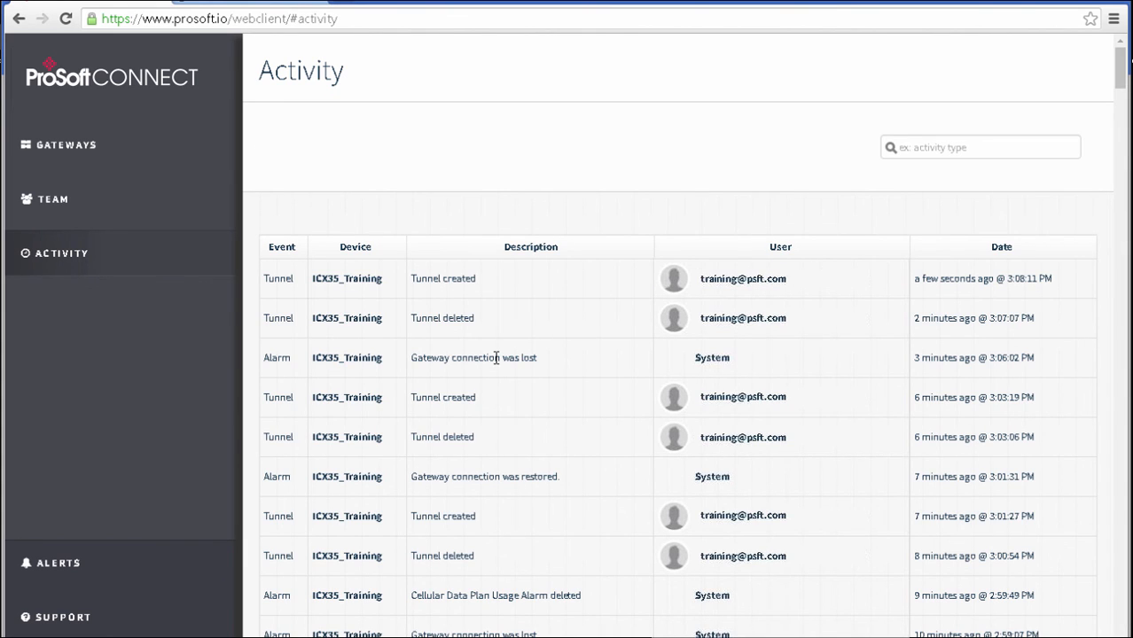
pyautogui.moveTo(514, 323)
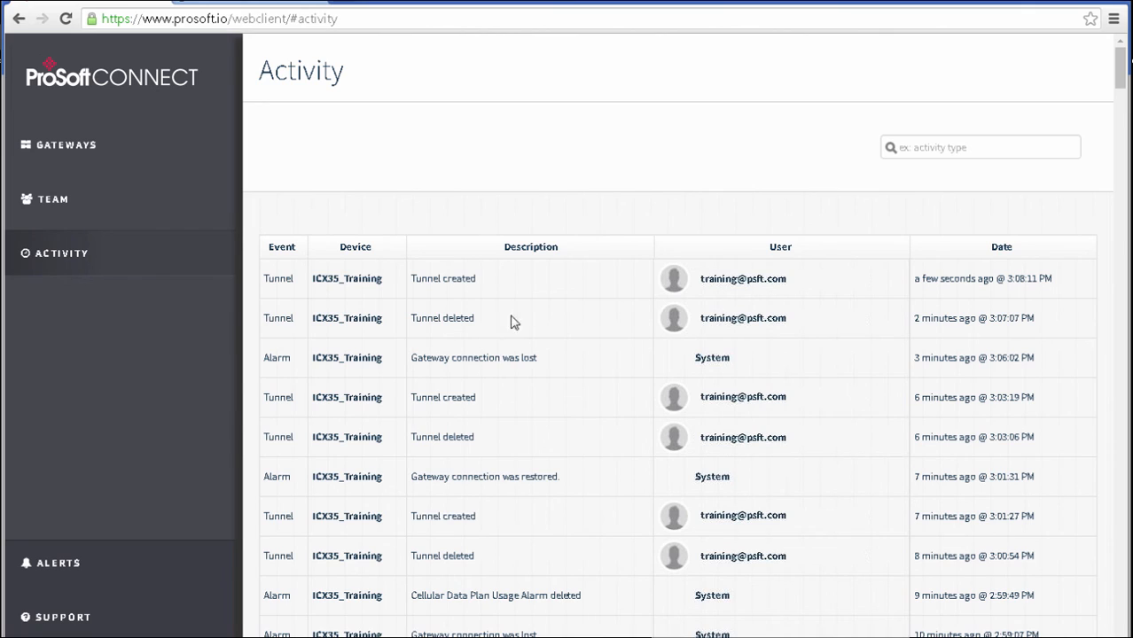
pyautogui.moveTo(436, 264)
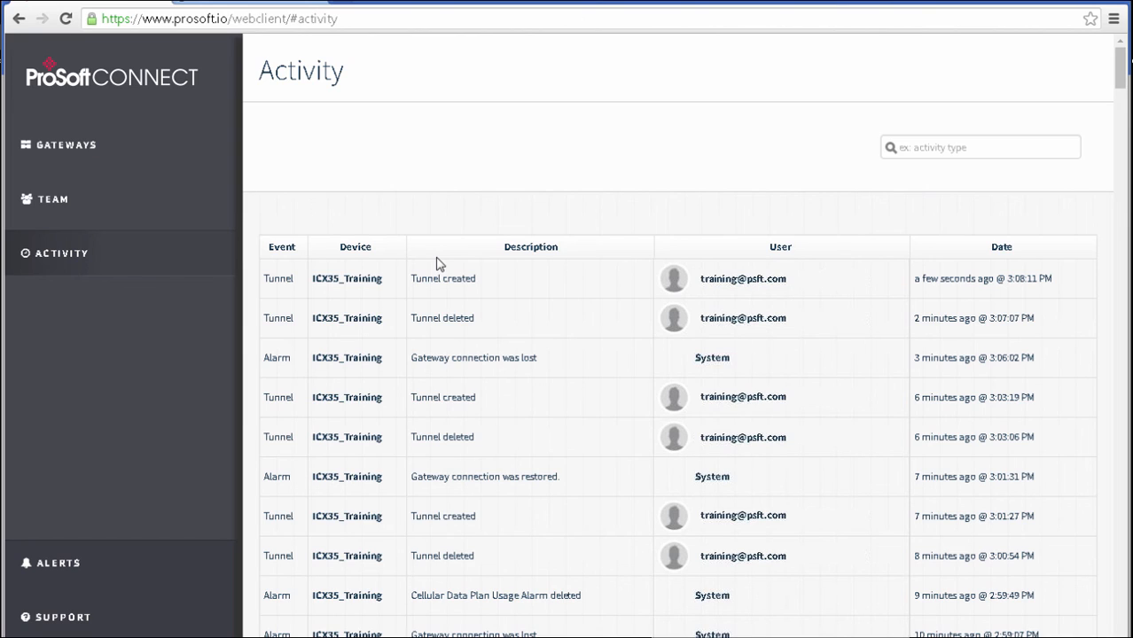
pyautogui.moveTo(480, 405)
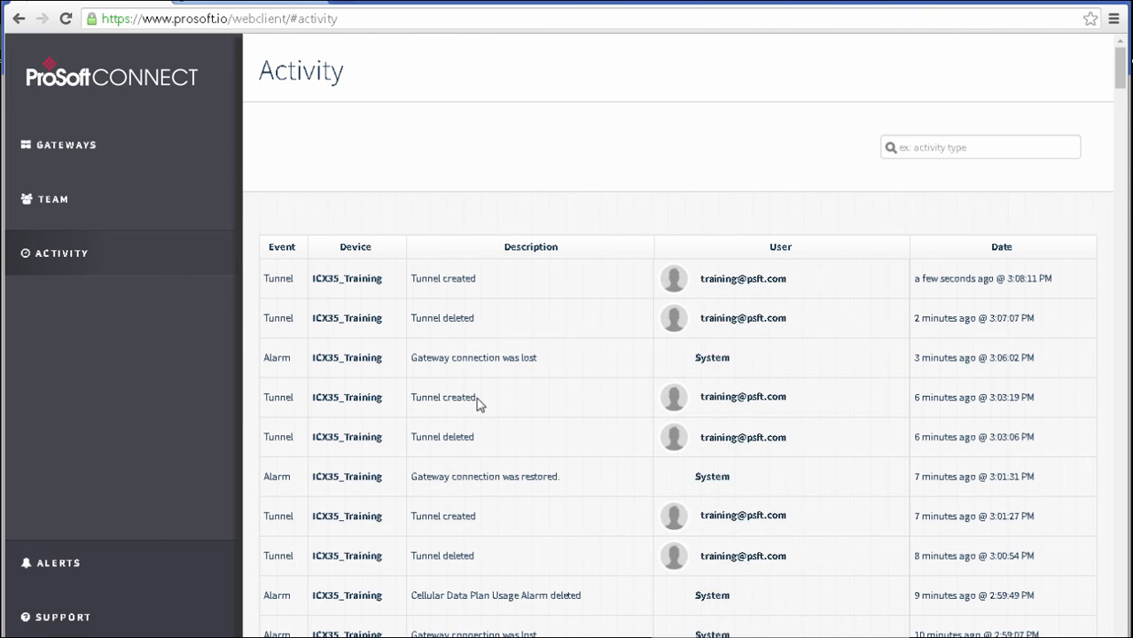
pyautogui.moveTo(489, 422)
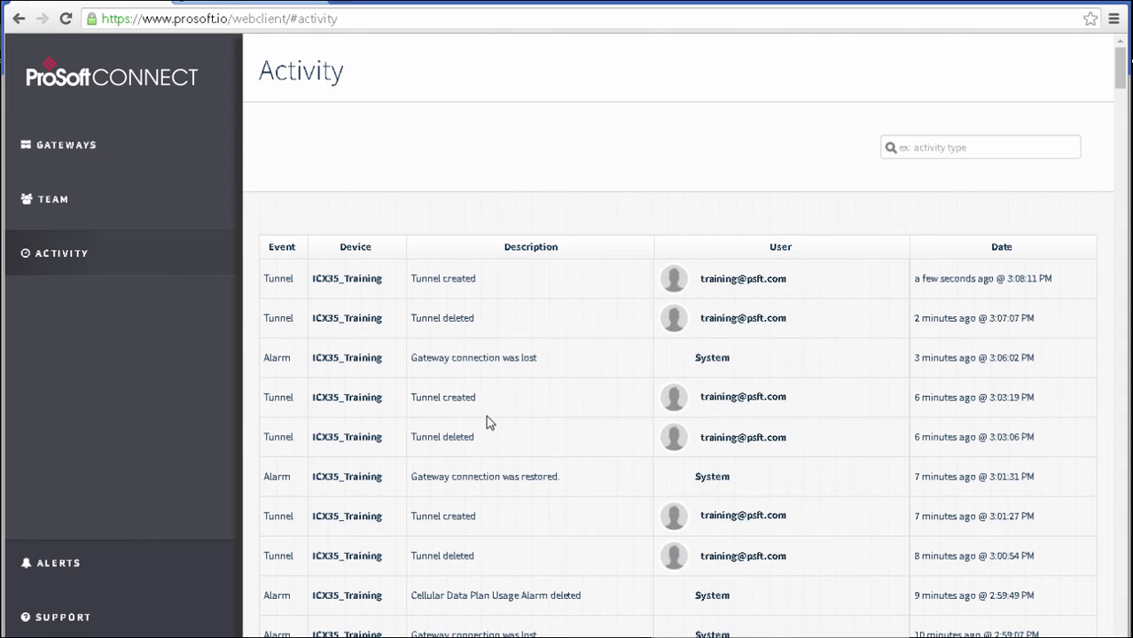
pyautogui.moveTo(482, 279)
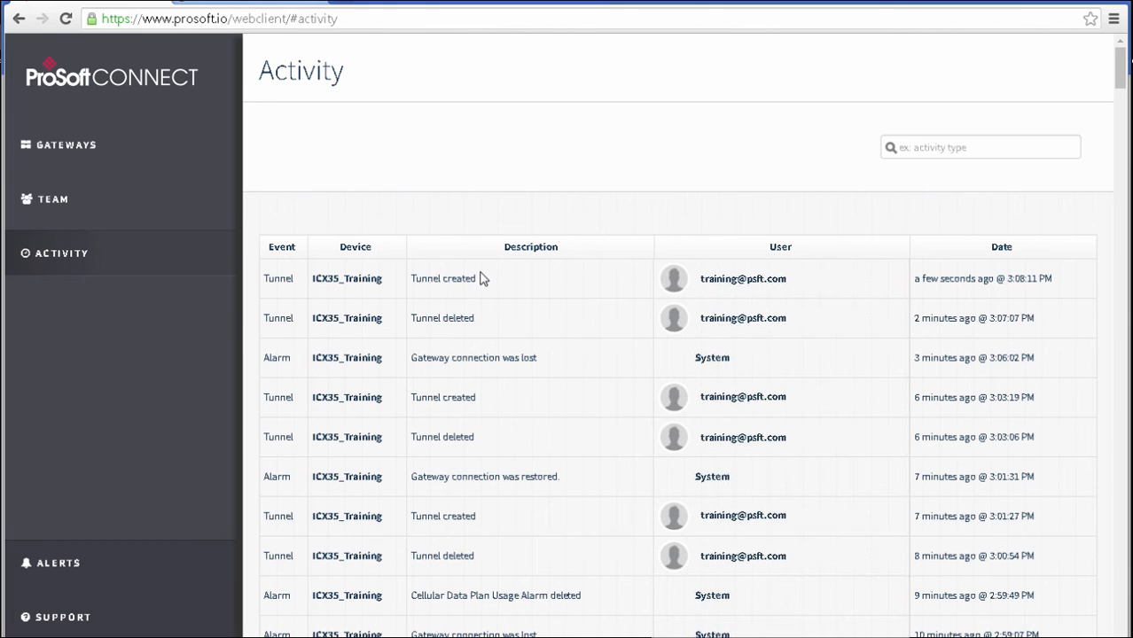
pyautogui.moveTo(139, 170)
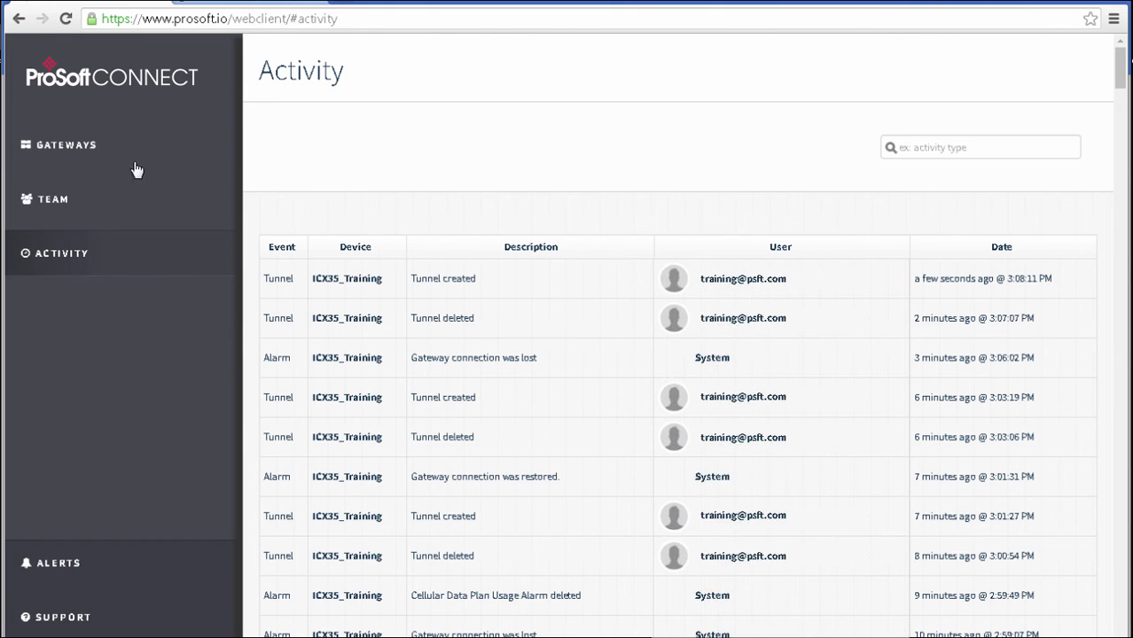
pyautogui.click(66, 145)
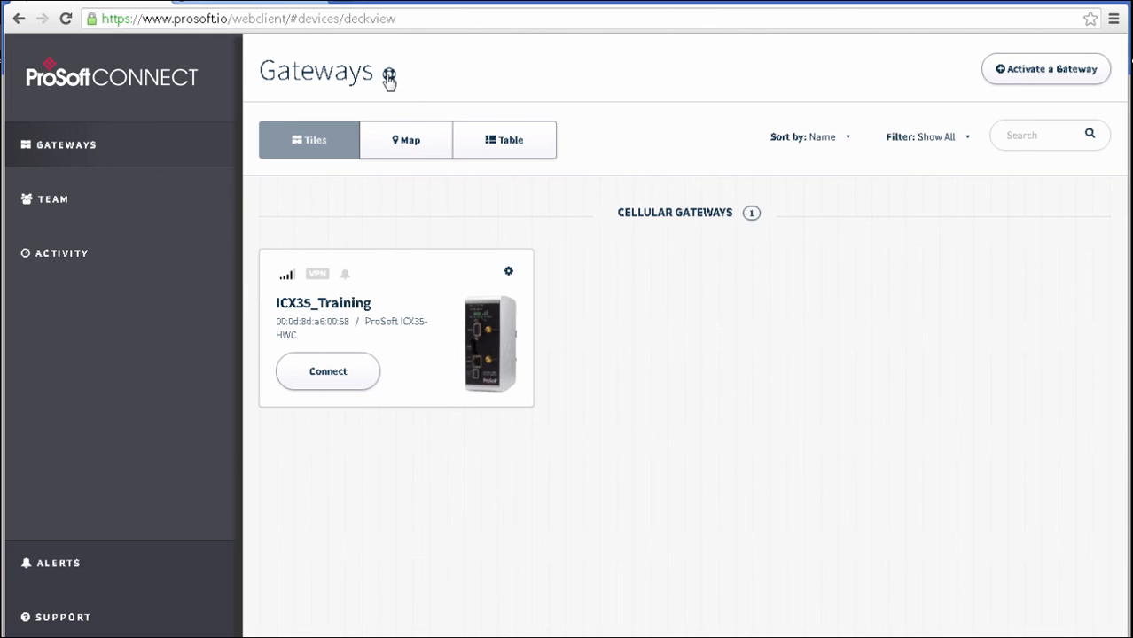
pyautogui.click(388, 78)
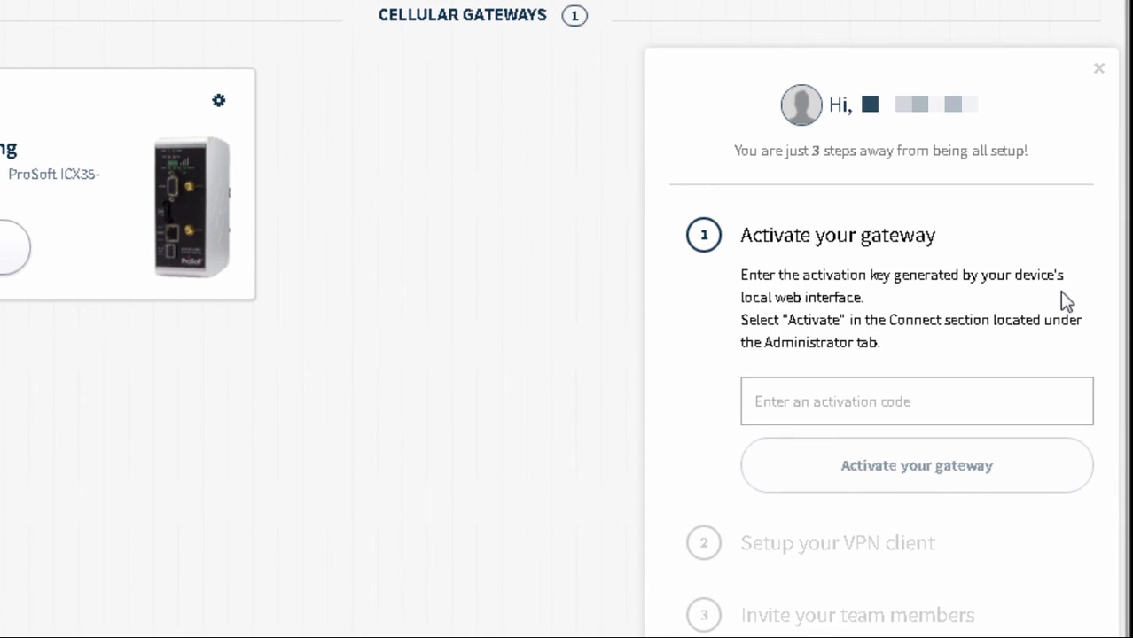
pyautogui.click(915, 465)
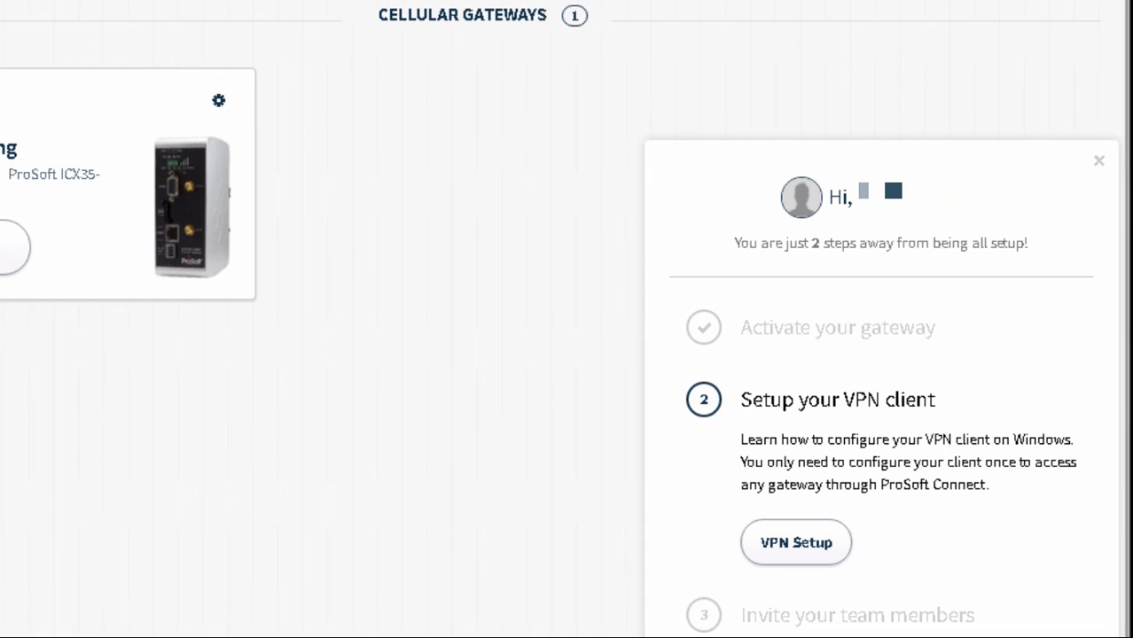
pyautogui.click(795, 543)
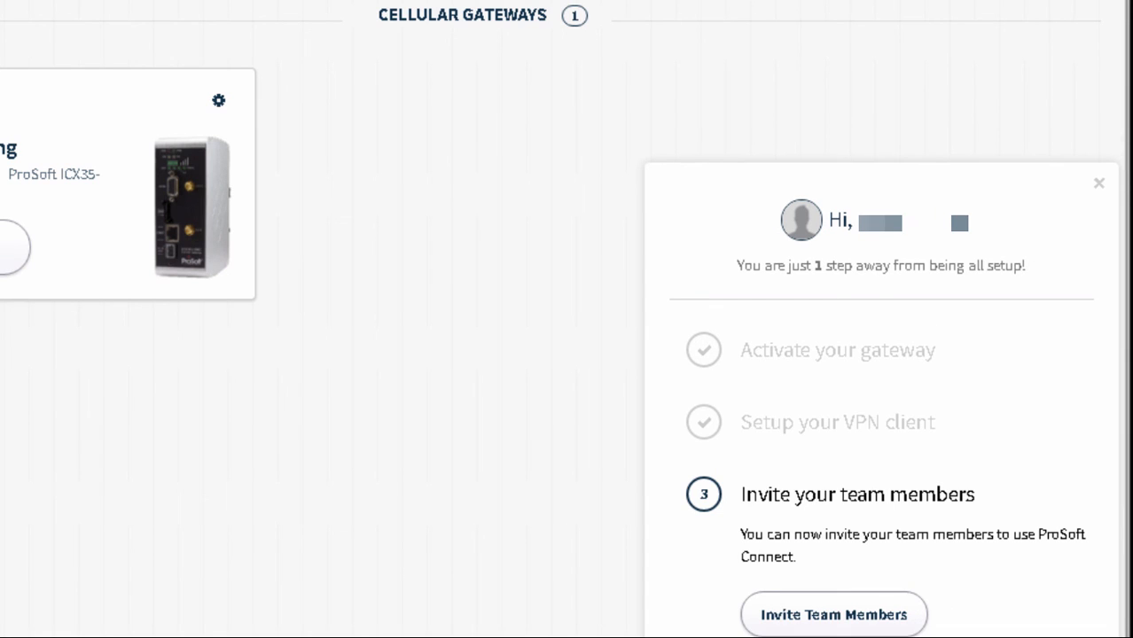
pyautogui.moveTo(922, 571)
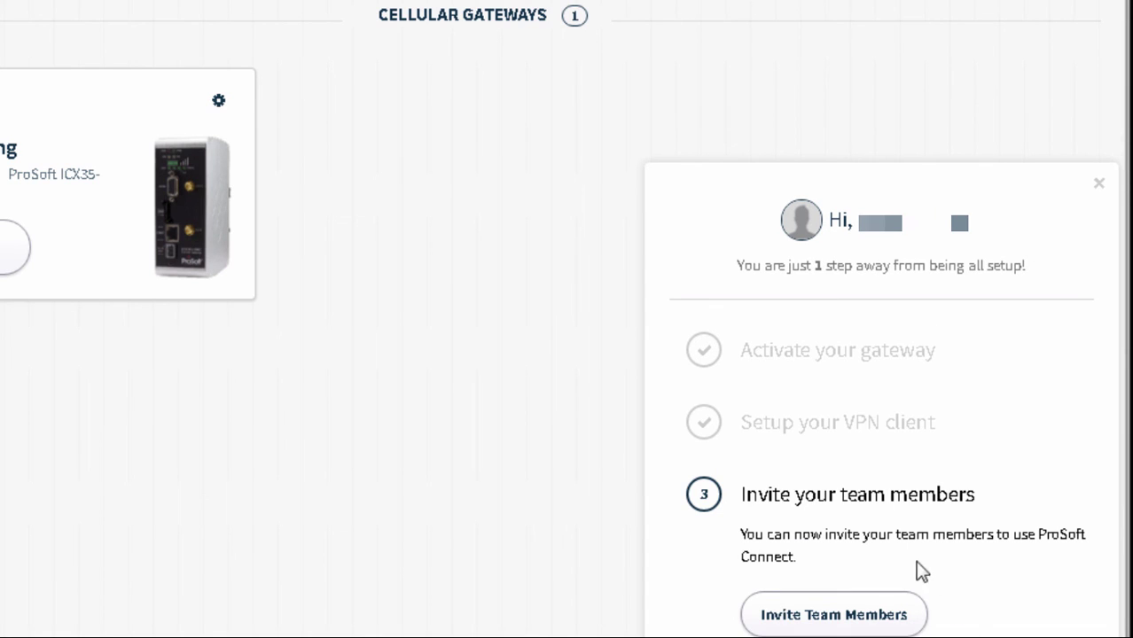
pyautogui.click(1099, 182)
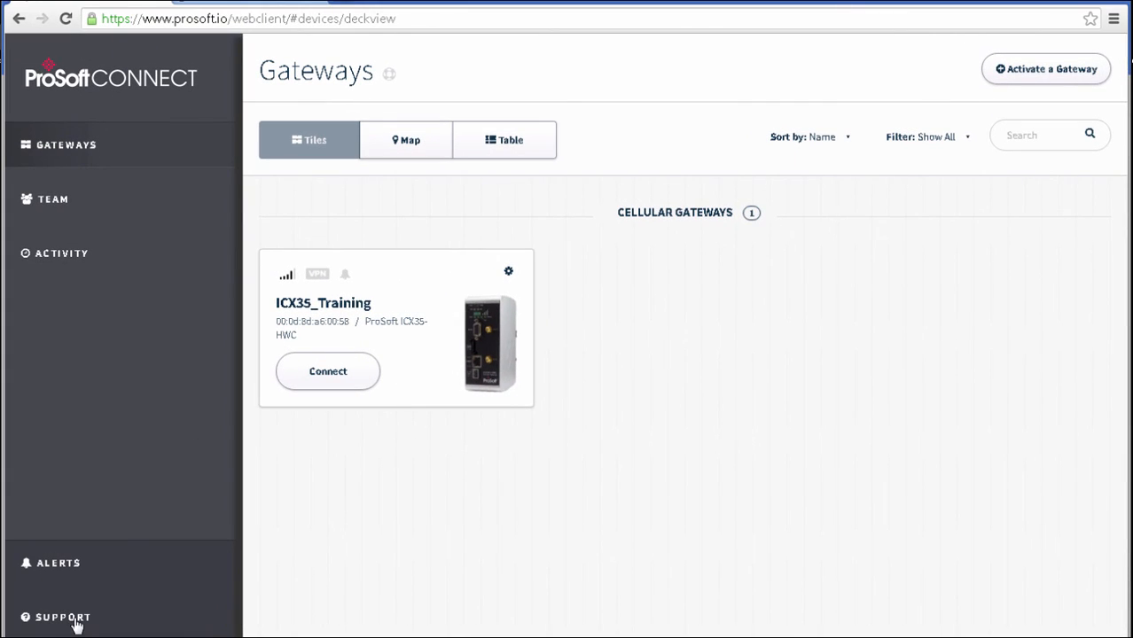
pyautogui.click(63, 618)
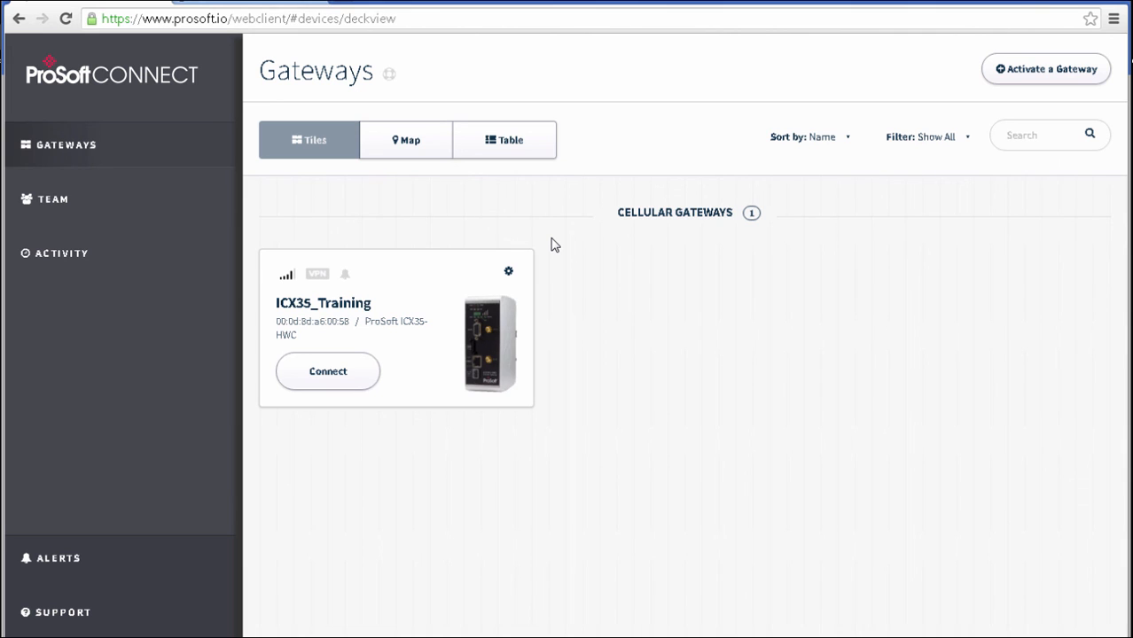
pyautogui.moveTo(518, 128)
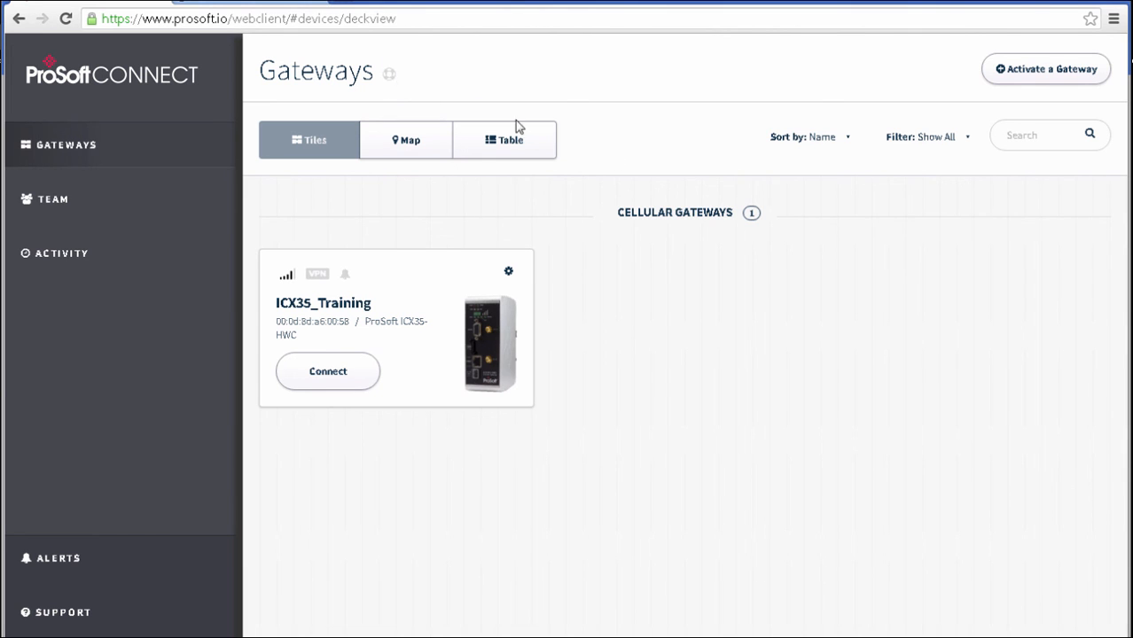